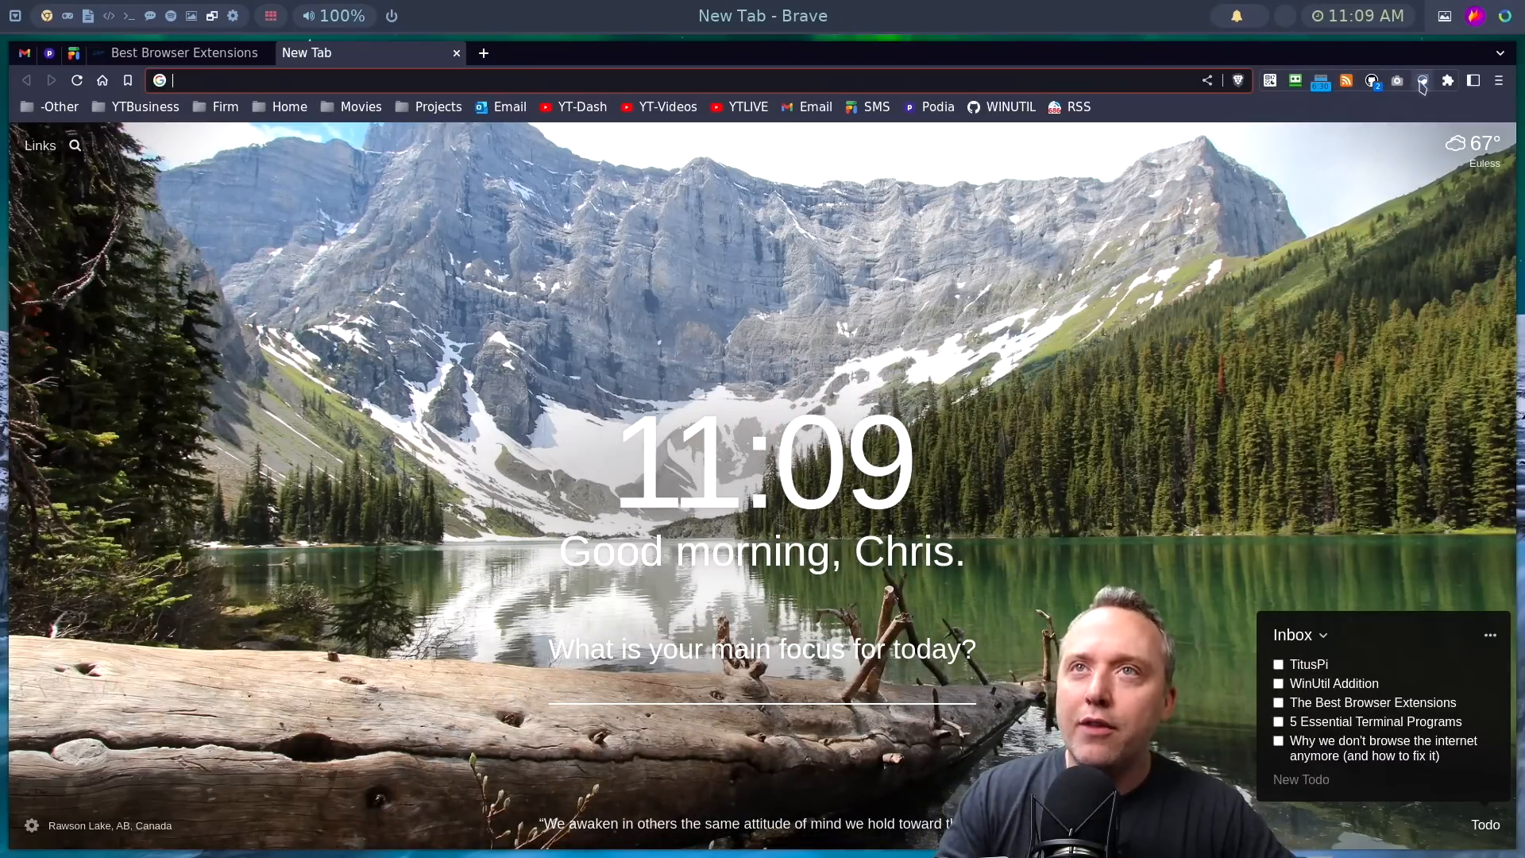
- Bring up the Checker Plus calendar and scroll through this week's events
click(1420, 81)
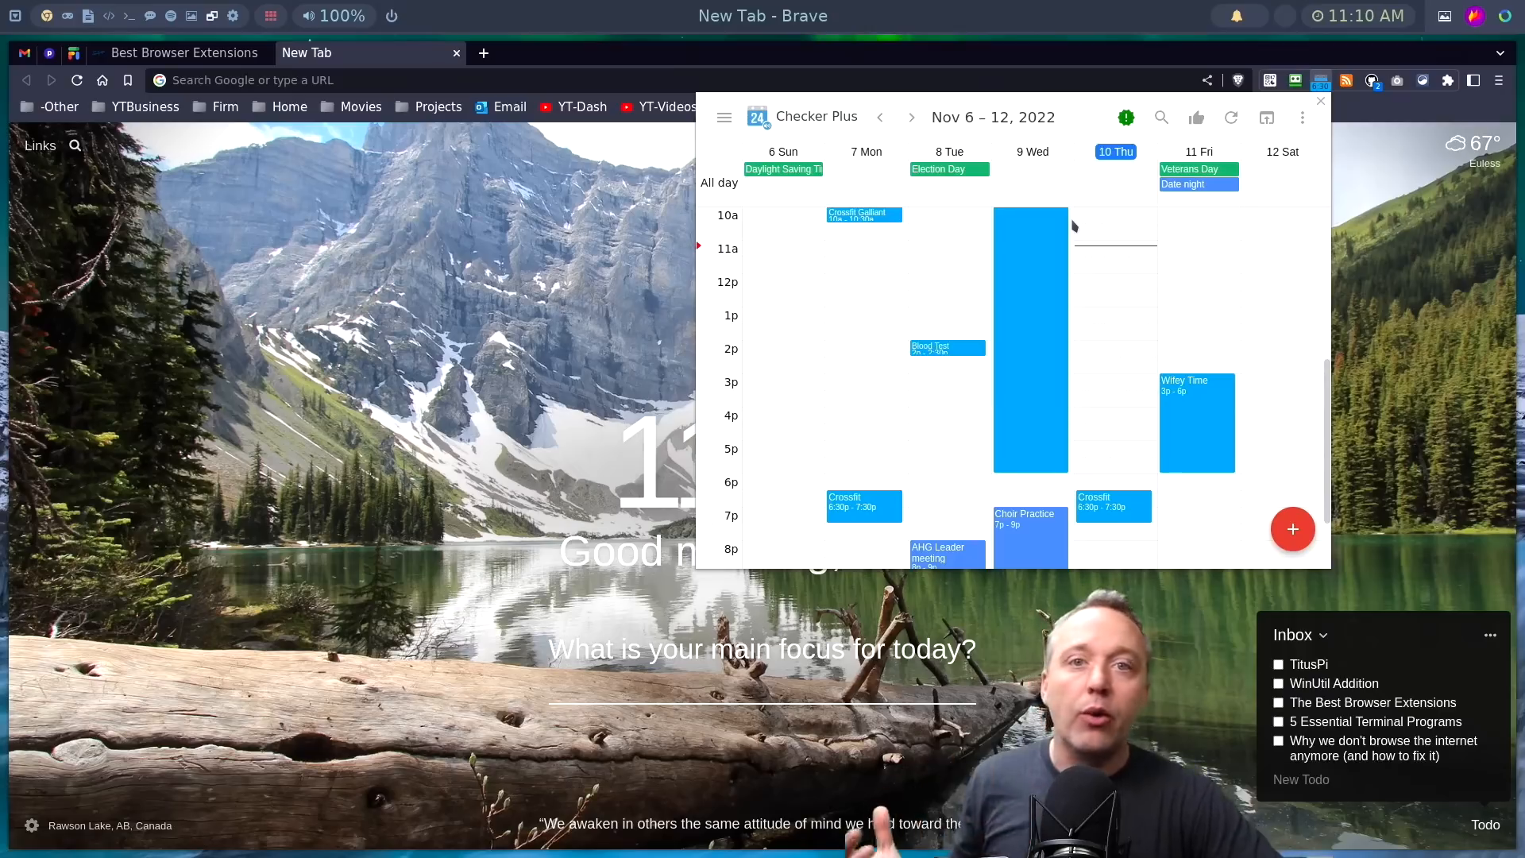
mouse_move(980, 287)
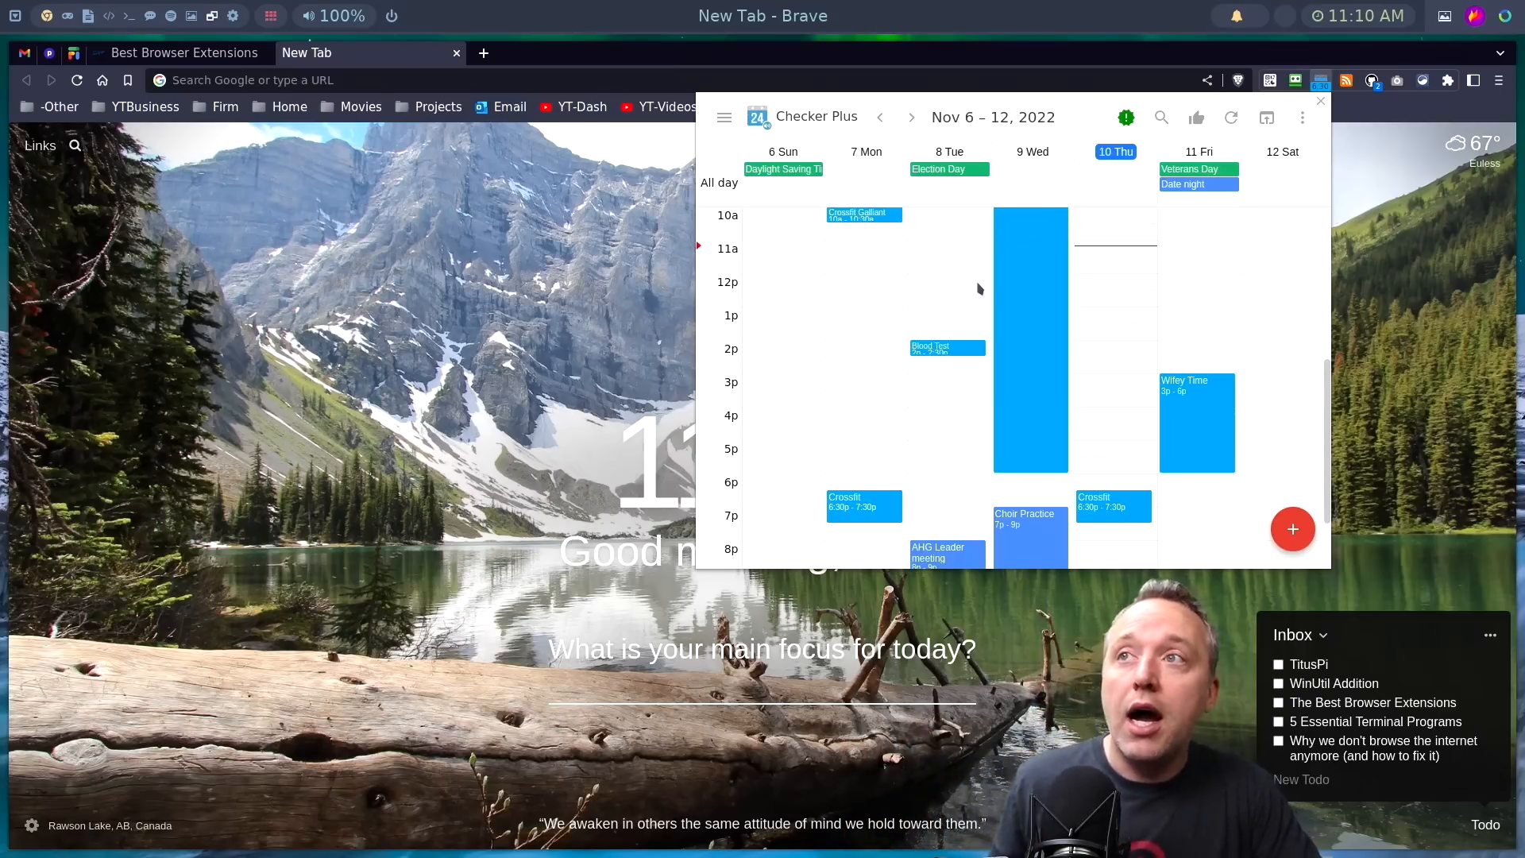
scroll(down, 3)
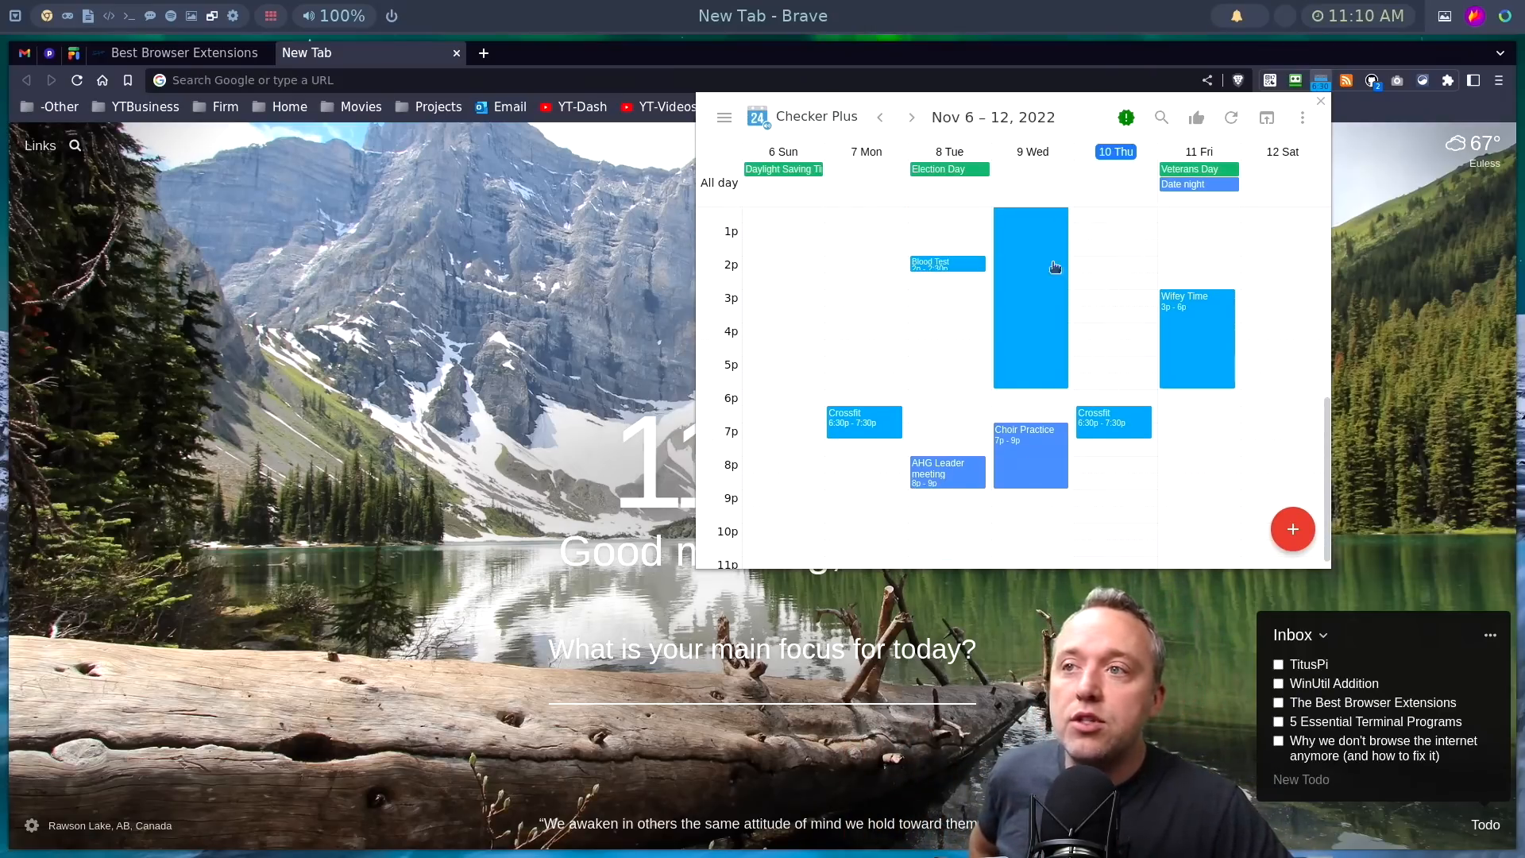
scroll(up, 3)
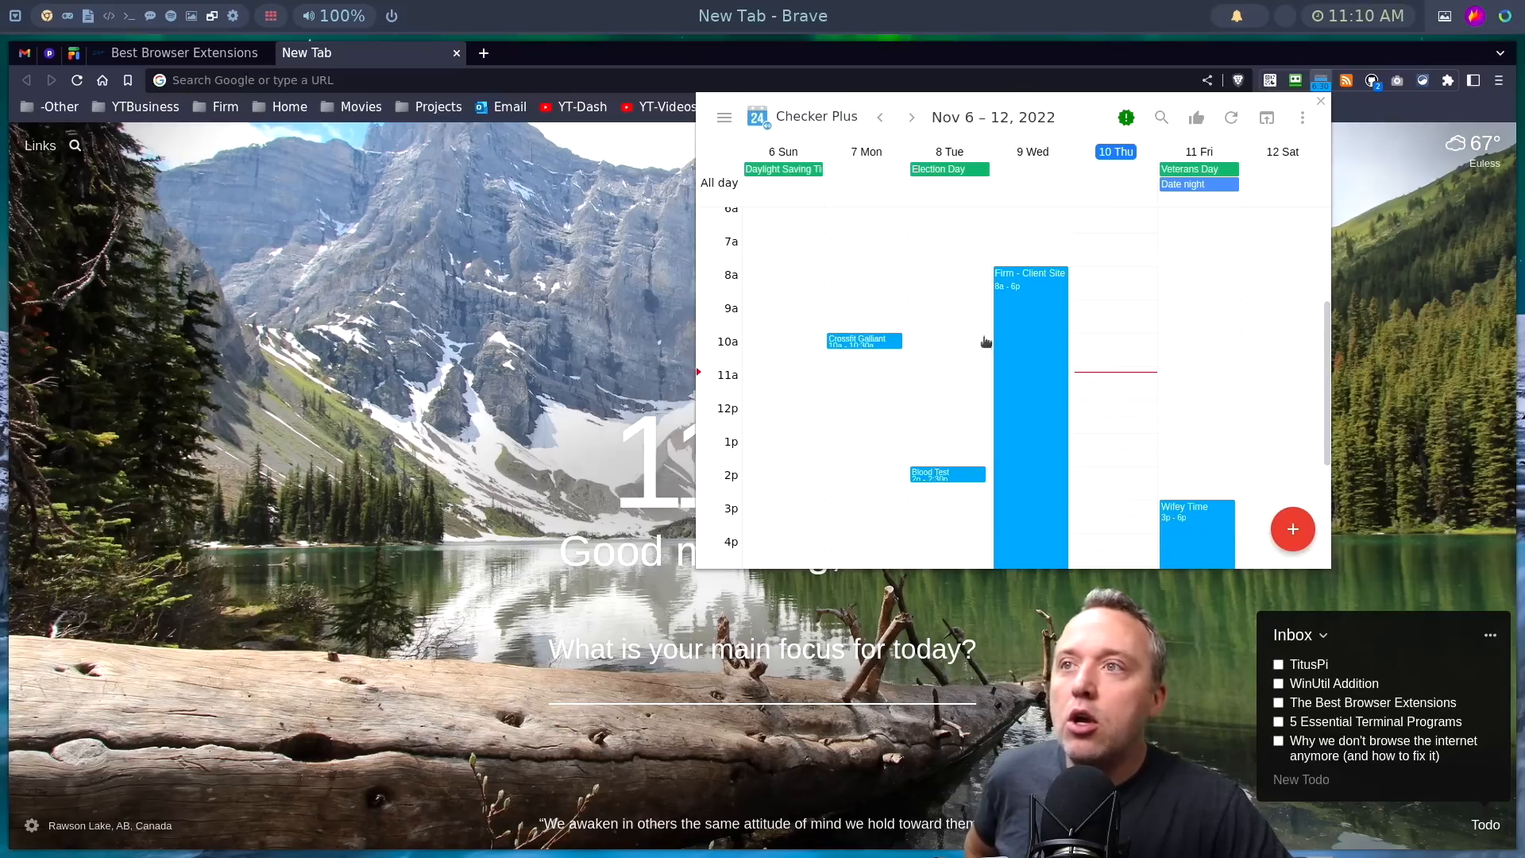
mouse_move(920, 370)
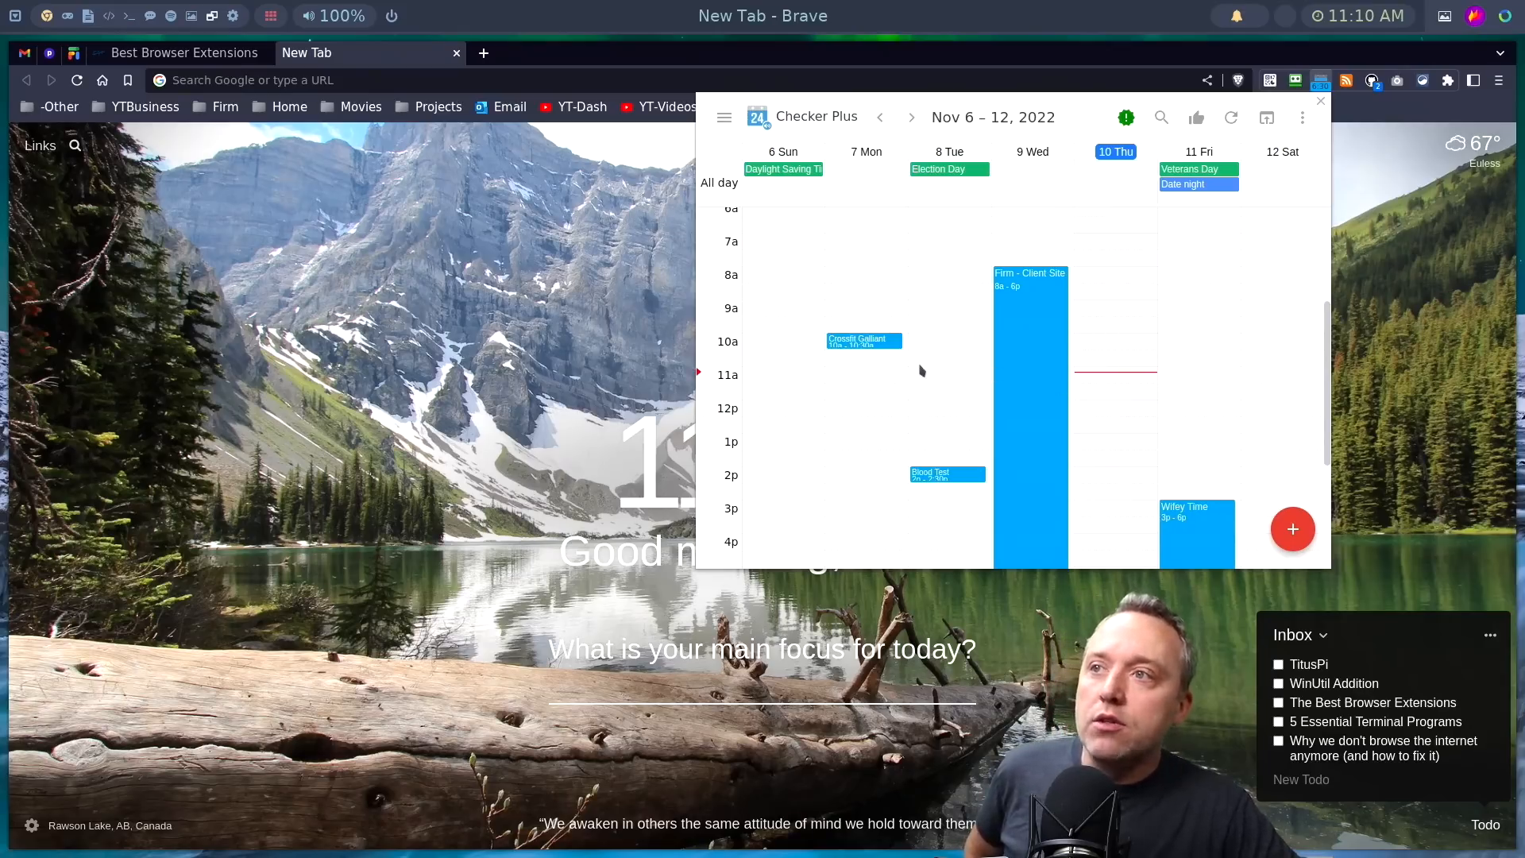
scroll(down, 3)
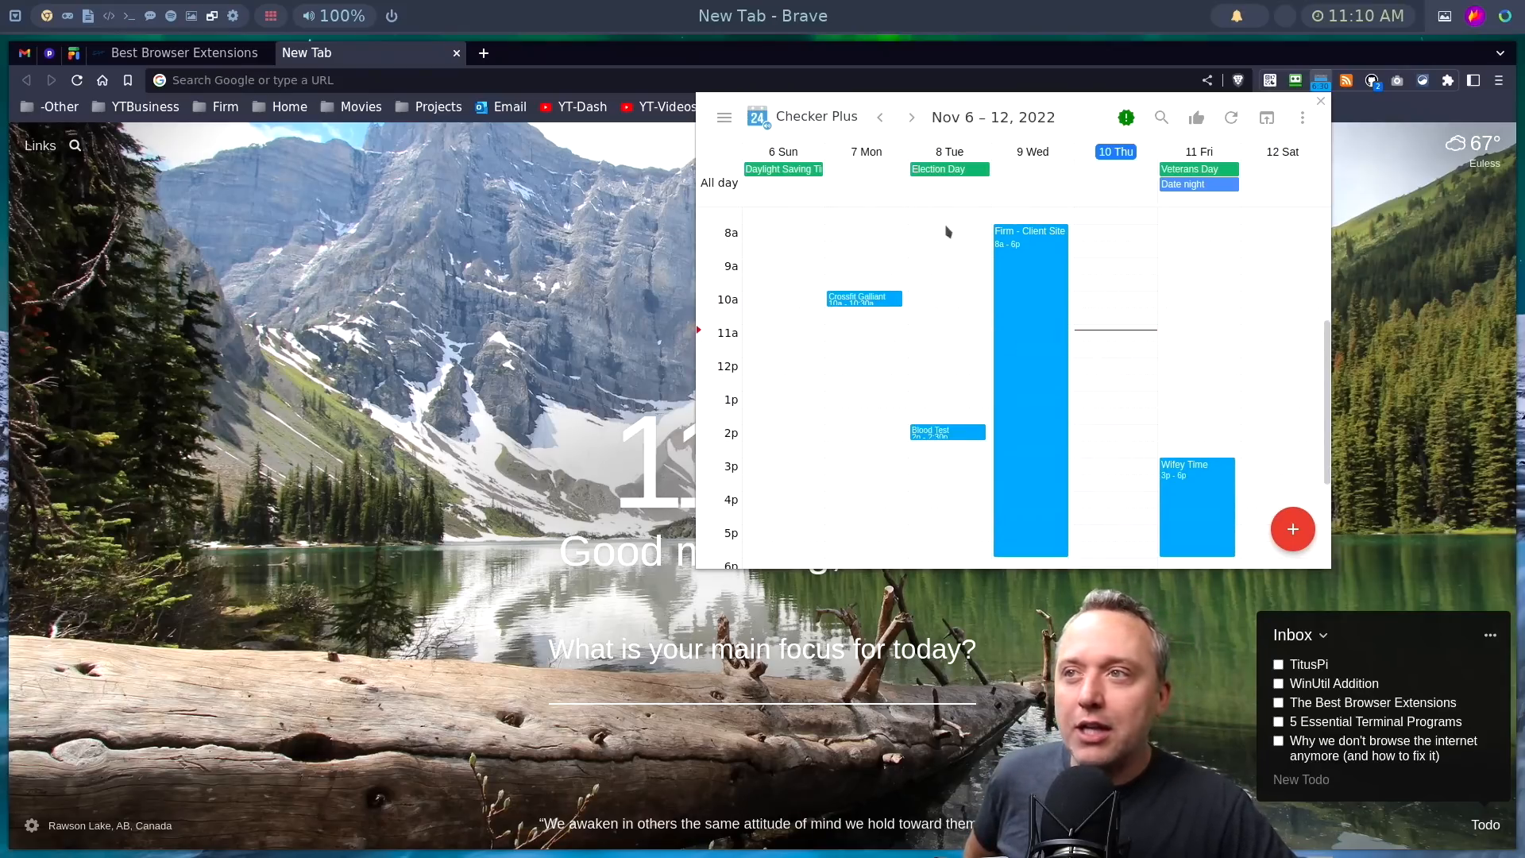
mouse_move(1127, 357)
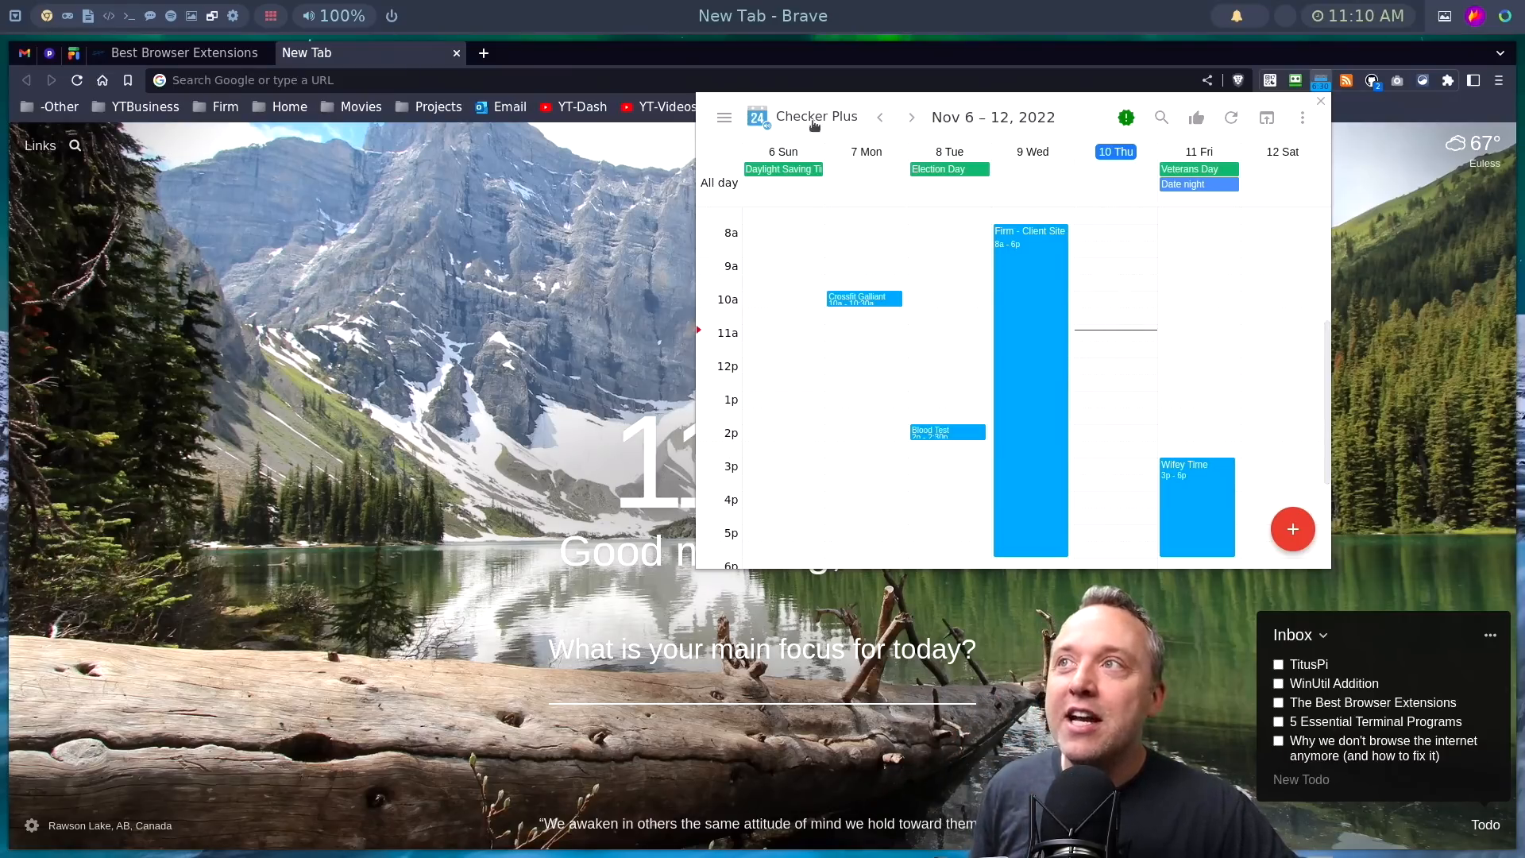
- Switch the calendar to the Day view, then back to the Week view
click(725, 116)
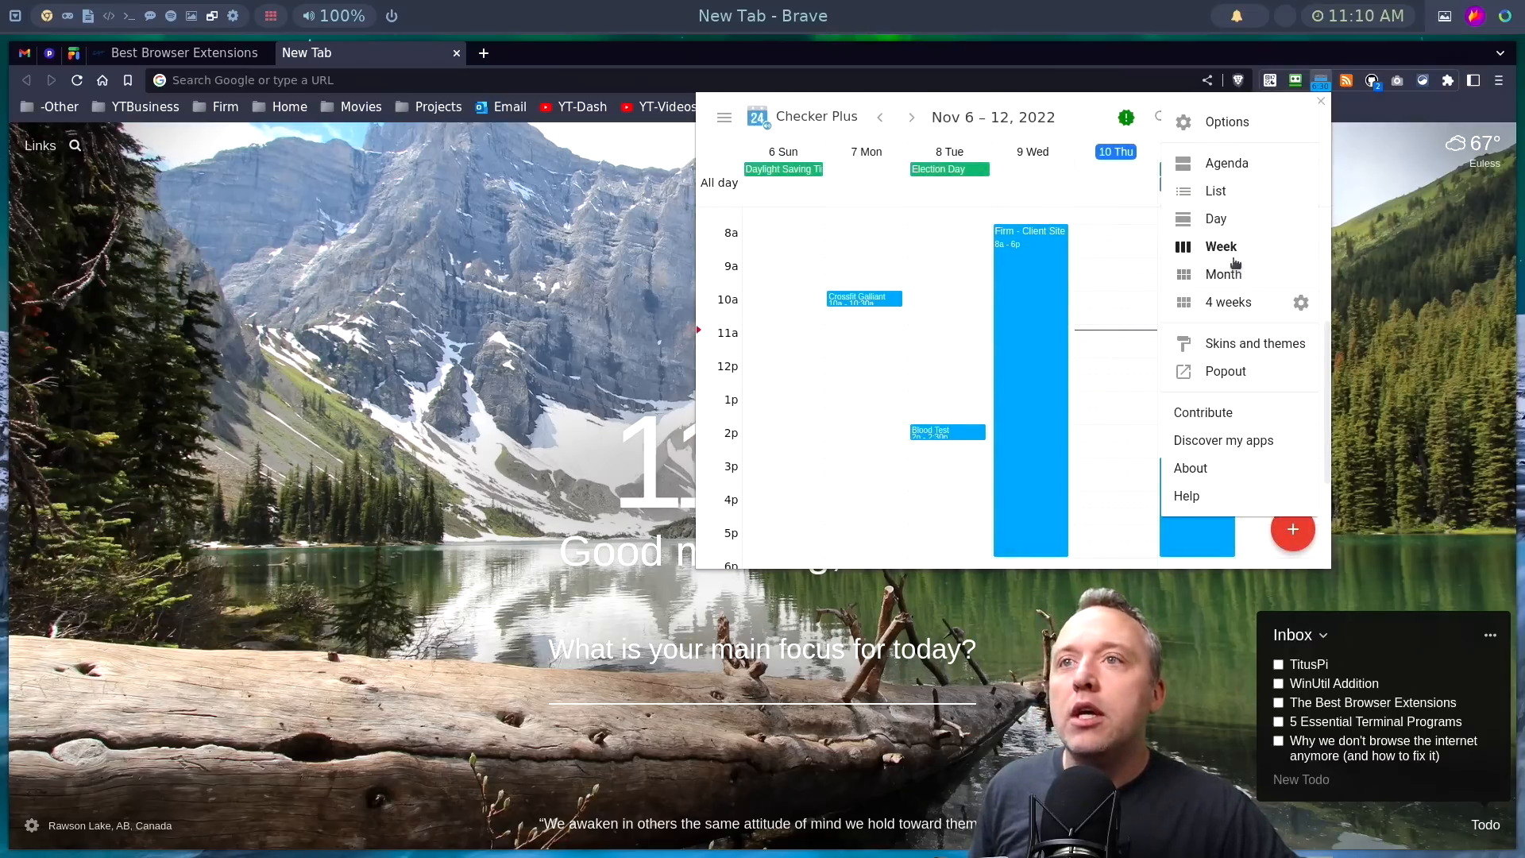
click(1215, 218)
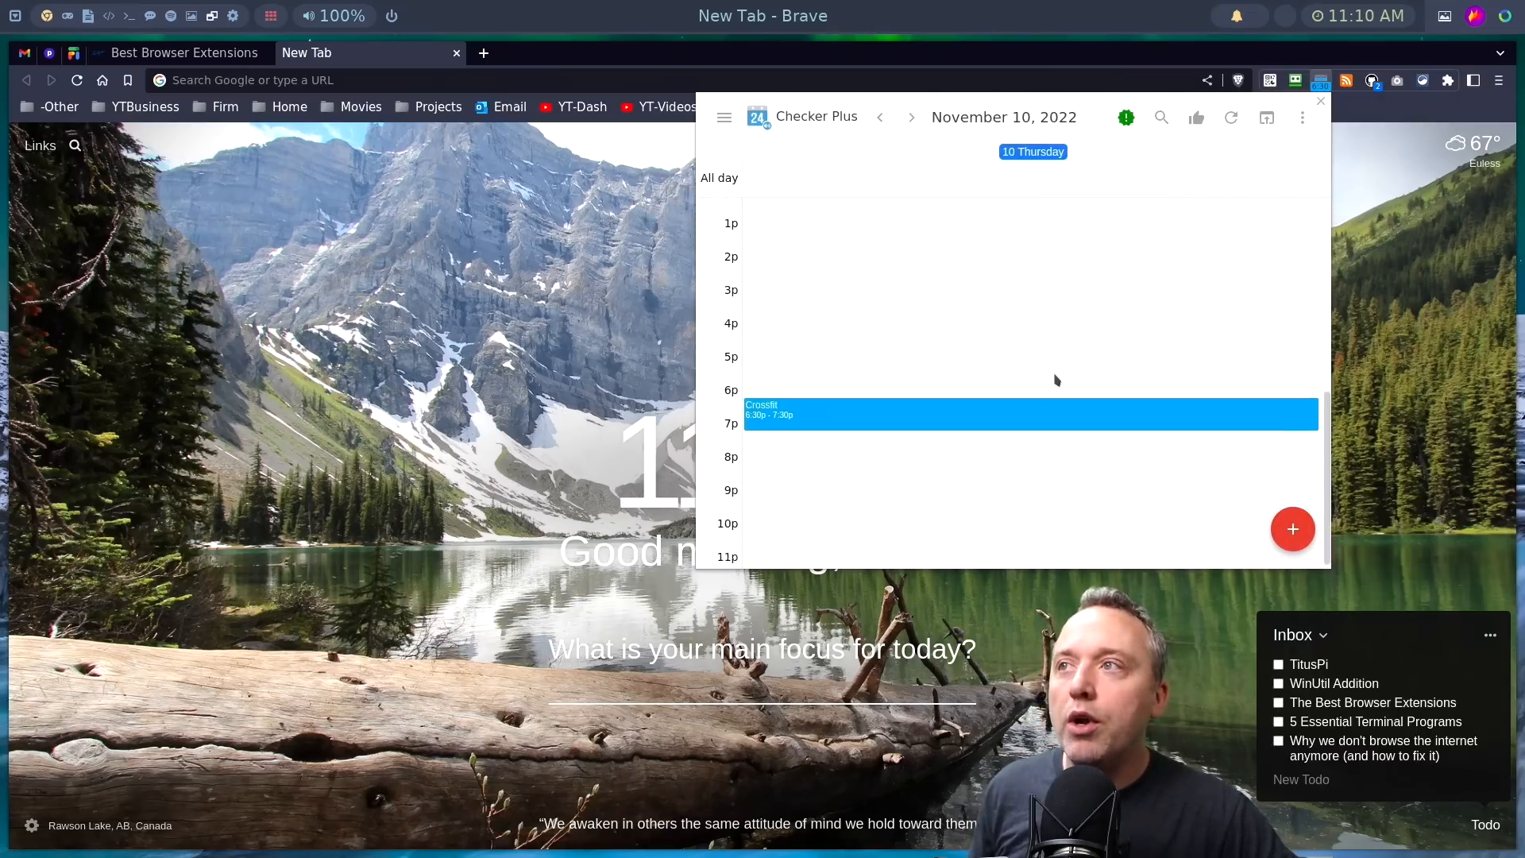
click(1301, 116)
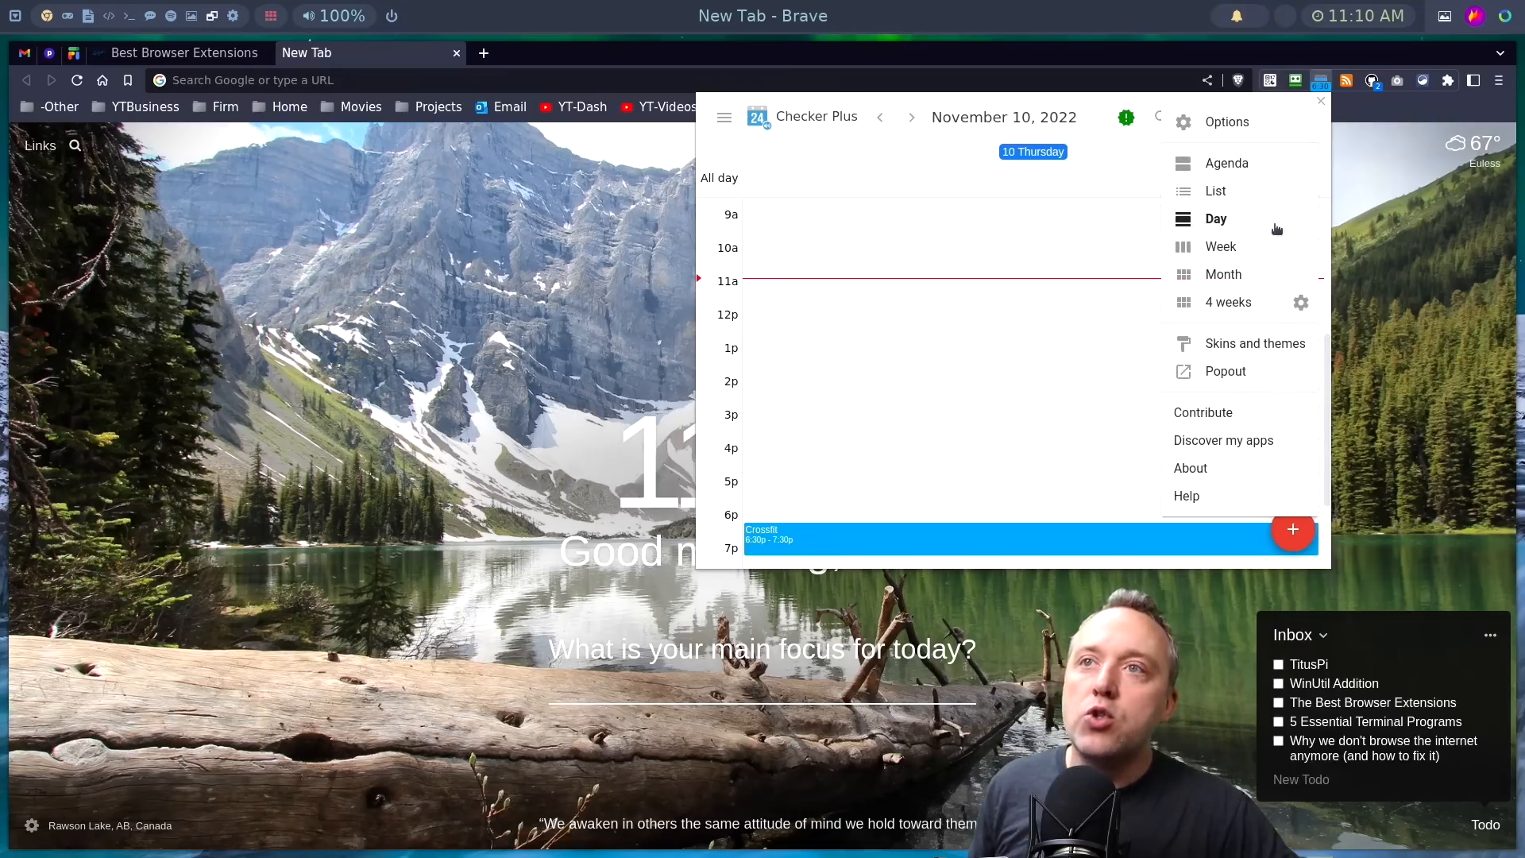
click(1220, 246)
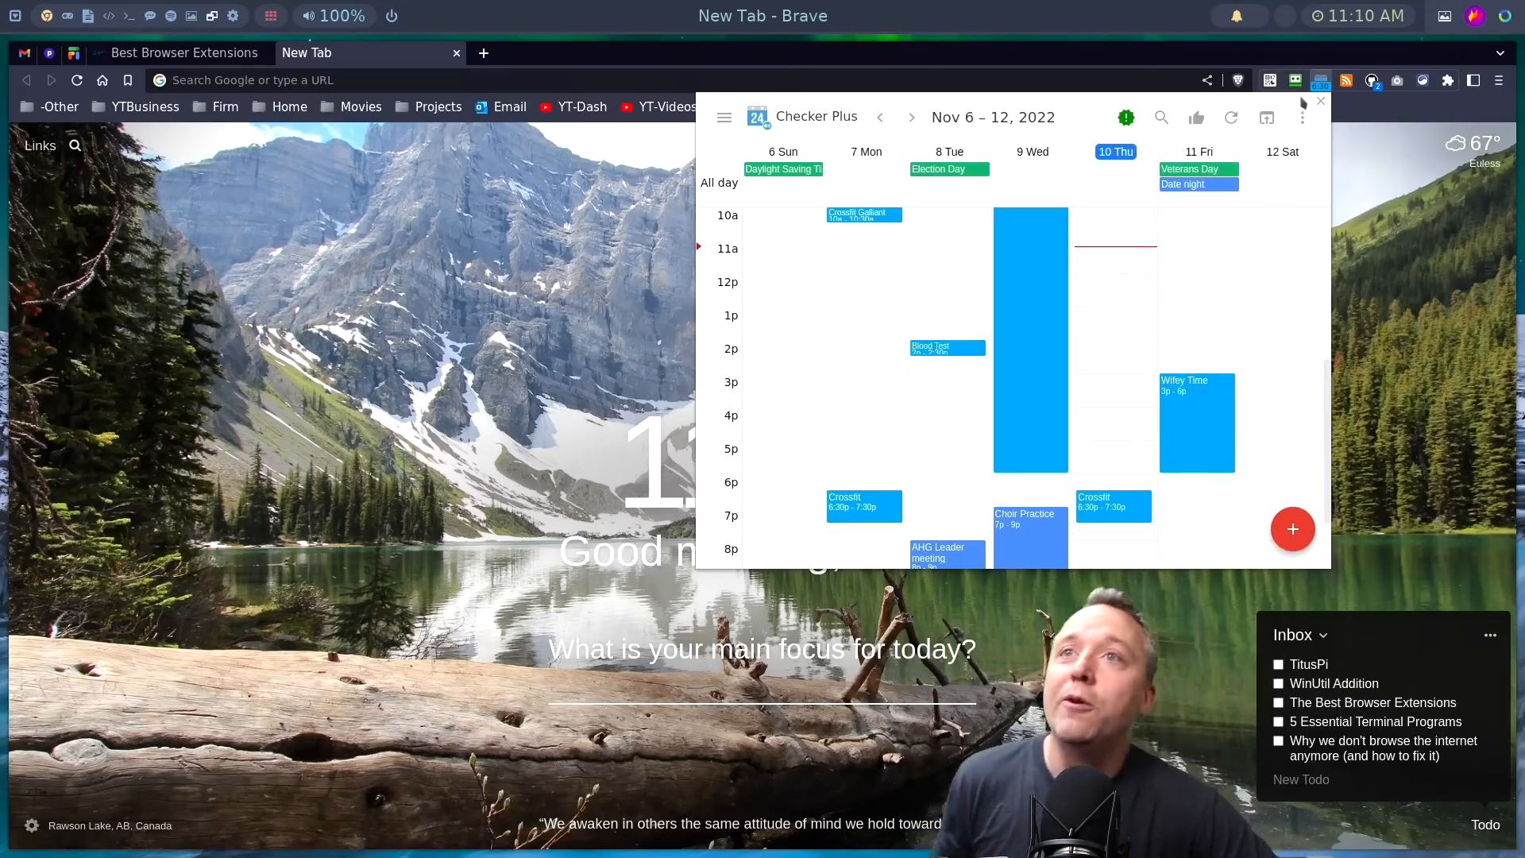
- Close the calendar, enable Click&Clean from Extensity and choose Clear Private Data
click(1320, 101)
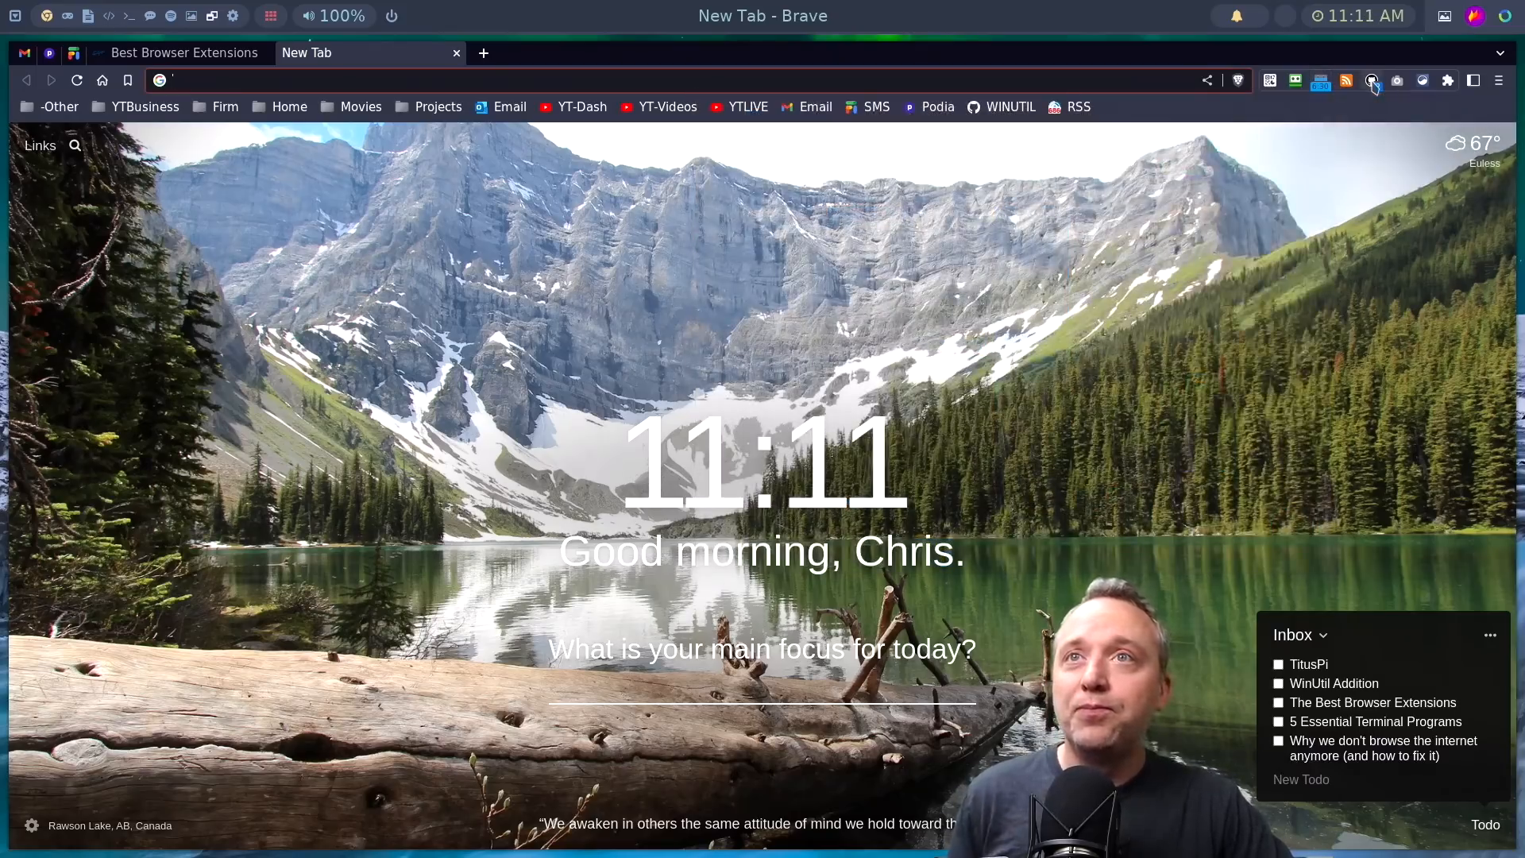
click(1371, 81)
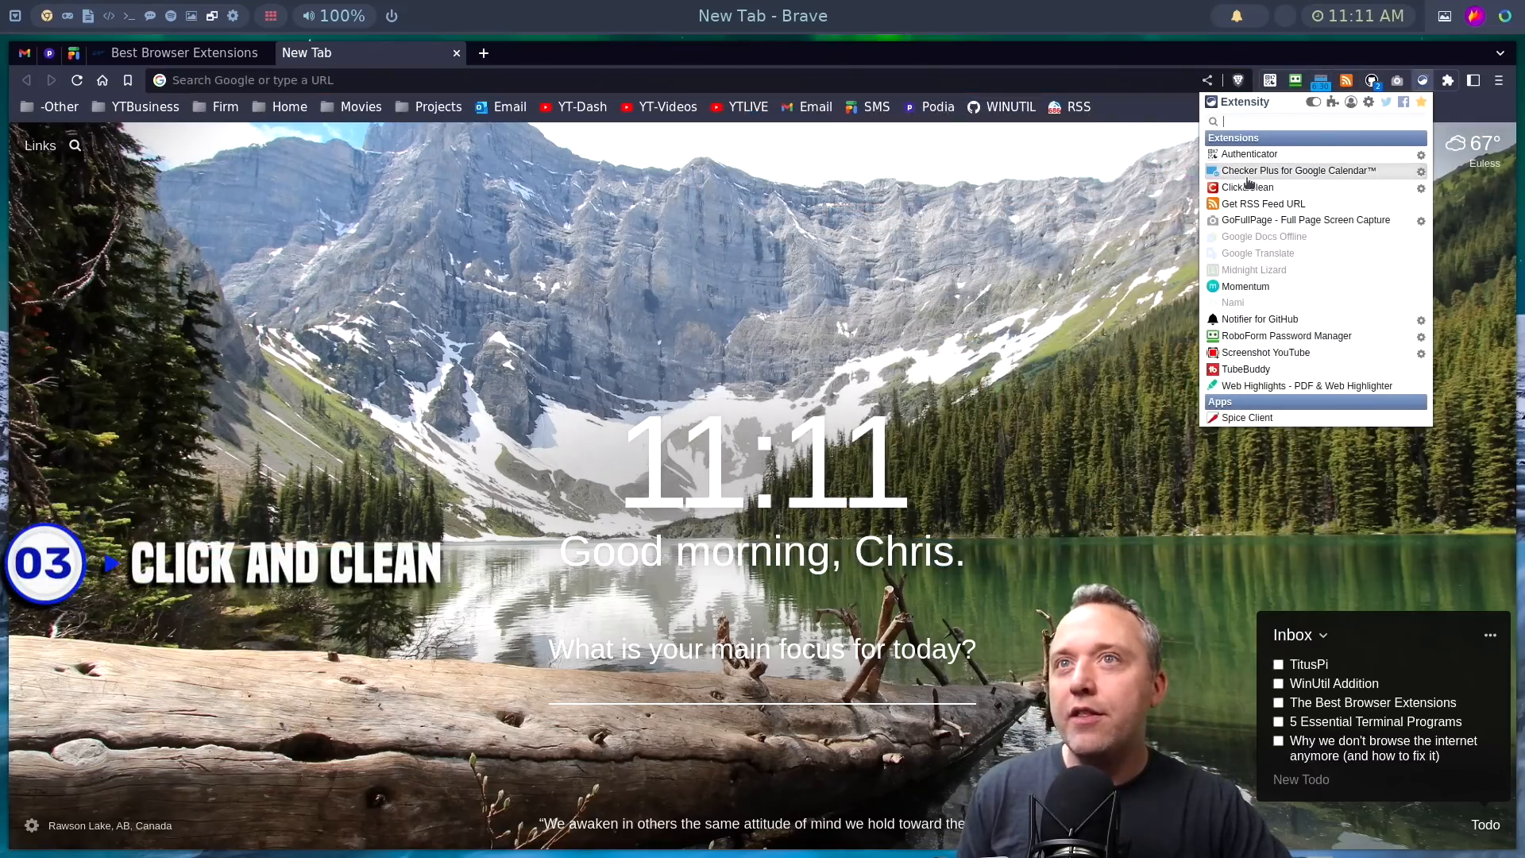
click(1448, 79)
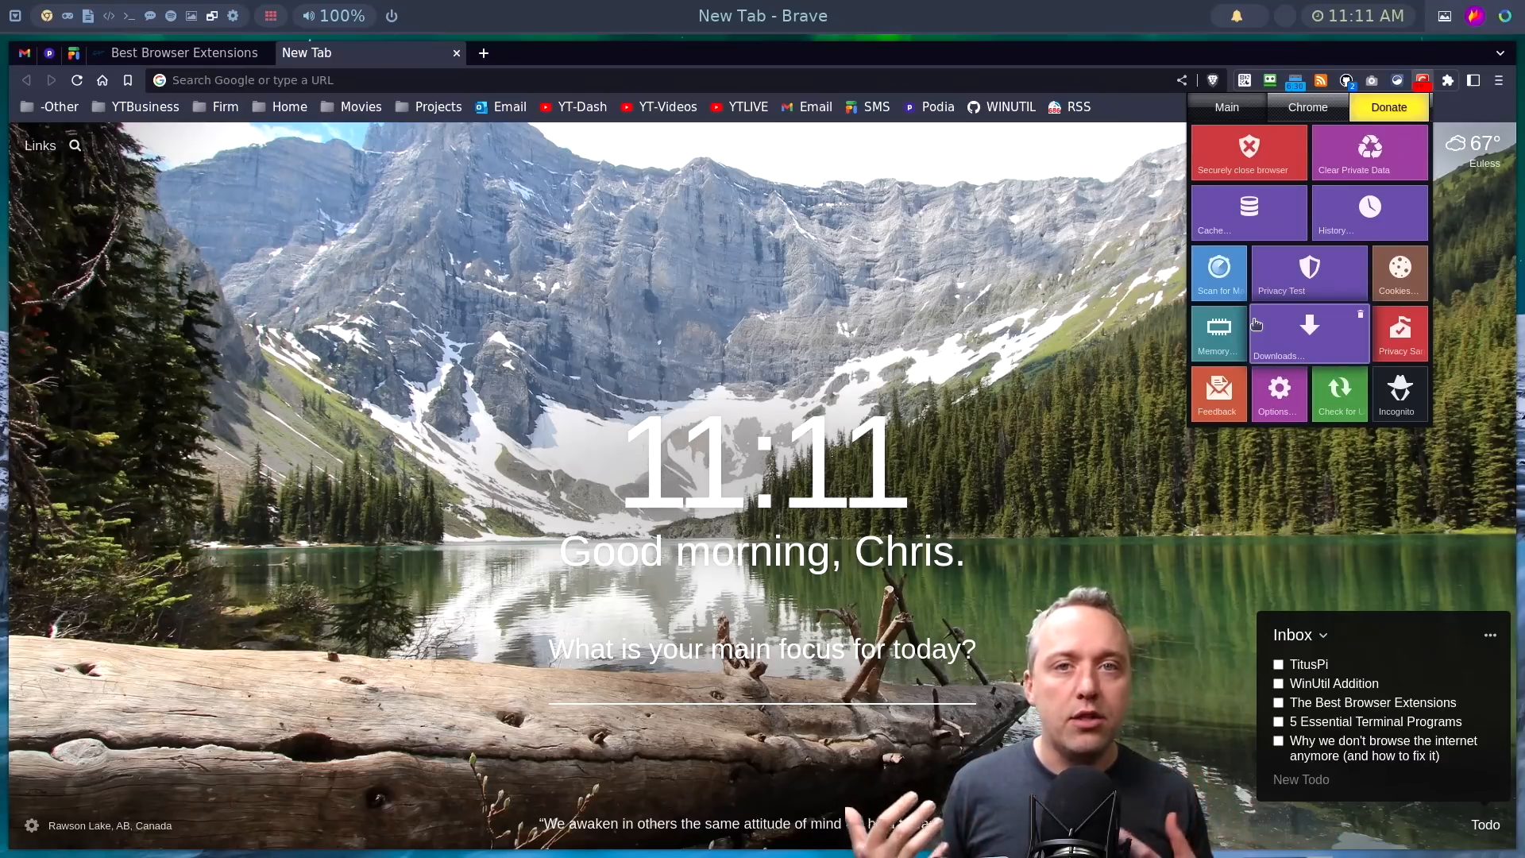
mouse_move(1266, 320)
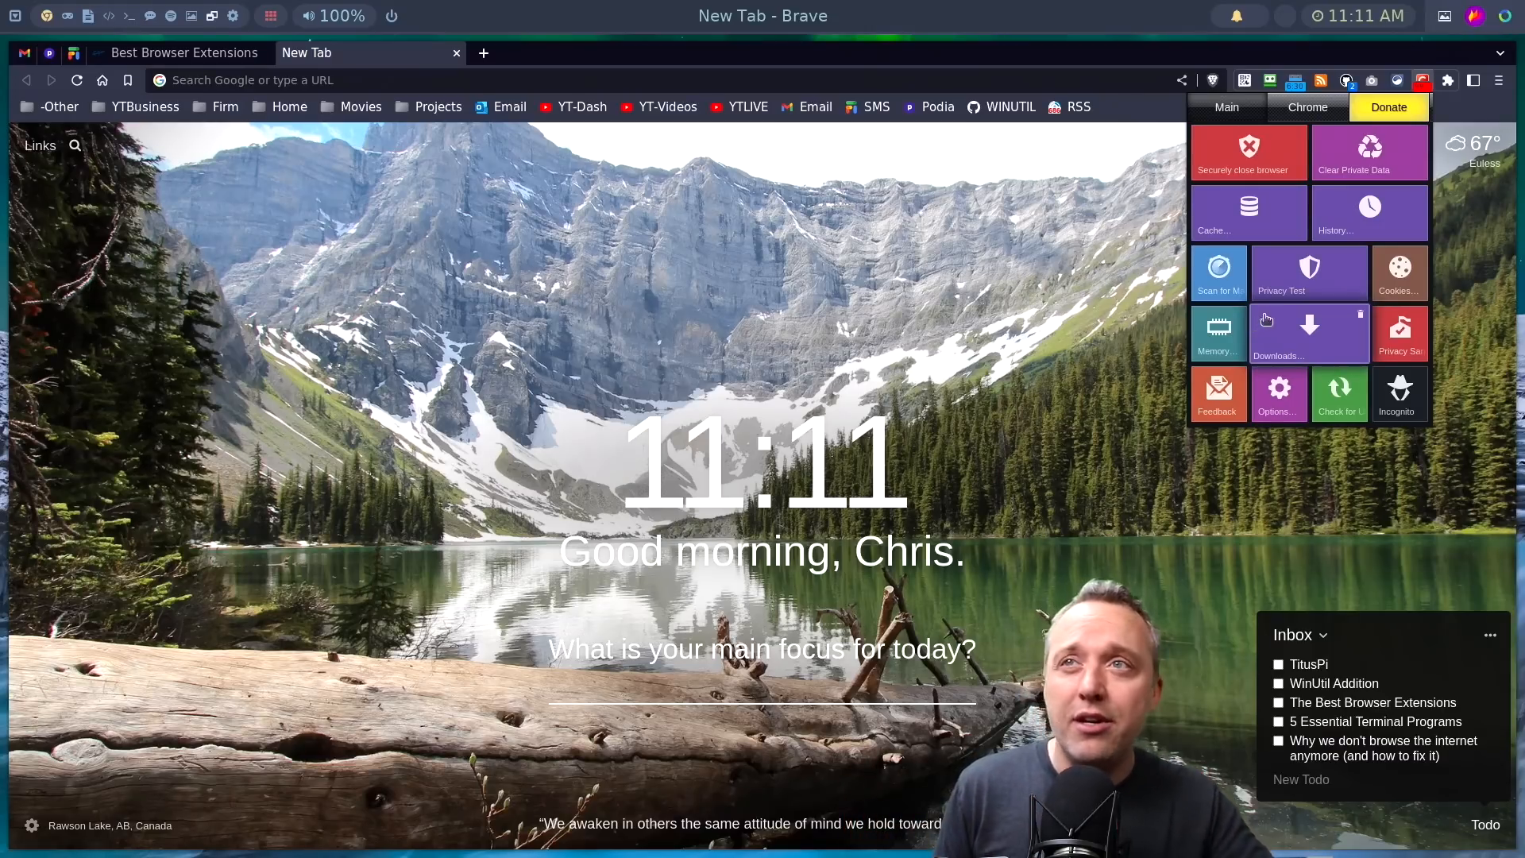
mouse_move(1248, 154)
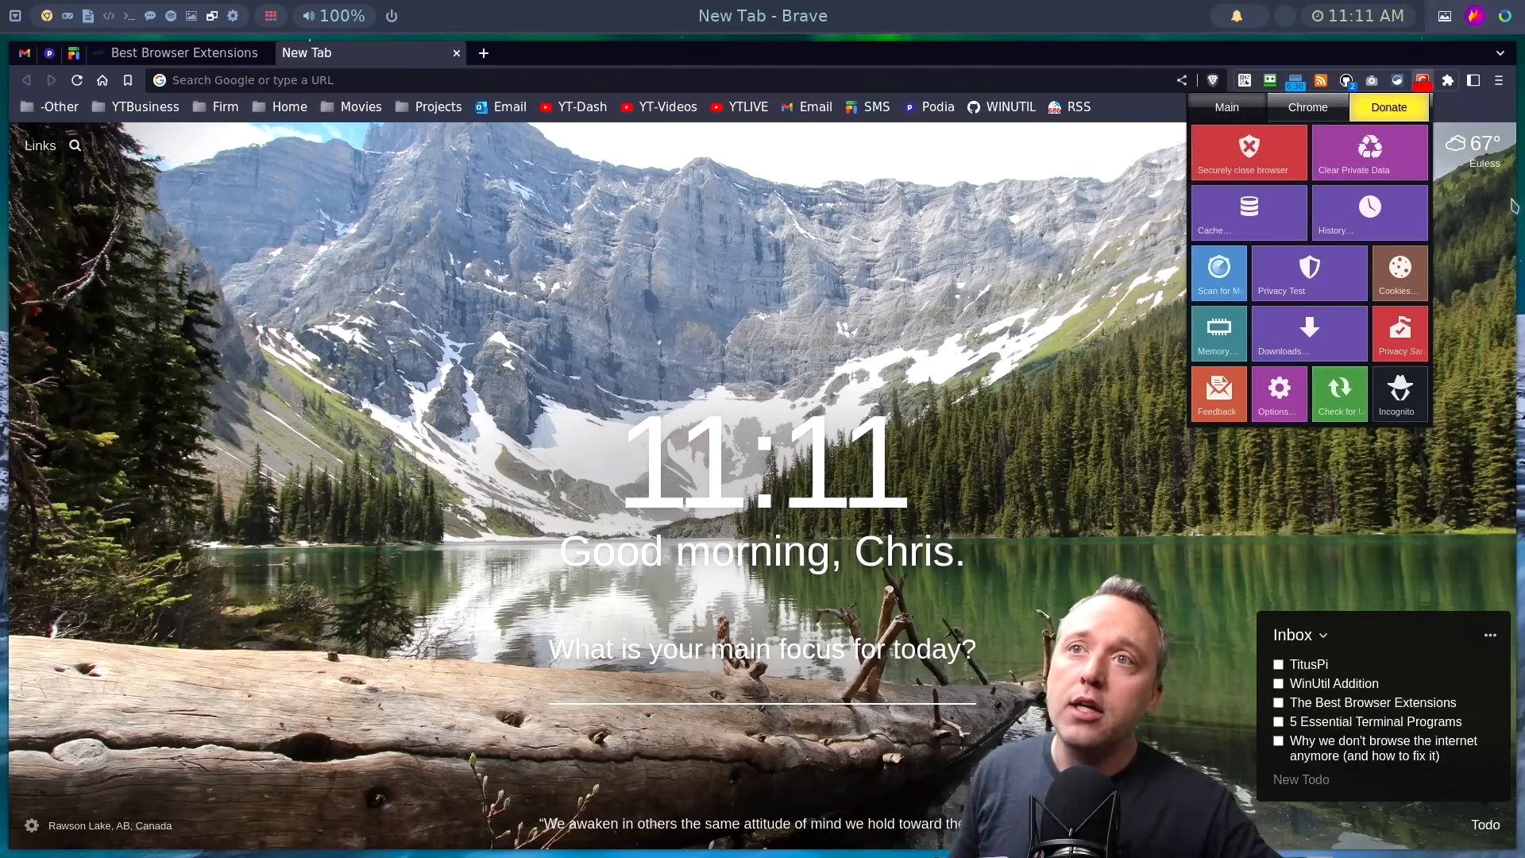
mouse_move(1391, 166)
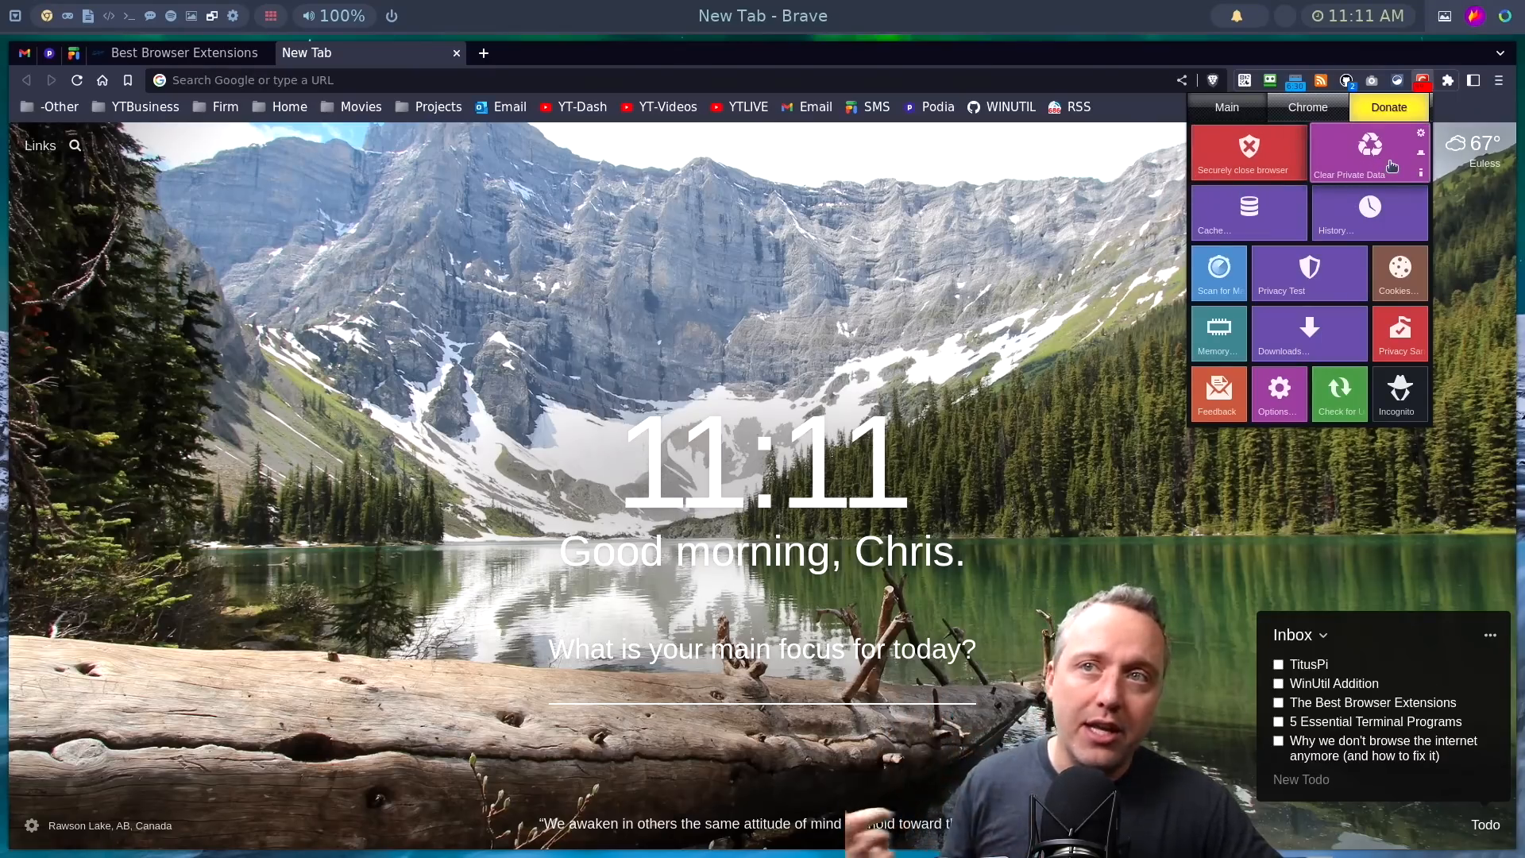
click(1278, 394)
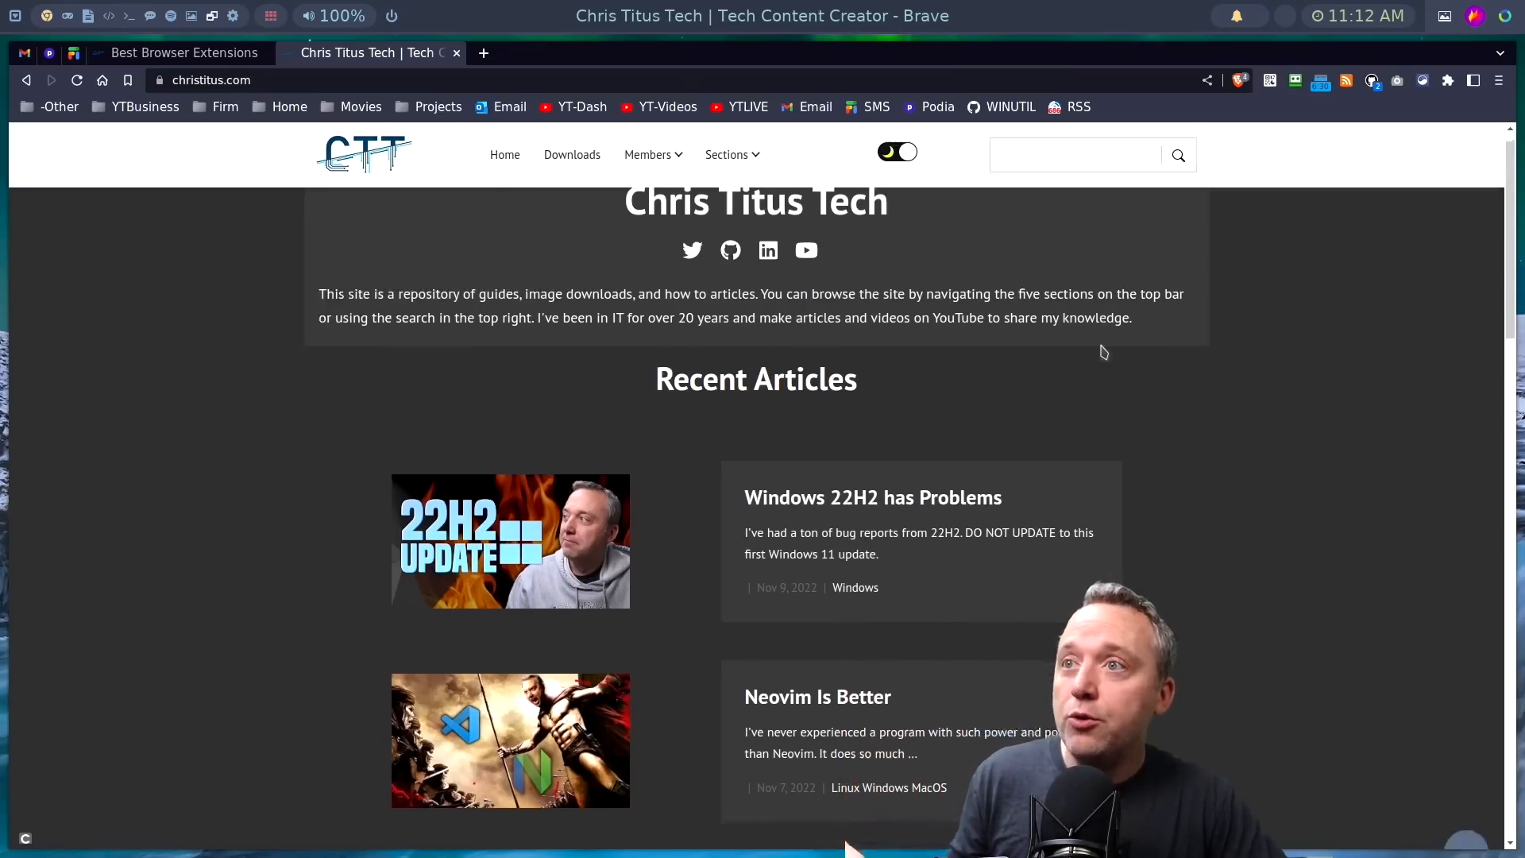
- List the RSS feeds found on christitus.com and copy the first feed's URL
scroll(down, 3)
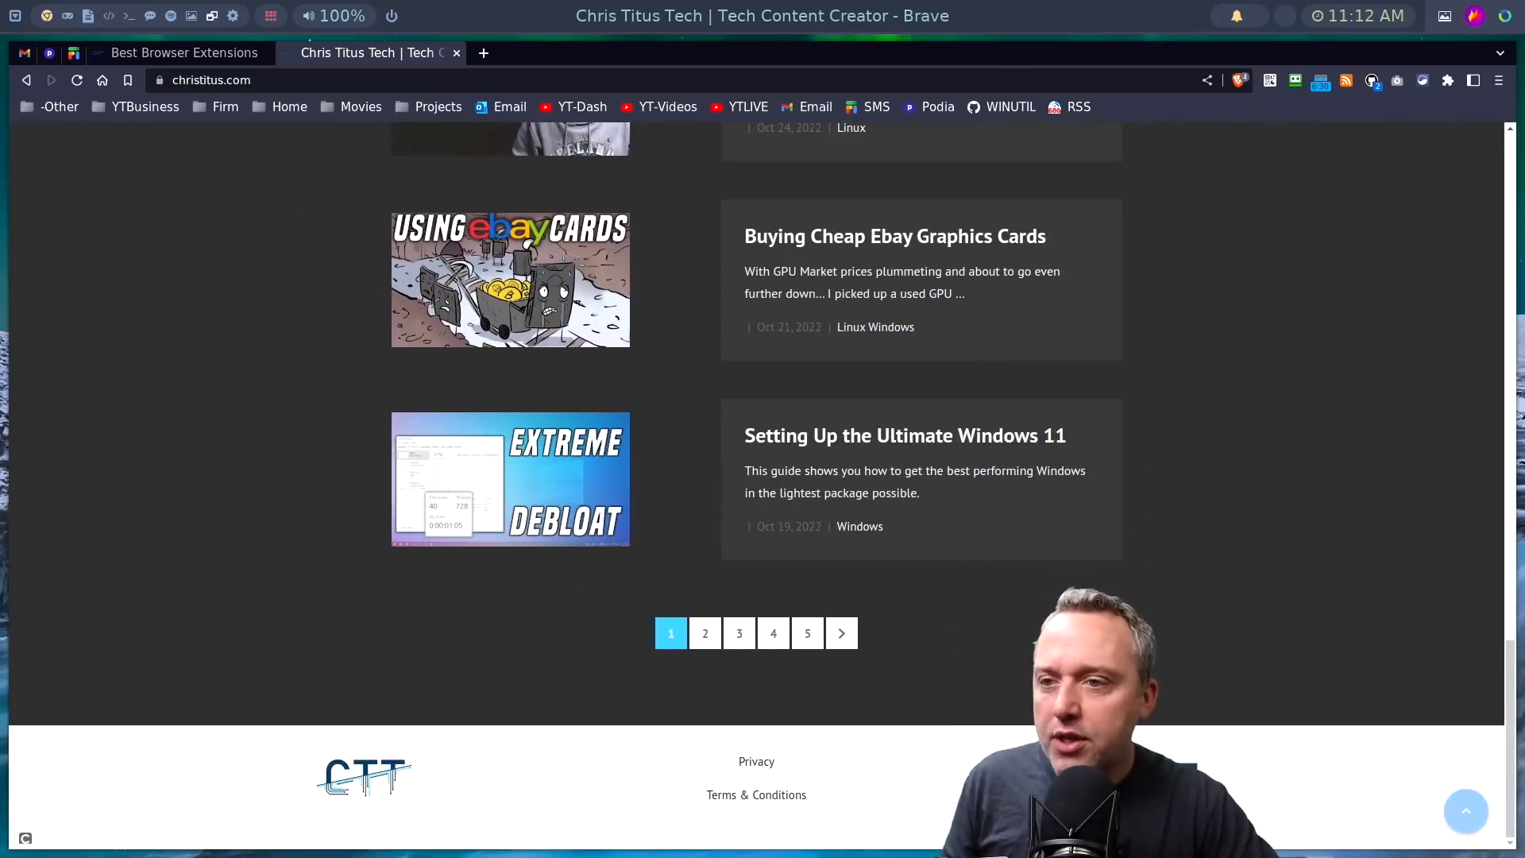
mouse_move(1078, 107)
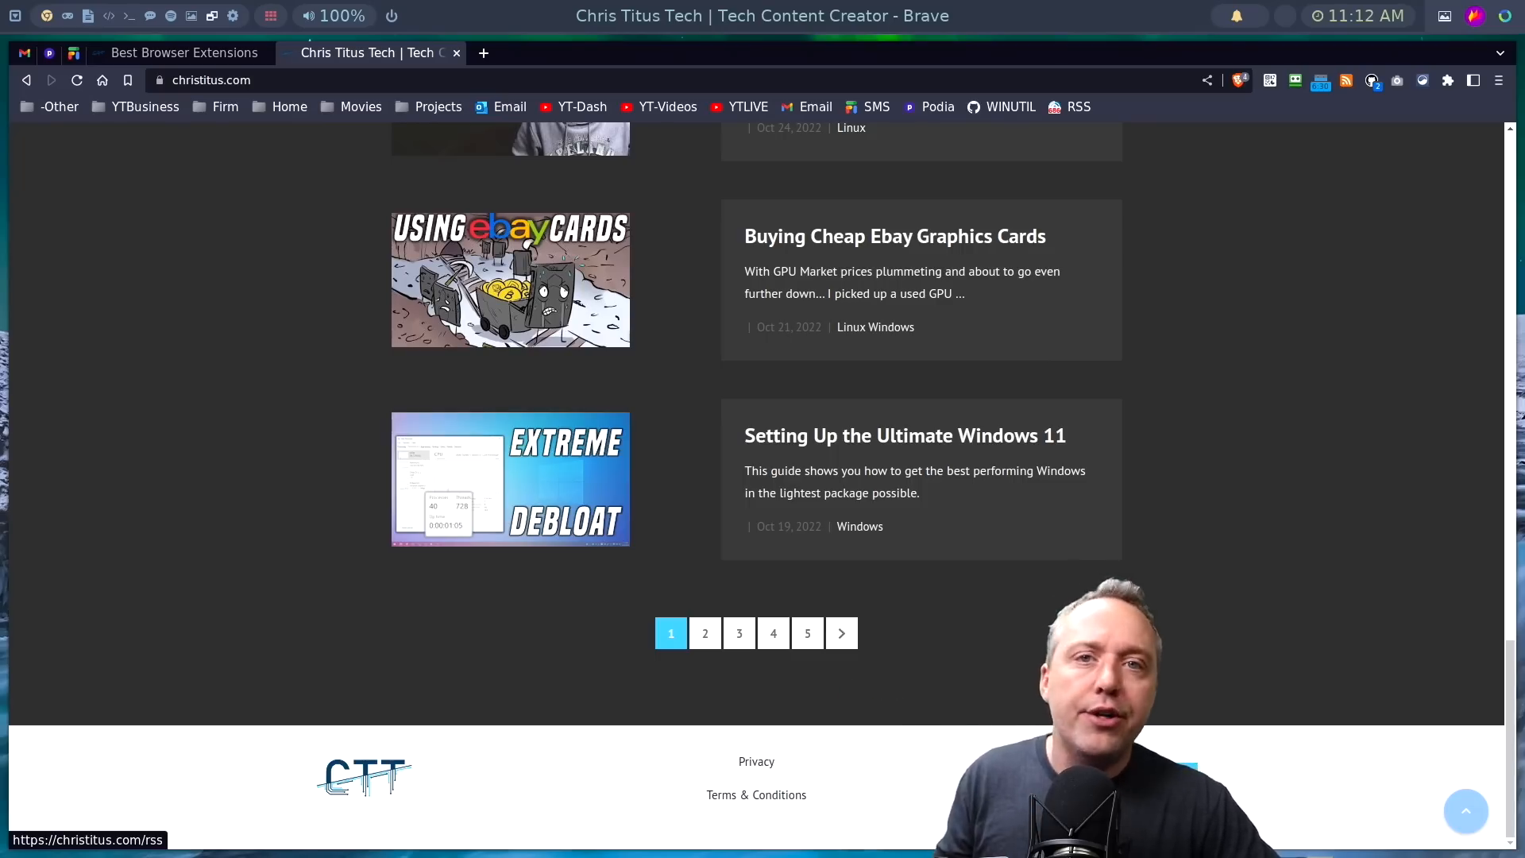
mouse_move(1233, 499)
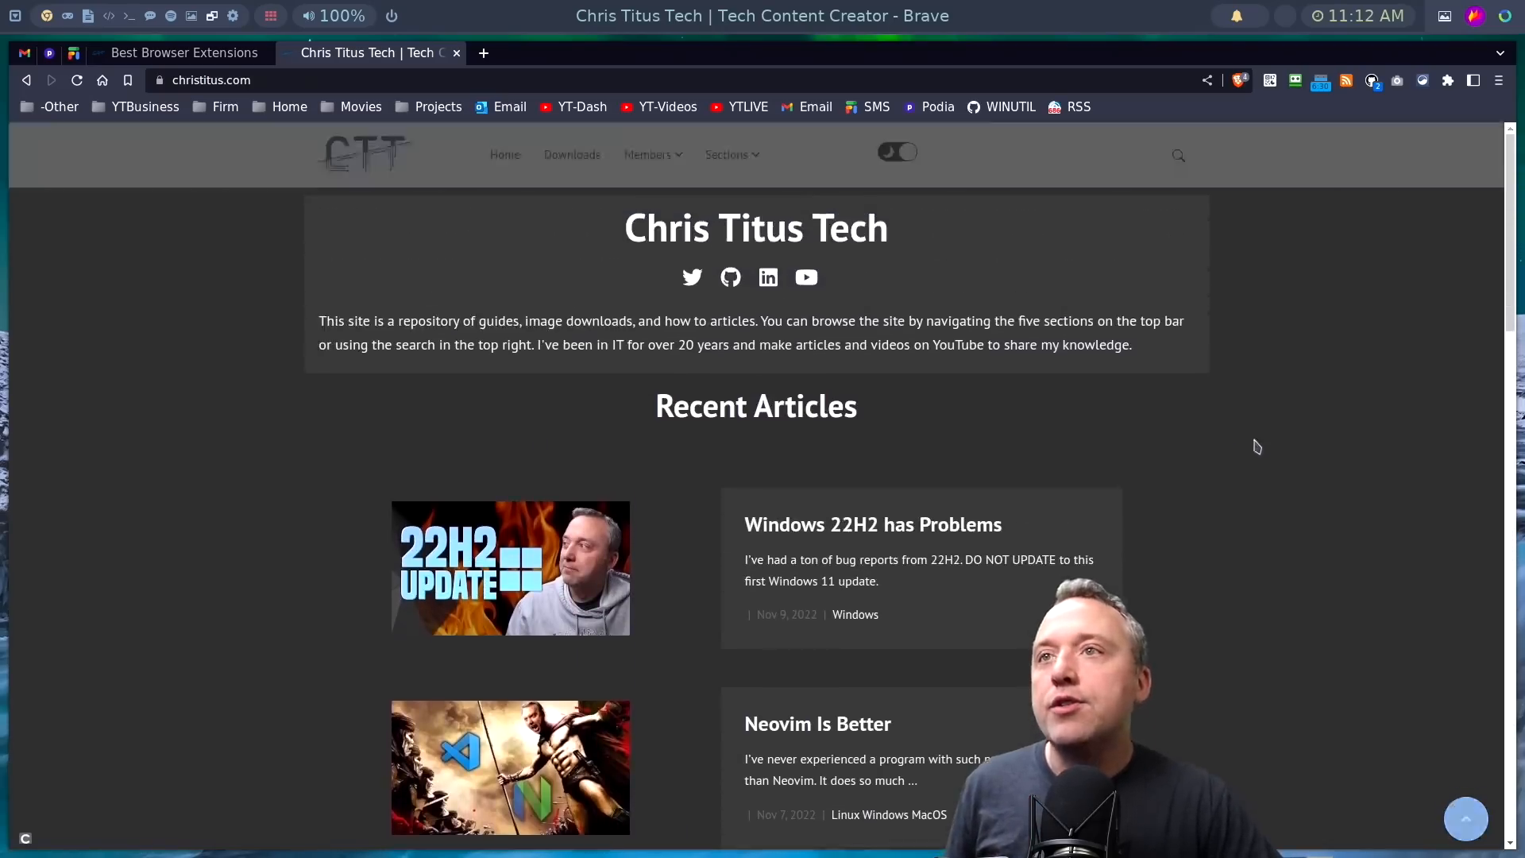
click(1345, 80)
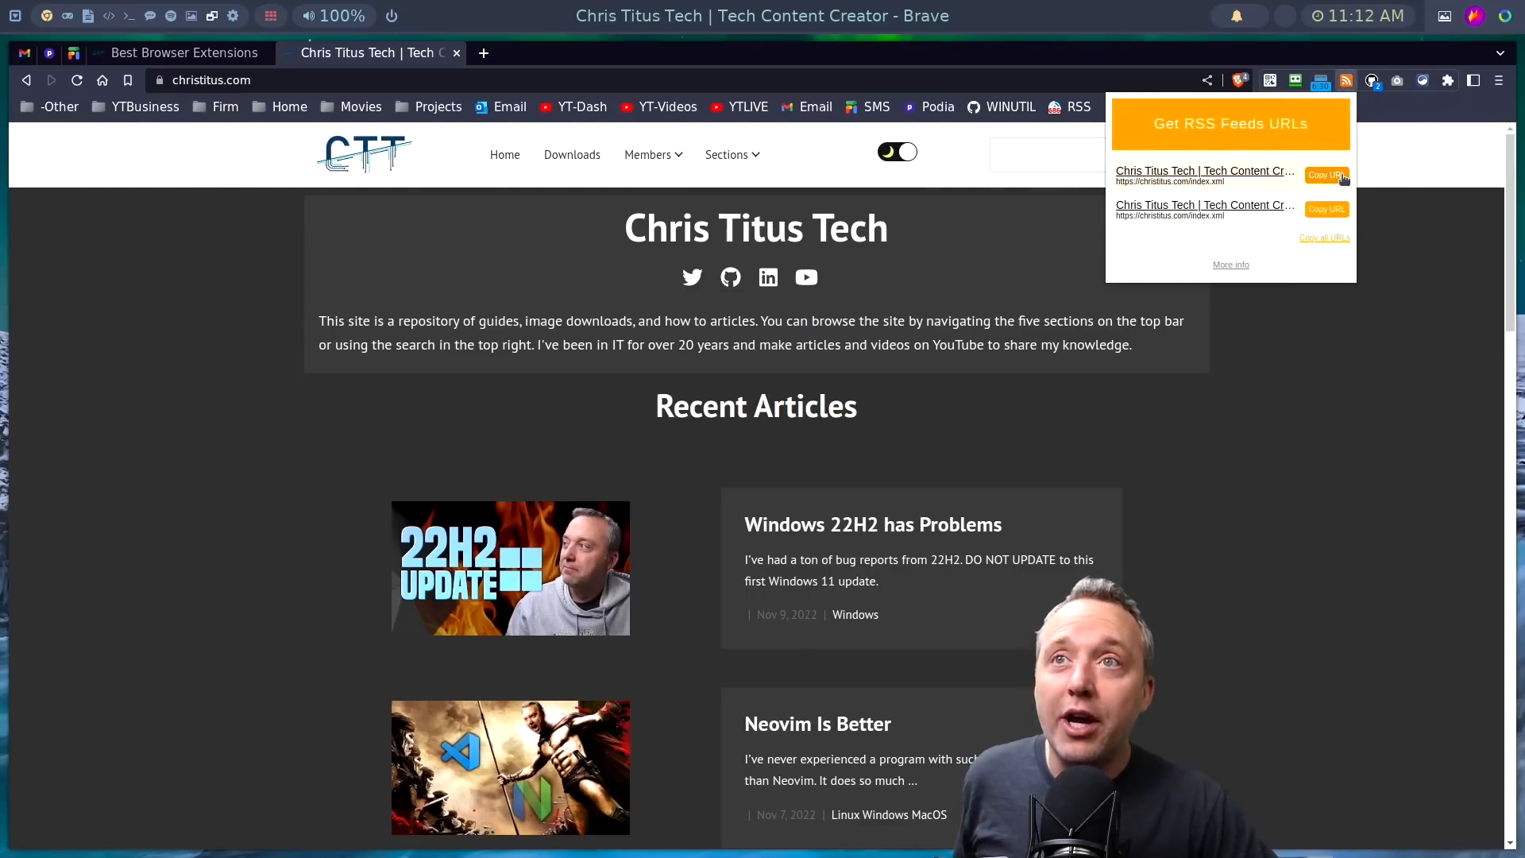
click(1324, 175)
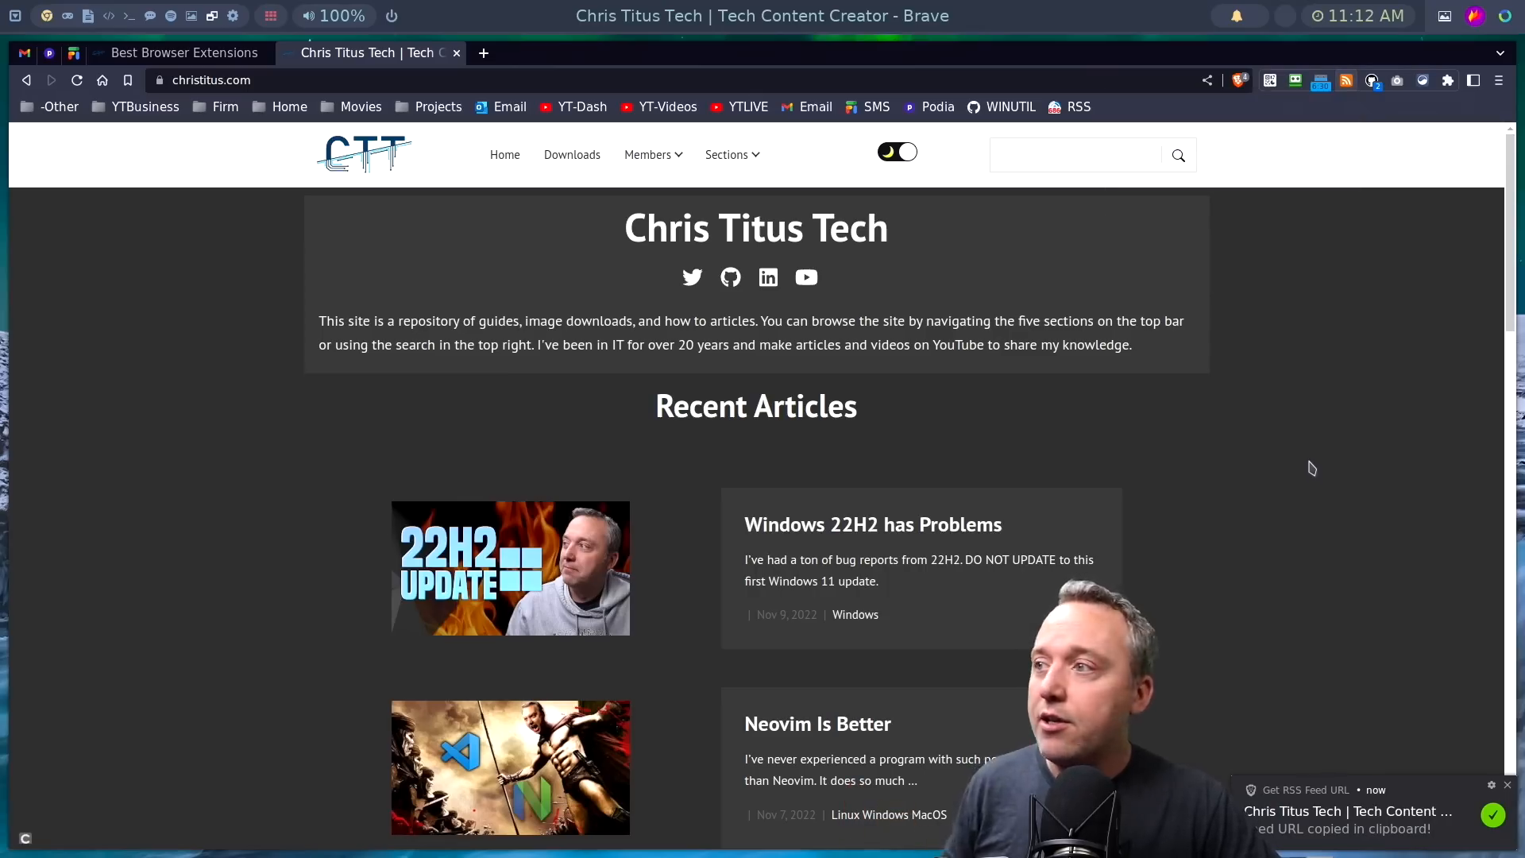
mouse_move(1282, 434)
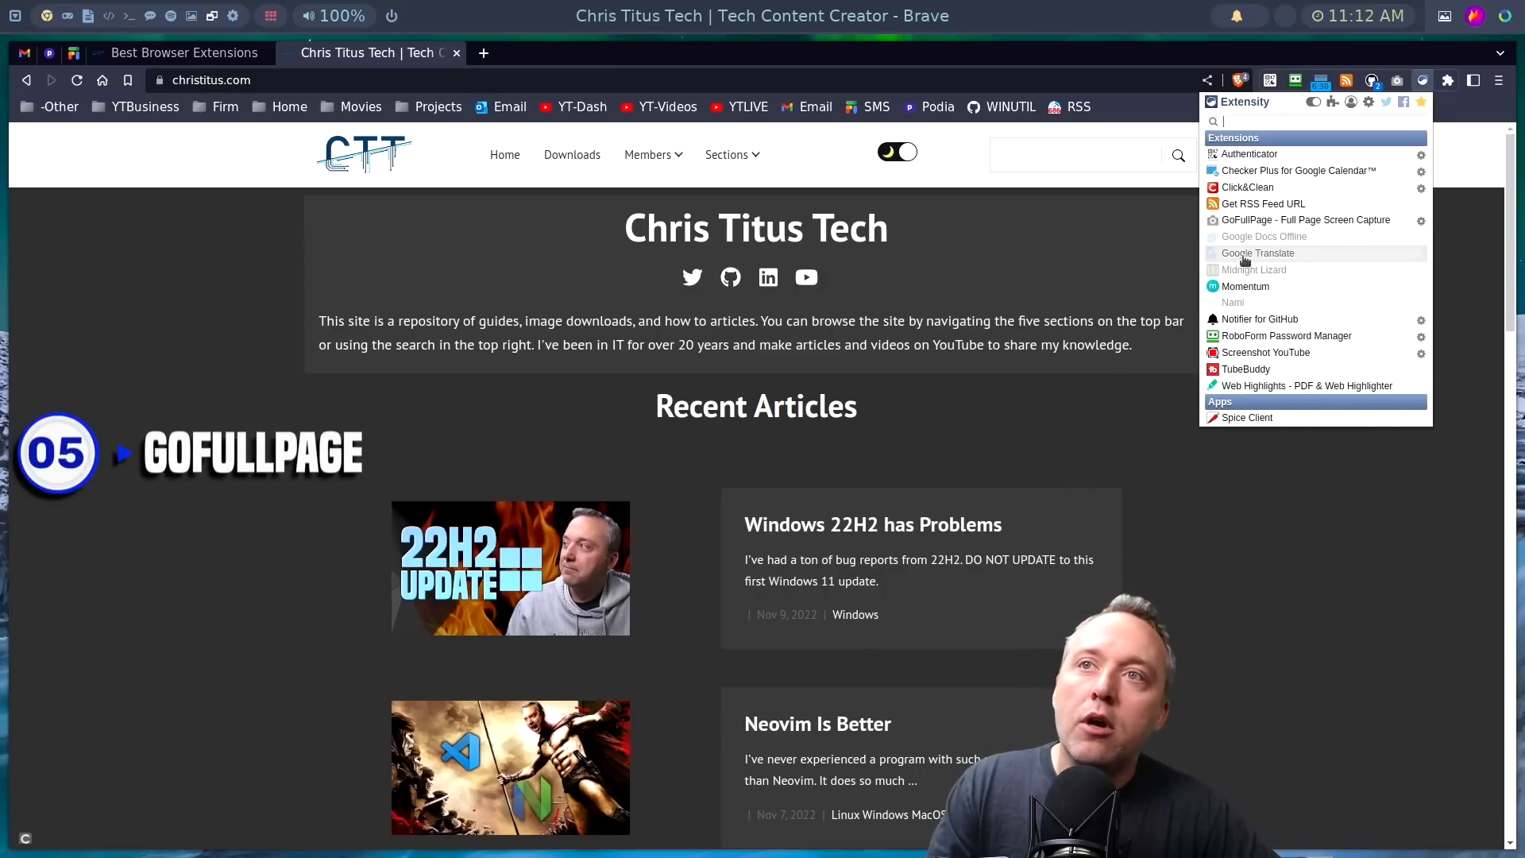
click(769, 315)
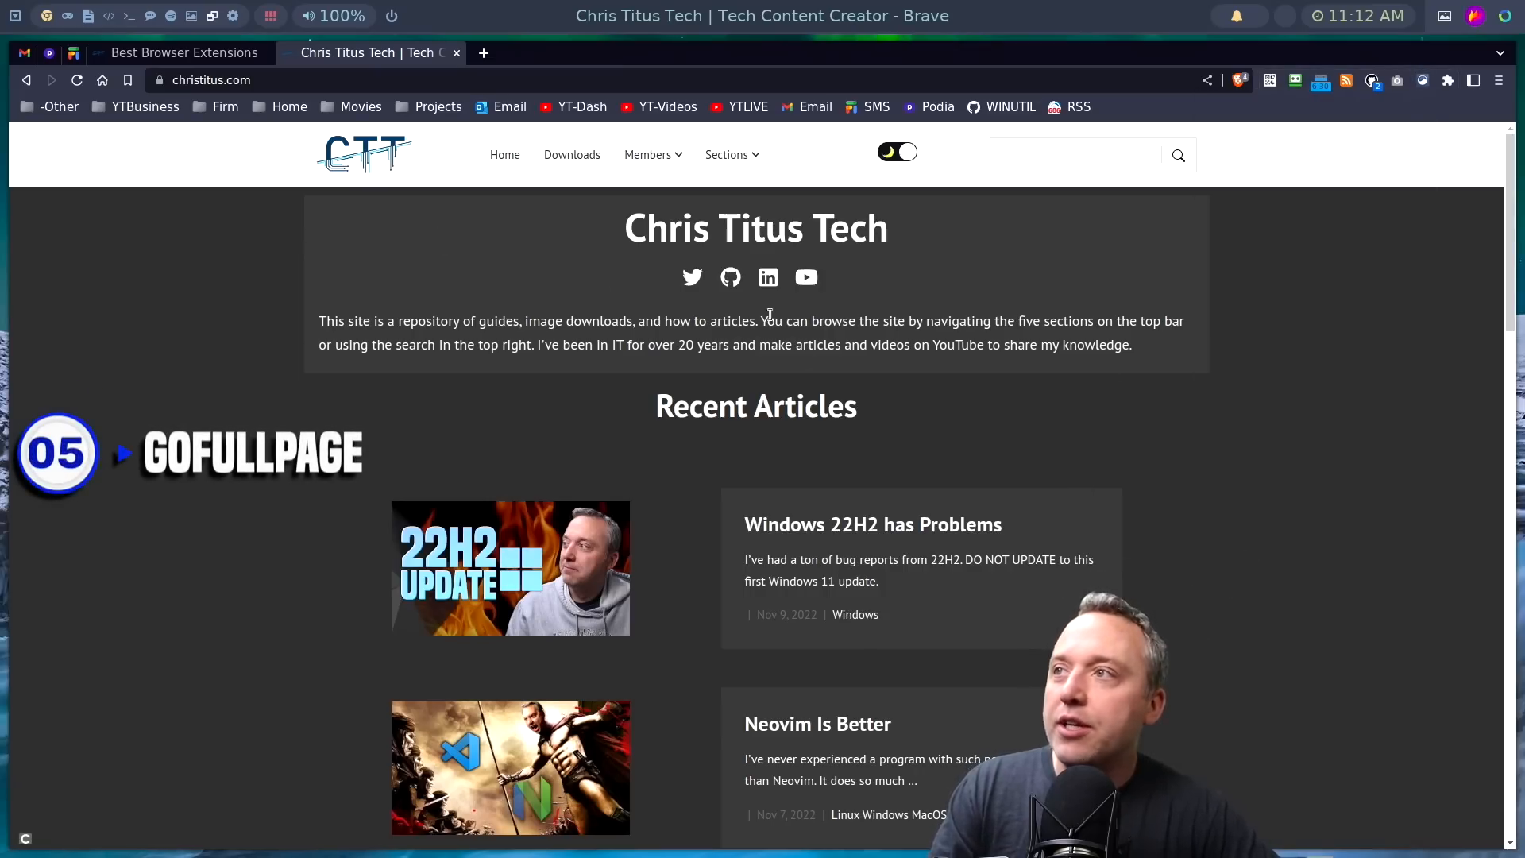
mouse_move(567, 380)
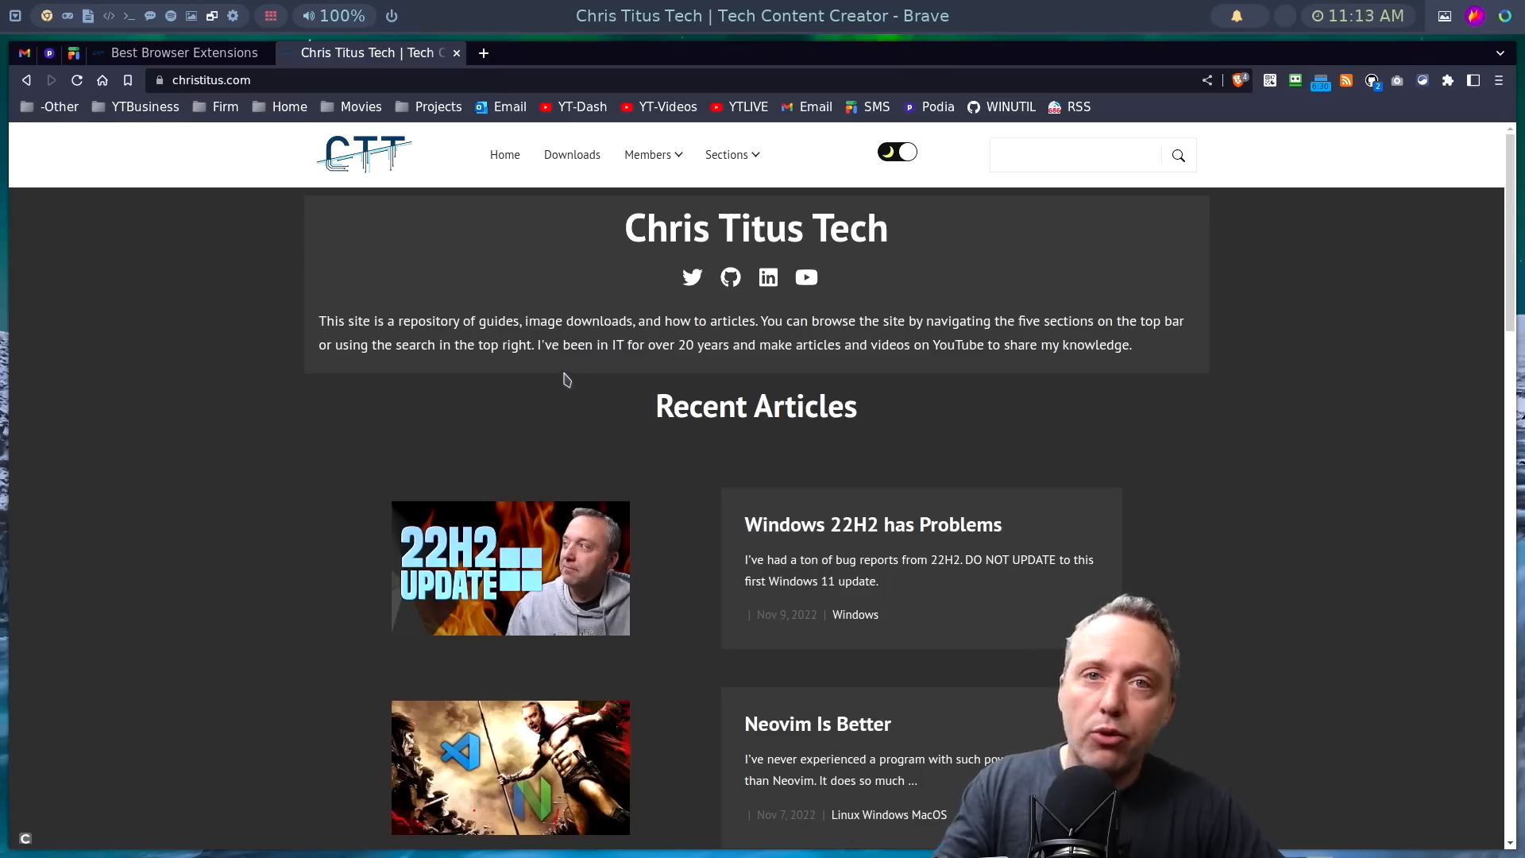
scroll(down, 3)
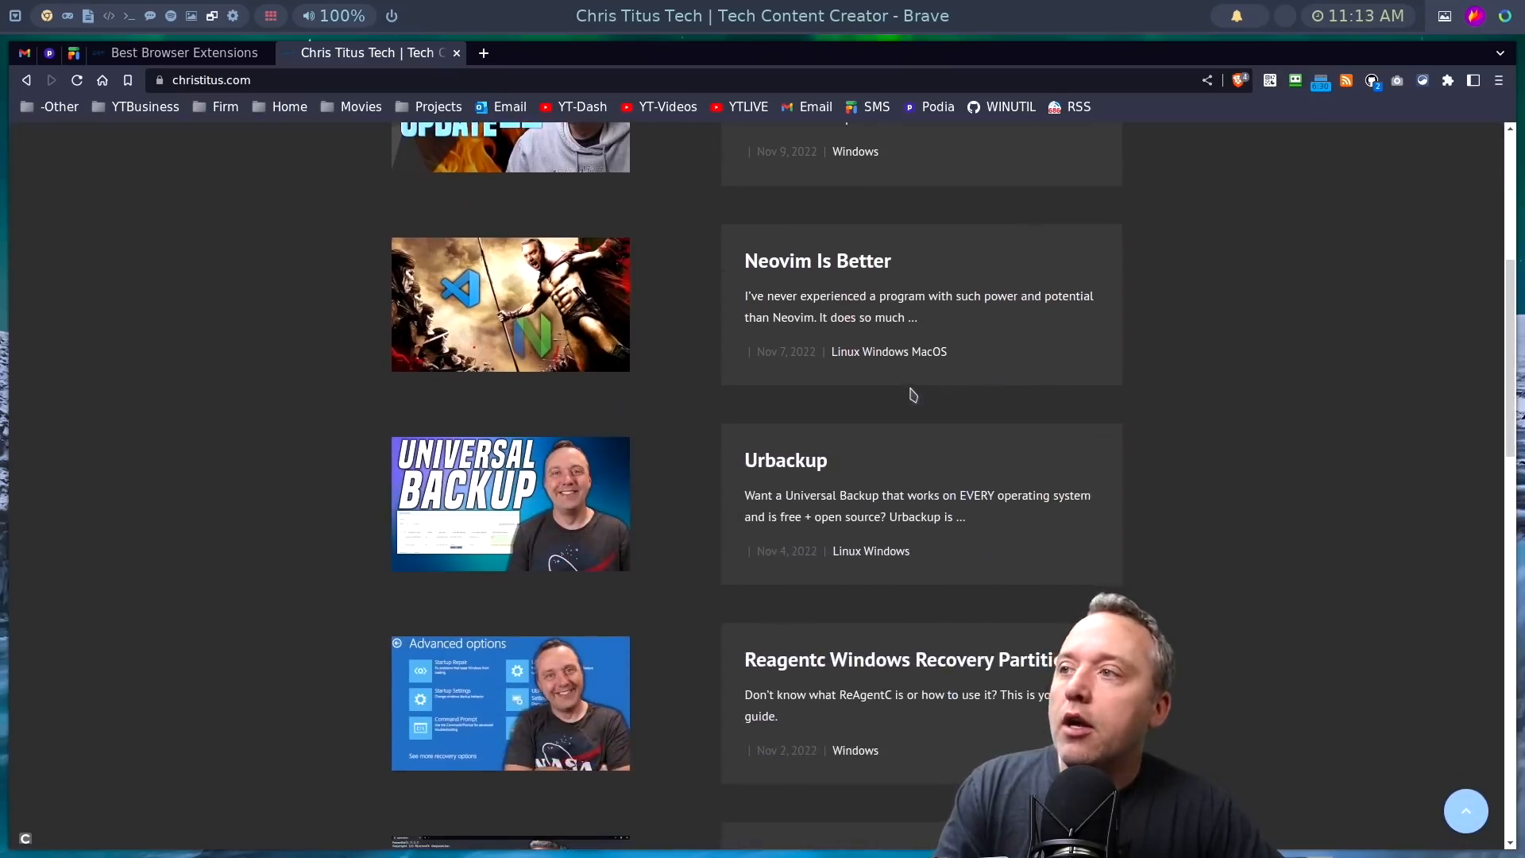
scroll(down, 3)
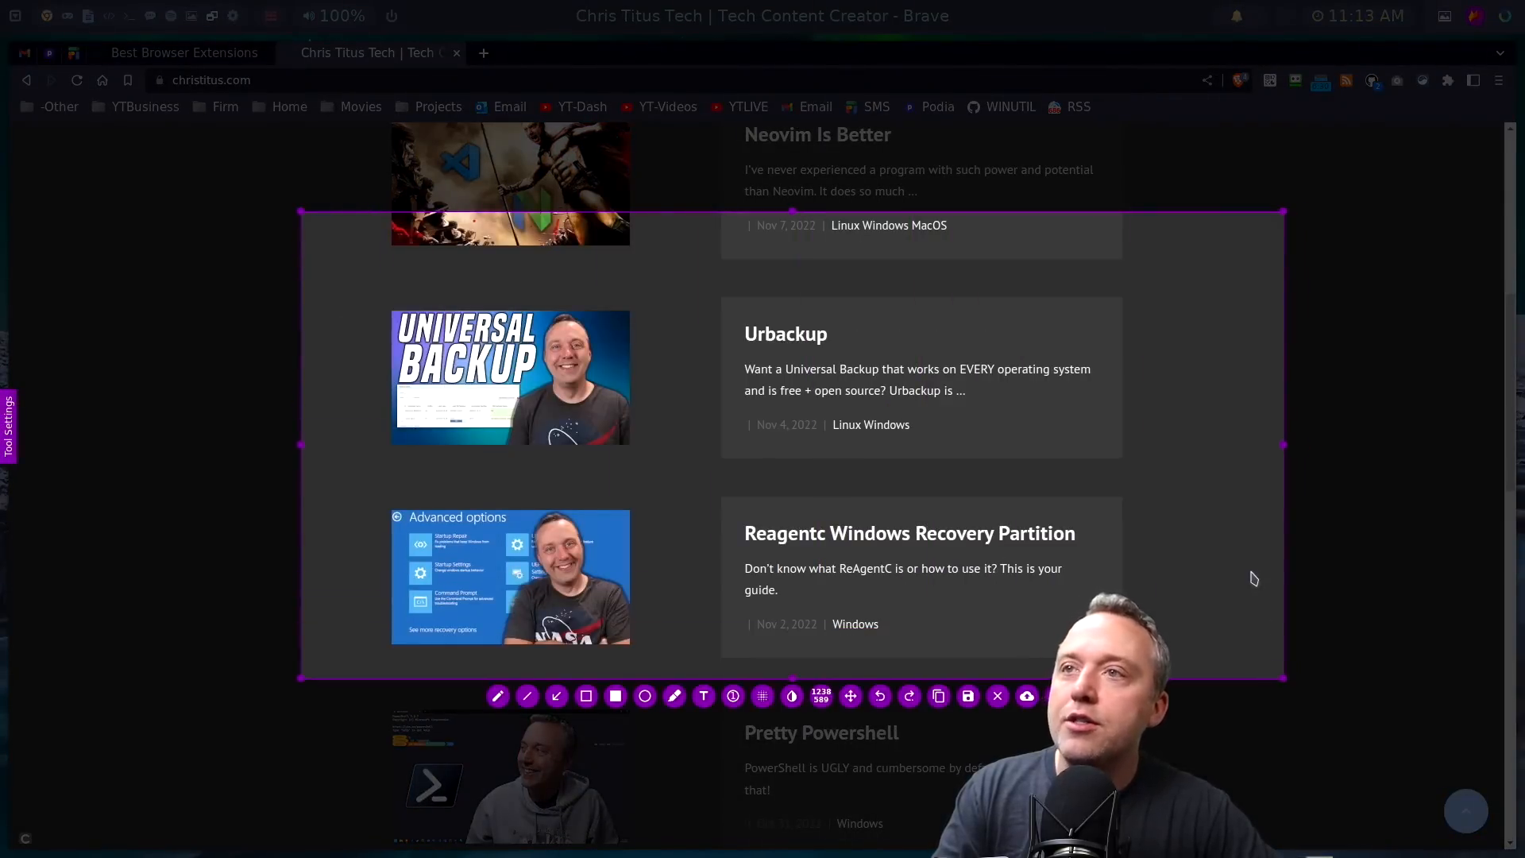
scroll(down, 3)
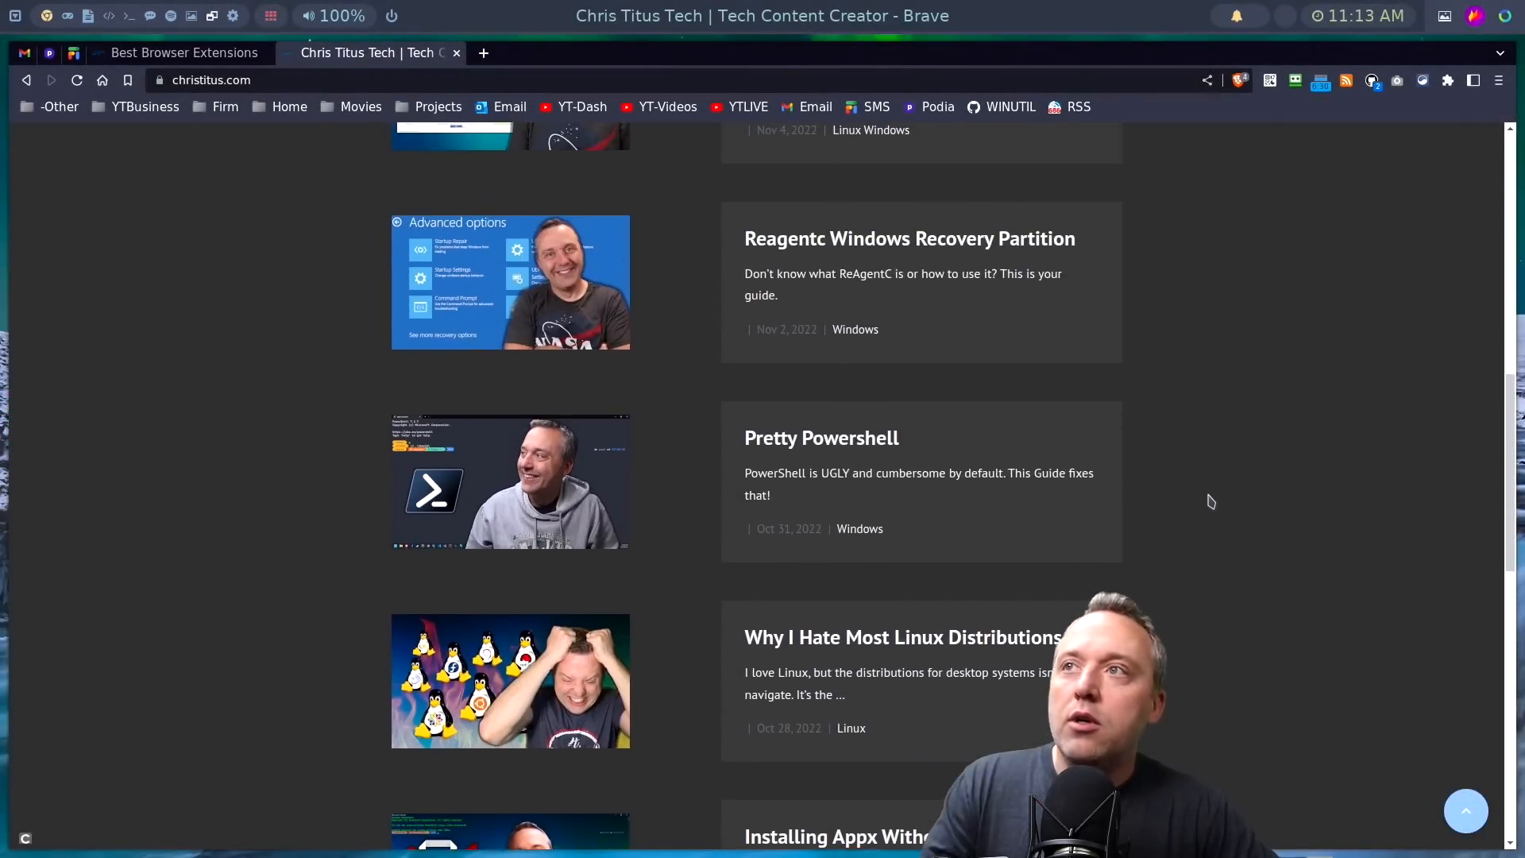
scroll(up, 3)
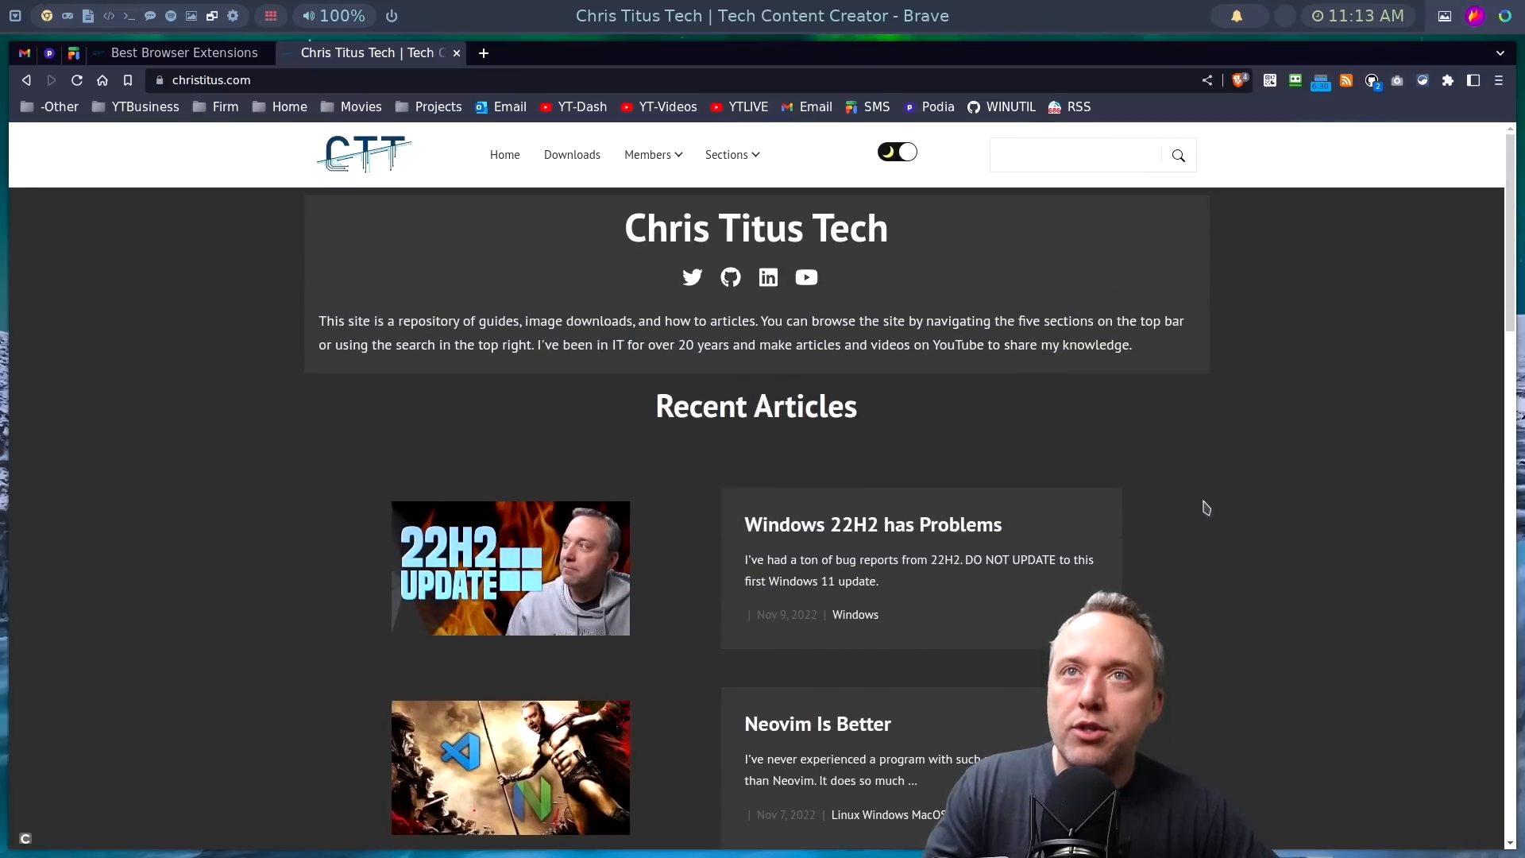
mouse_move(1410, 82)
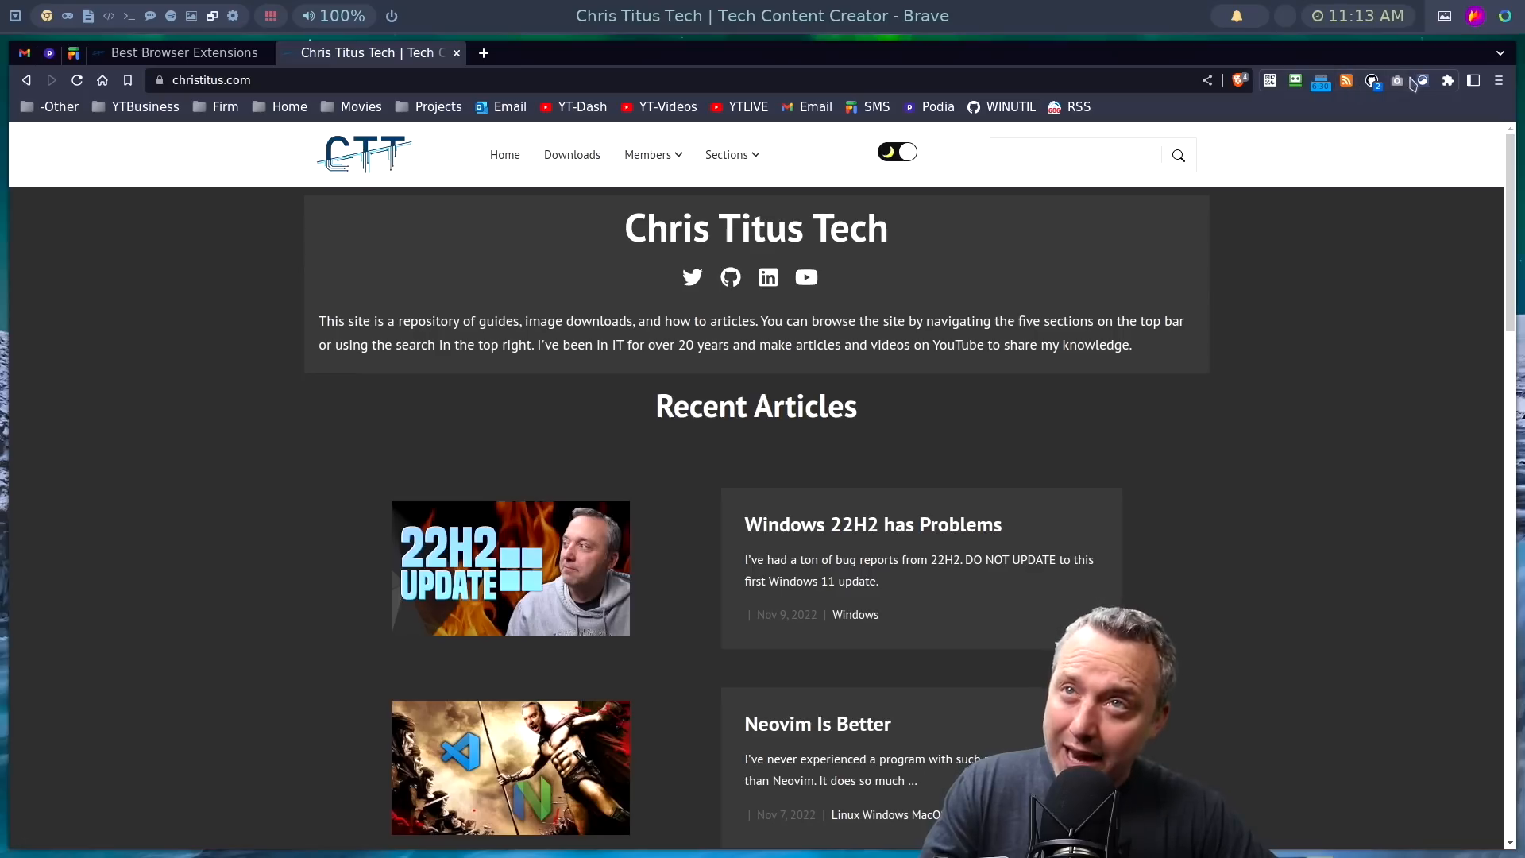
mouse_move(1398, 81)
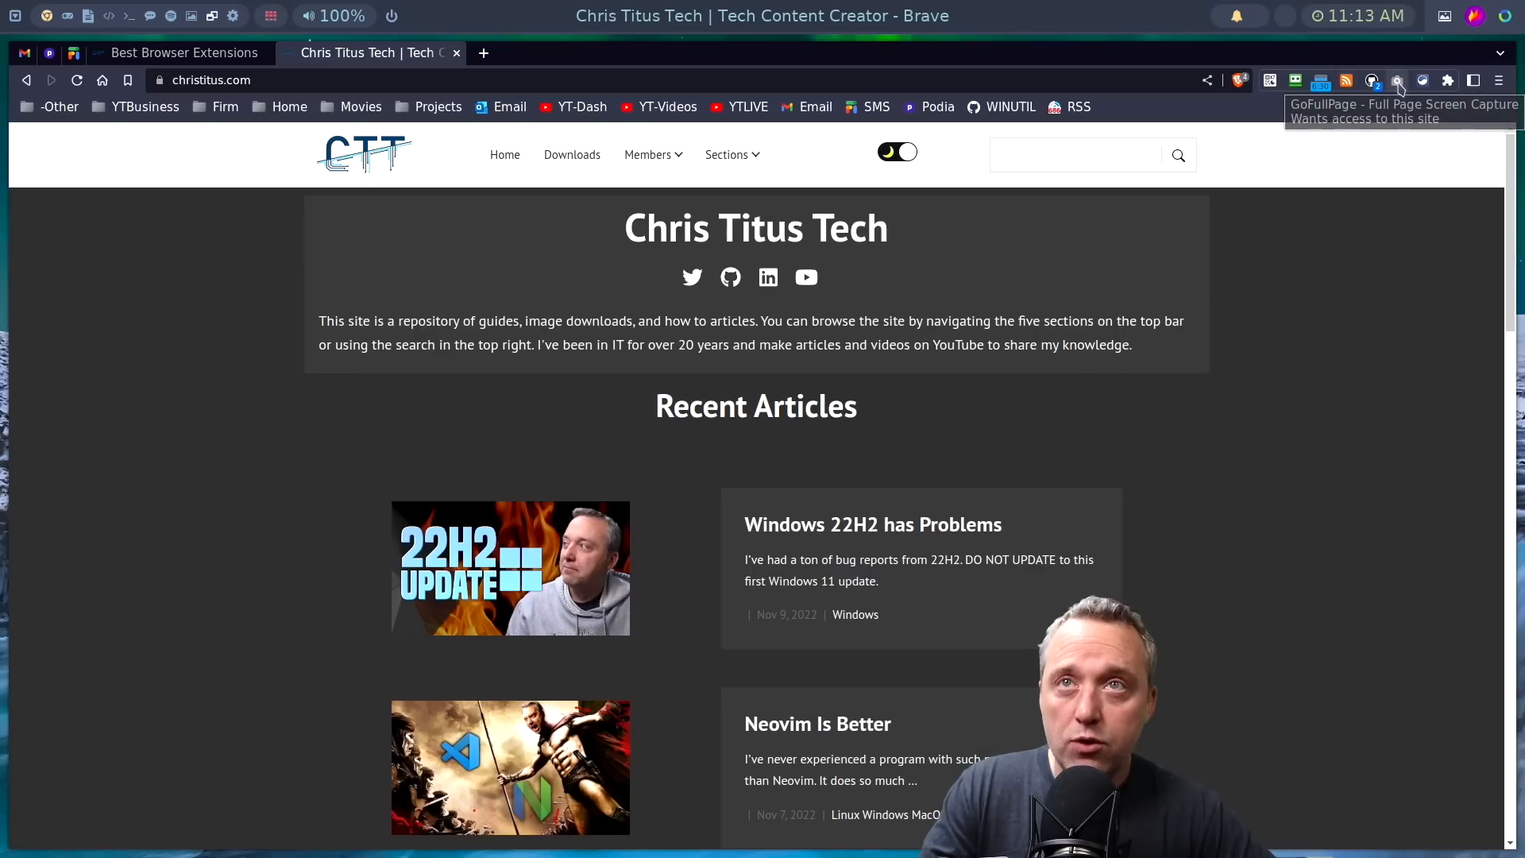
click(1396, 81)
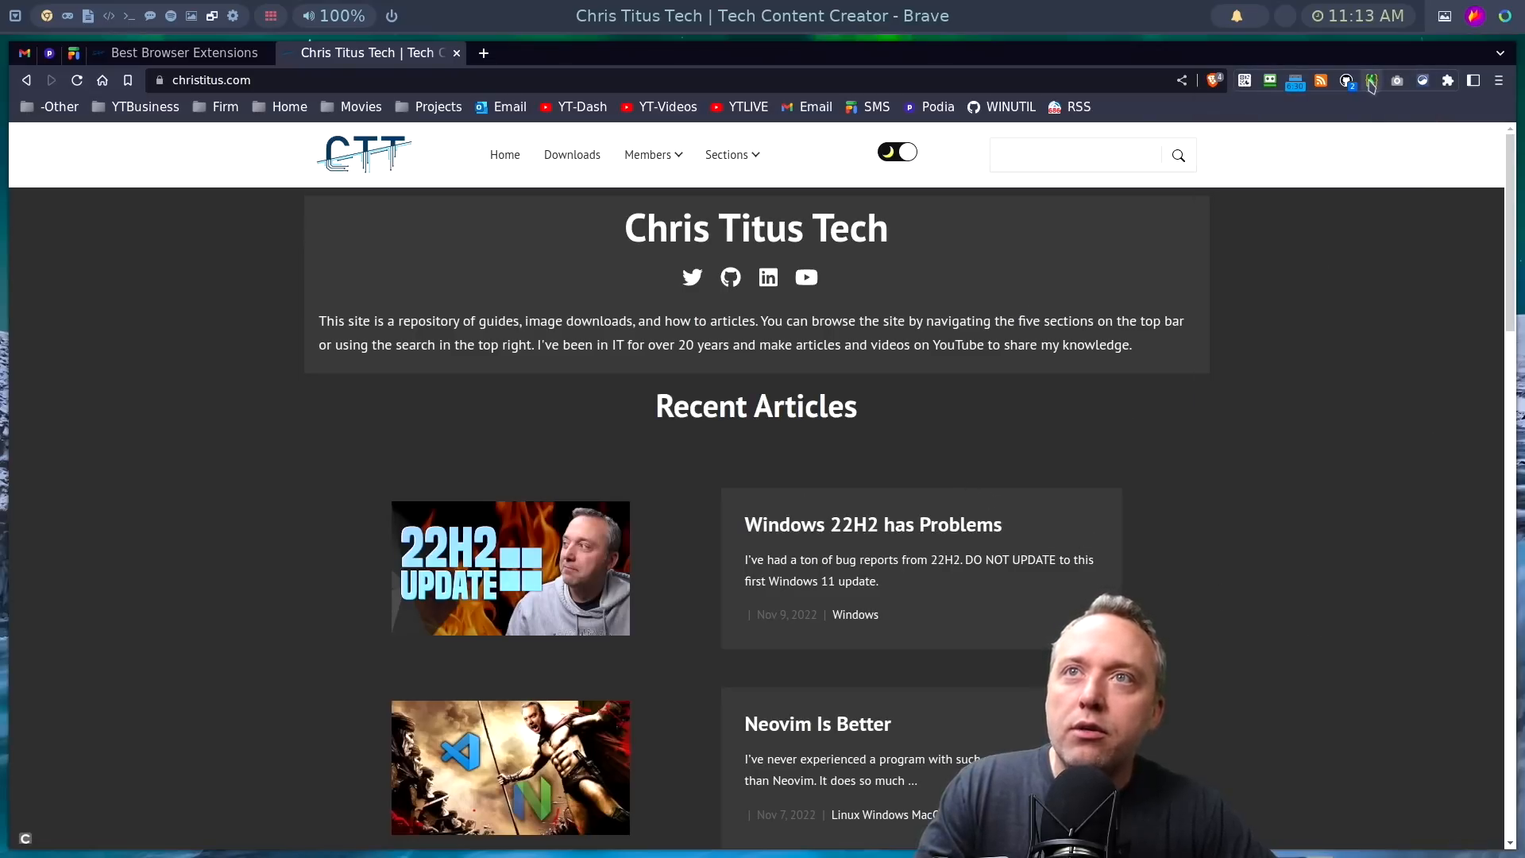
- Review Midnight Lizard's Background, Links and Borders settings for this site, then Global settings
click(1371, 81)
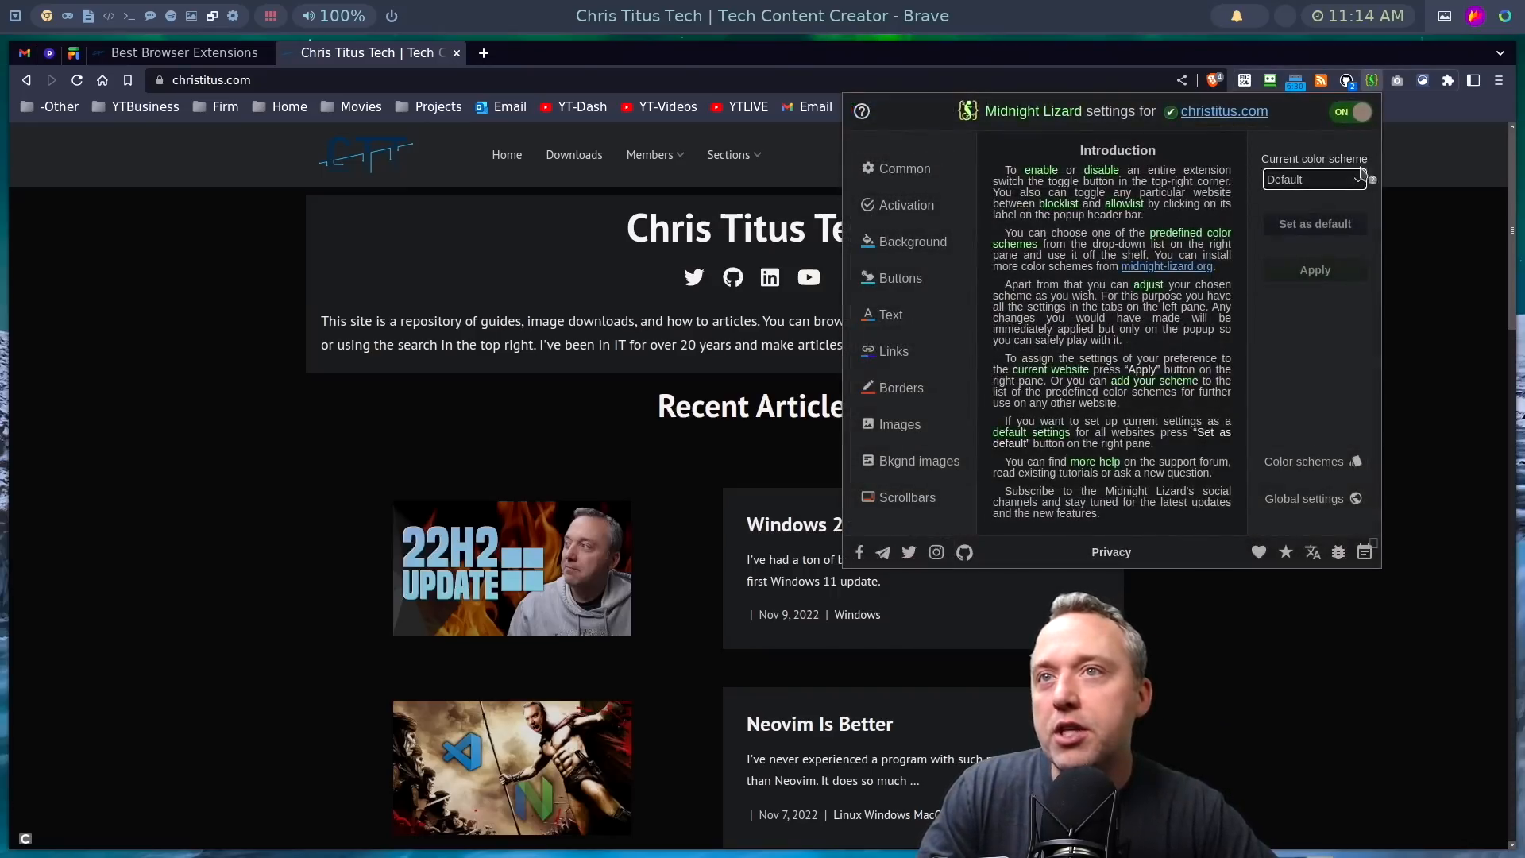
click(912, 241)
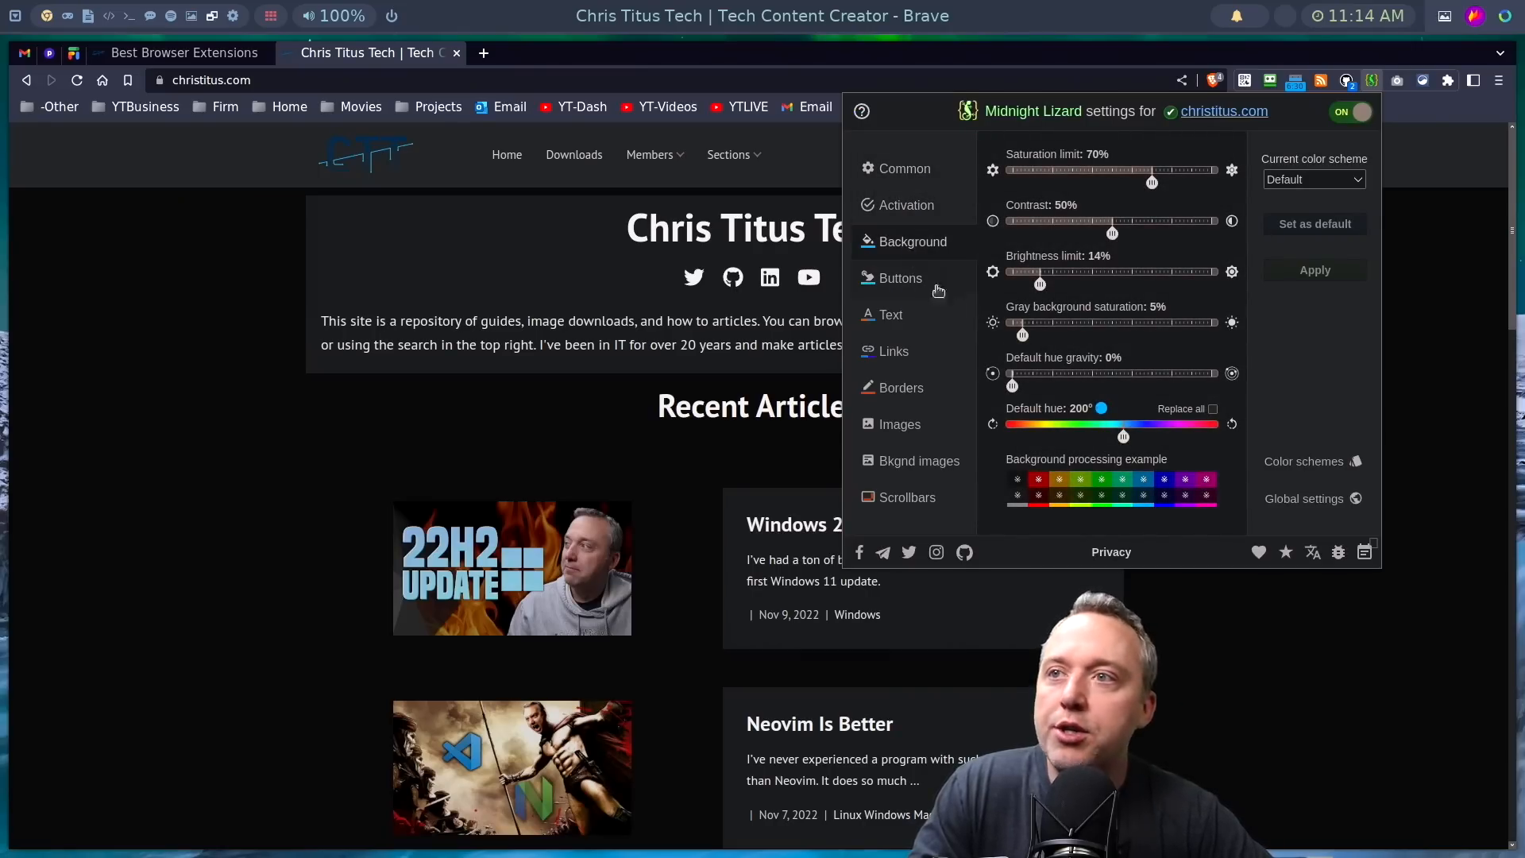
click(891, 351)
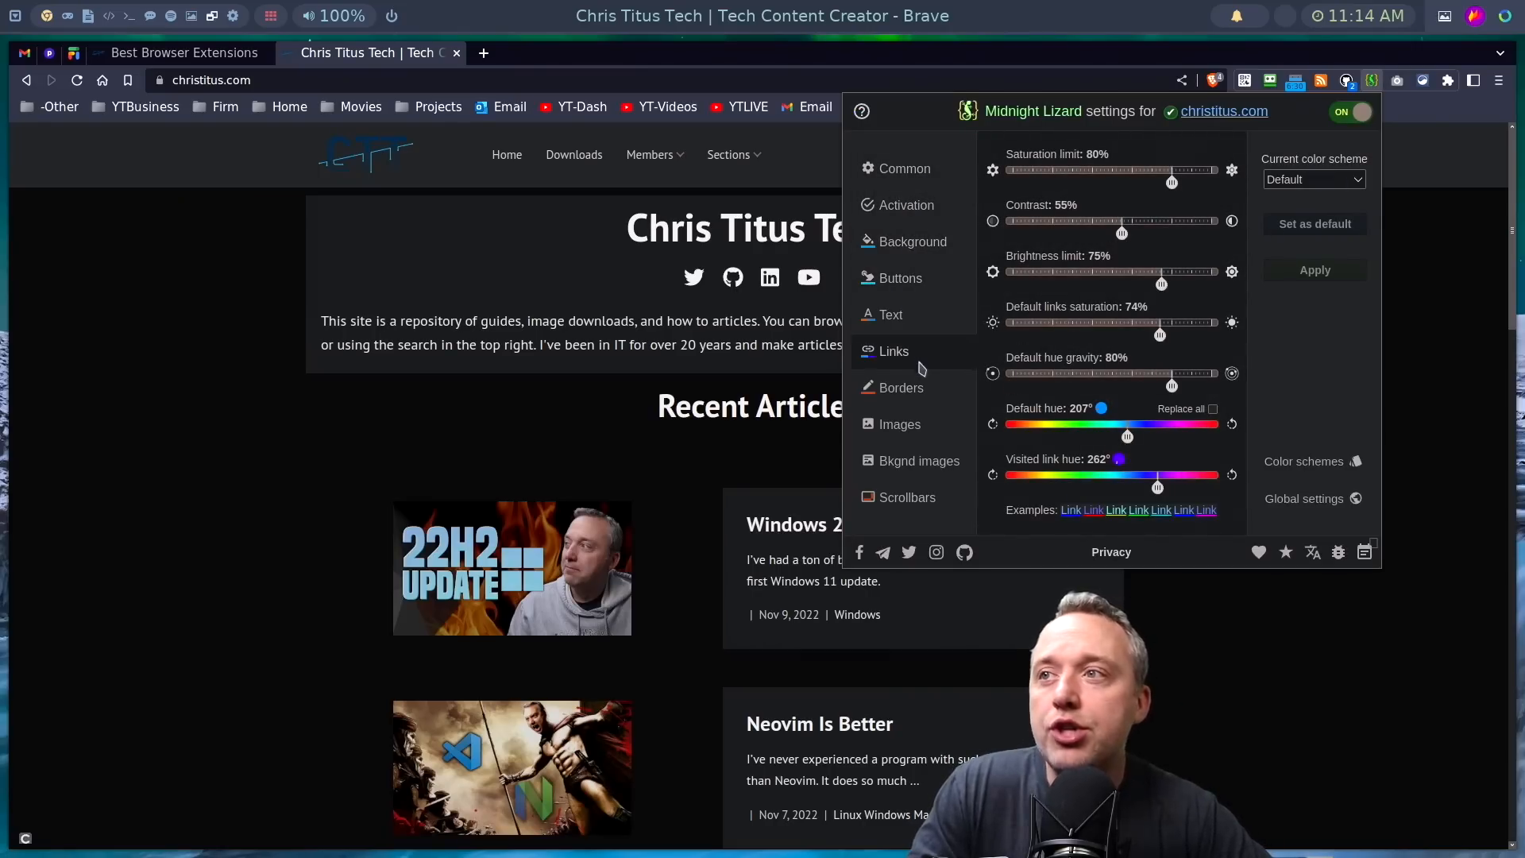
mouse_move(899, 425)
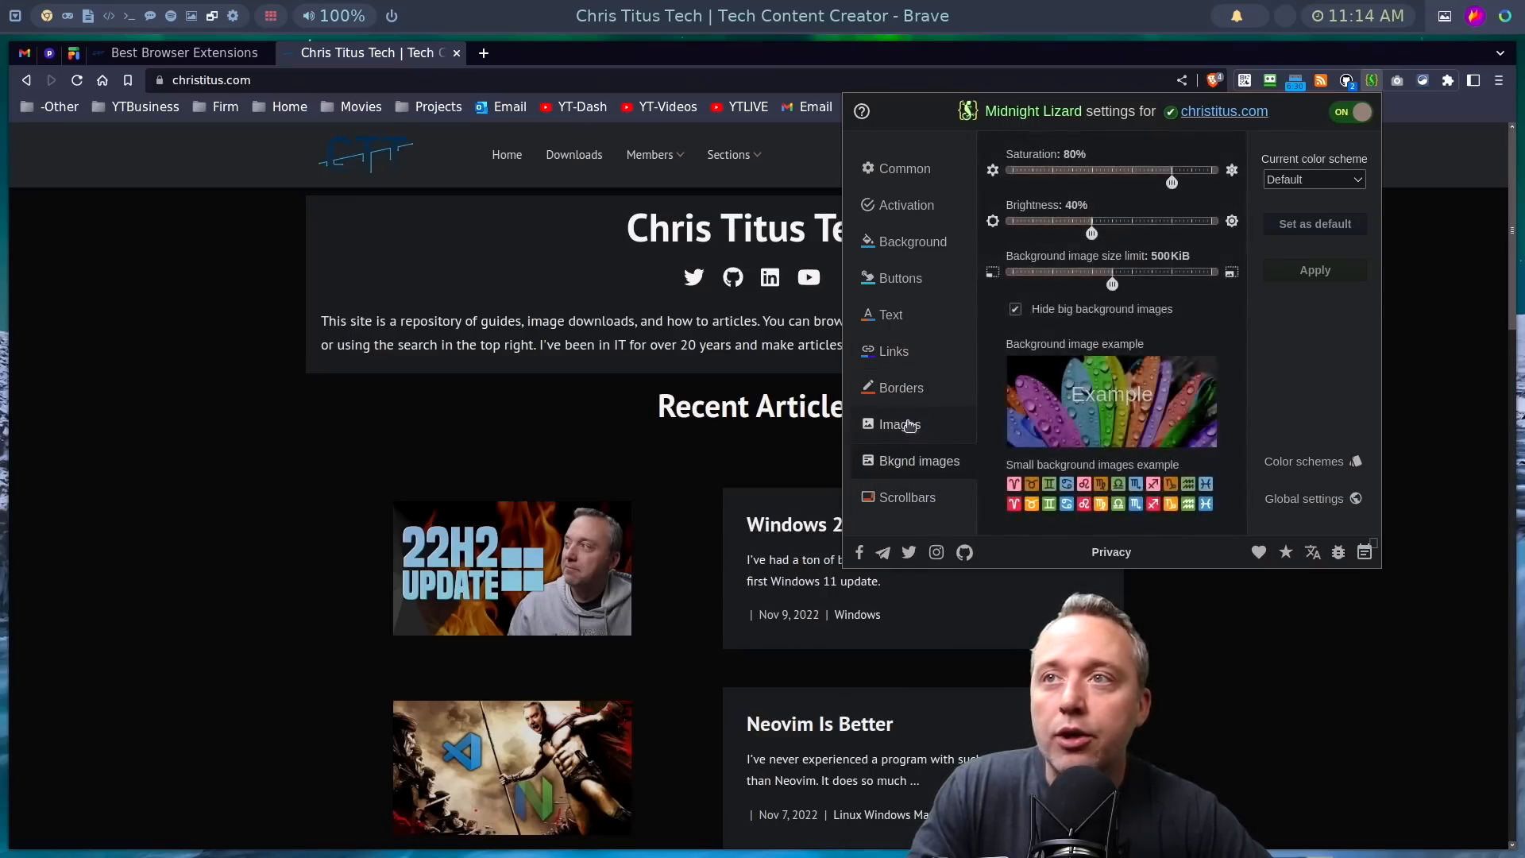
click(899, 387)
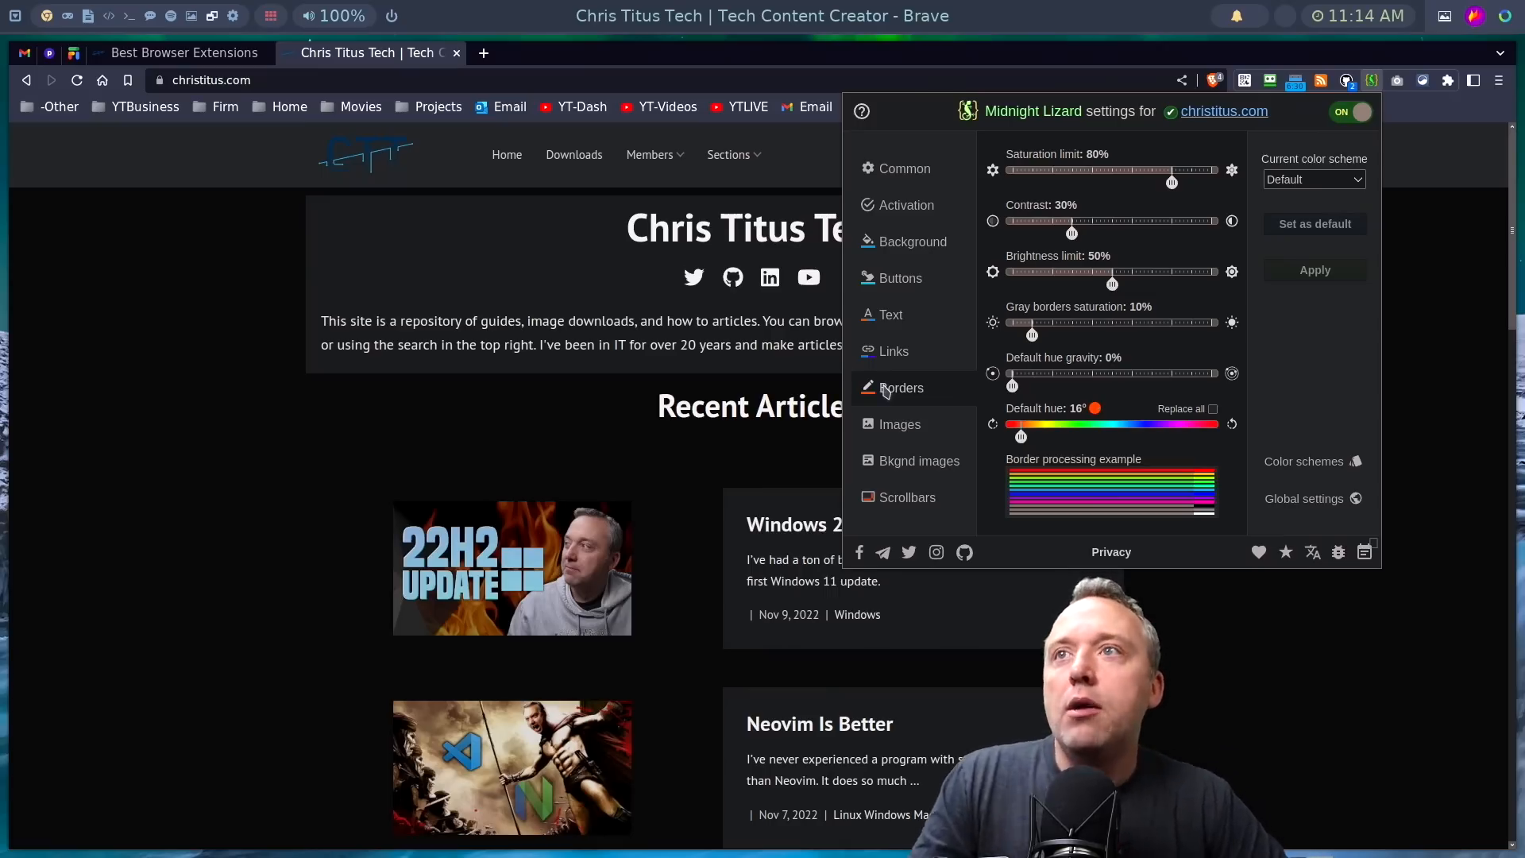
mouse_move(1117, 501)
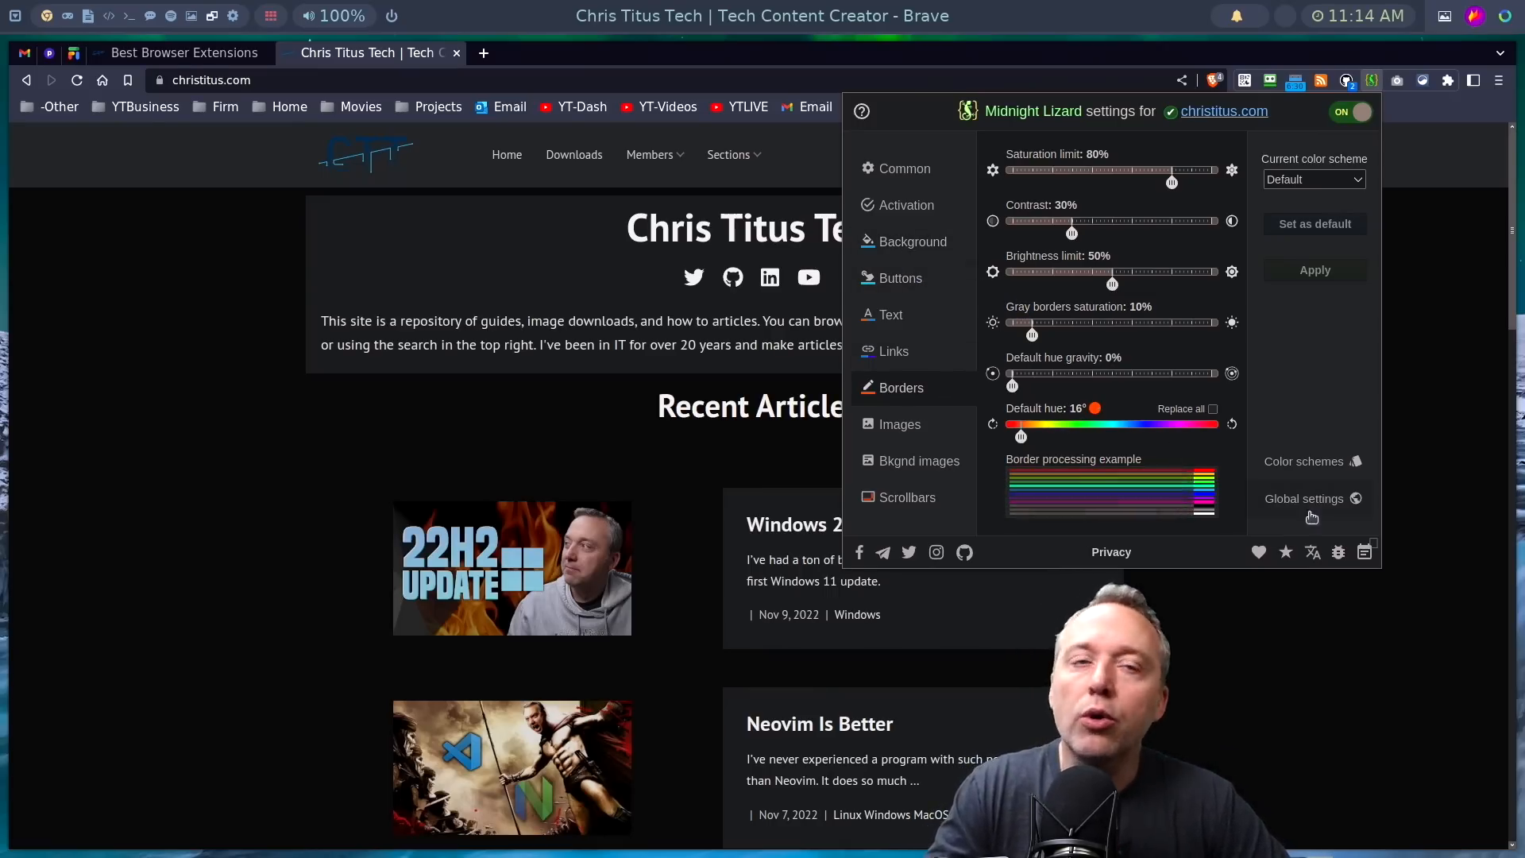
click(482, 53)
text(R)
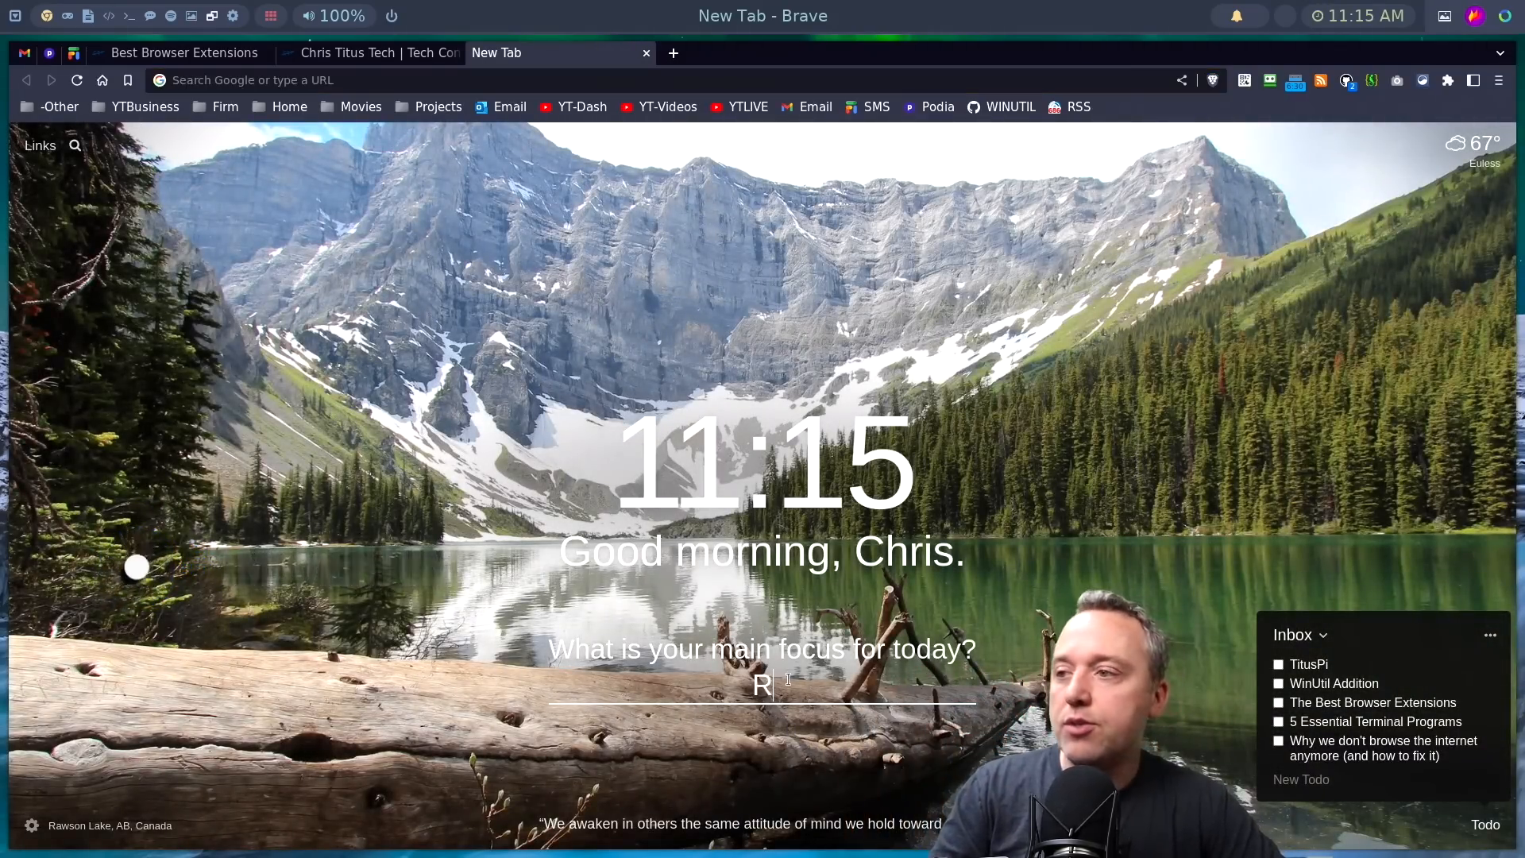
- Set Momentum's main focus for today to 'Record videos'
text(ecord videos)
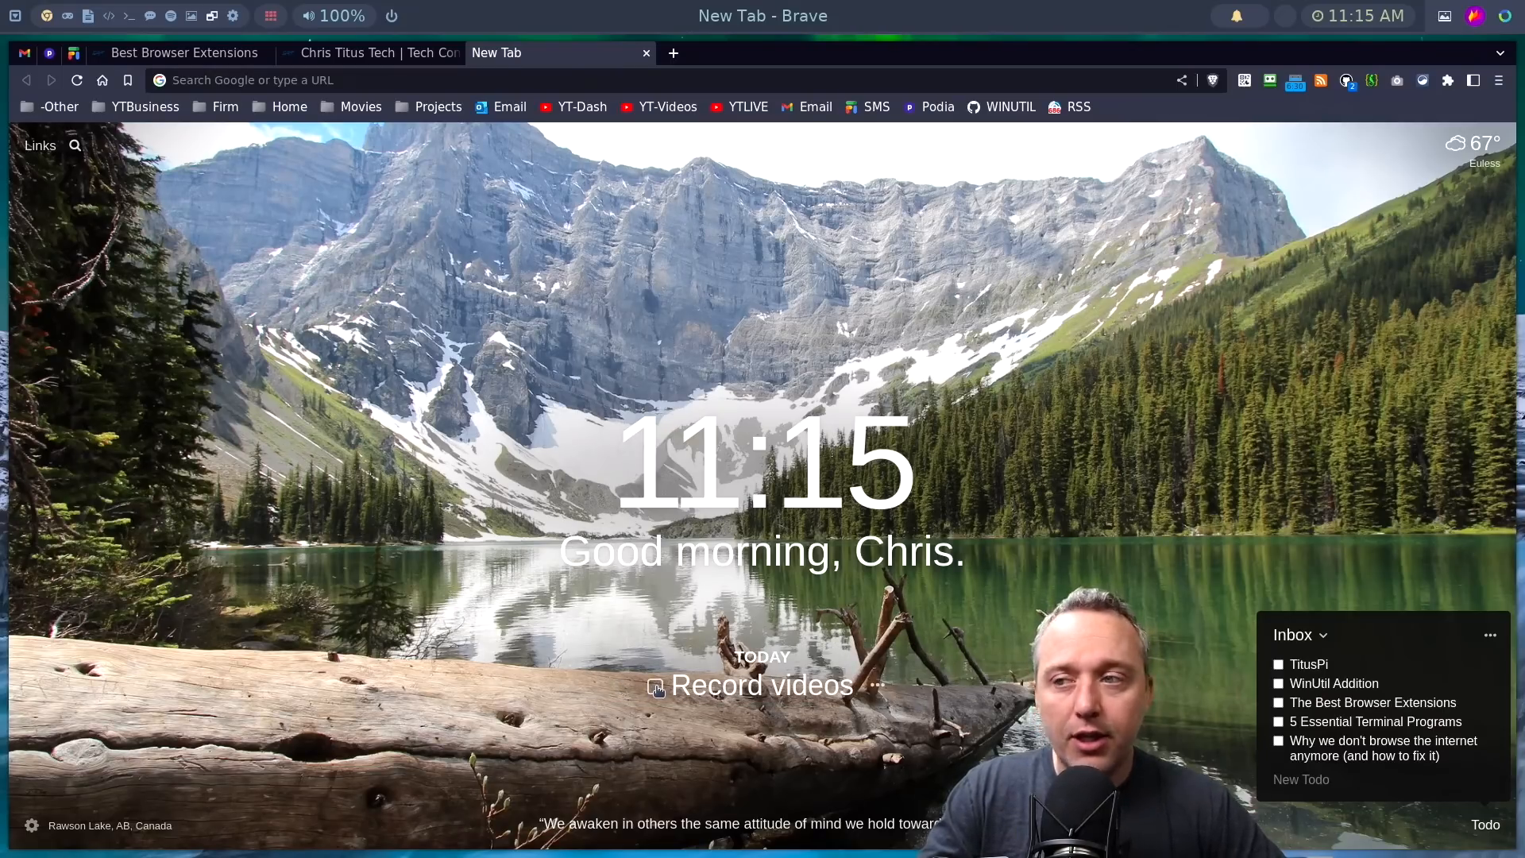
mouse_move(1467, 622)
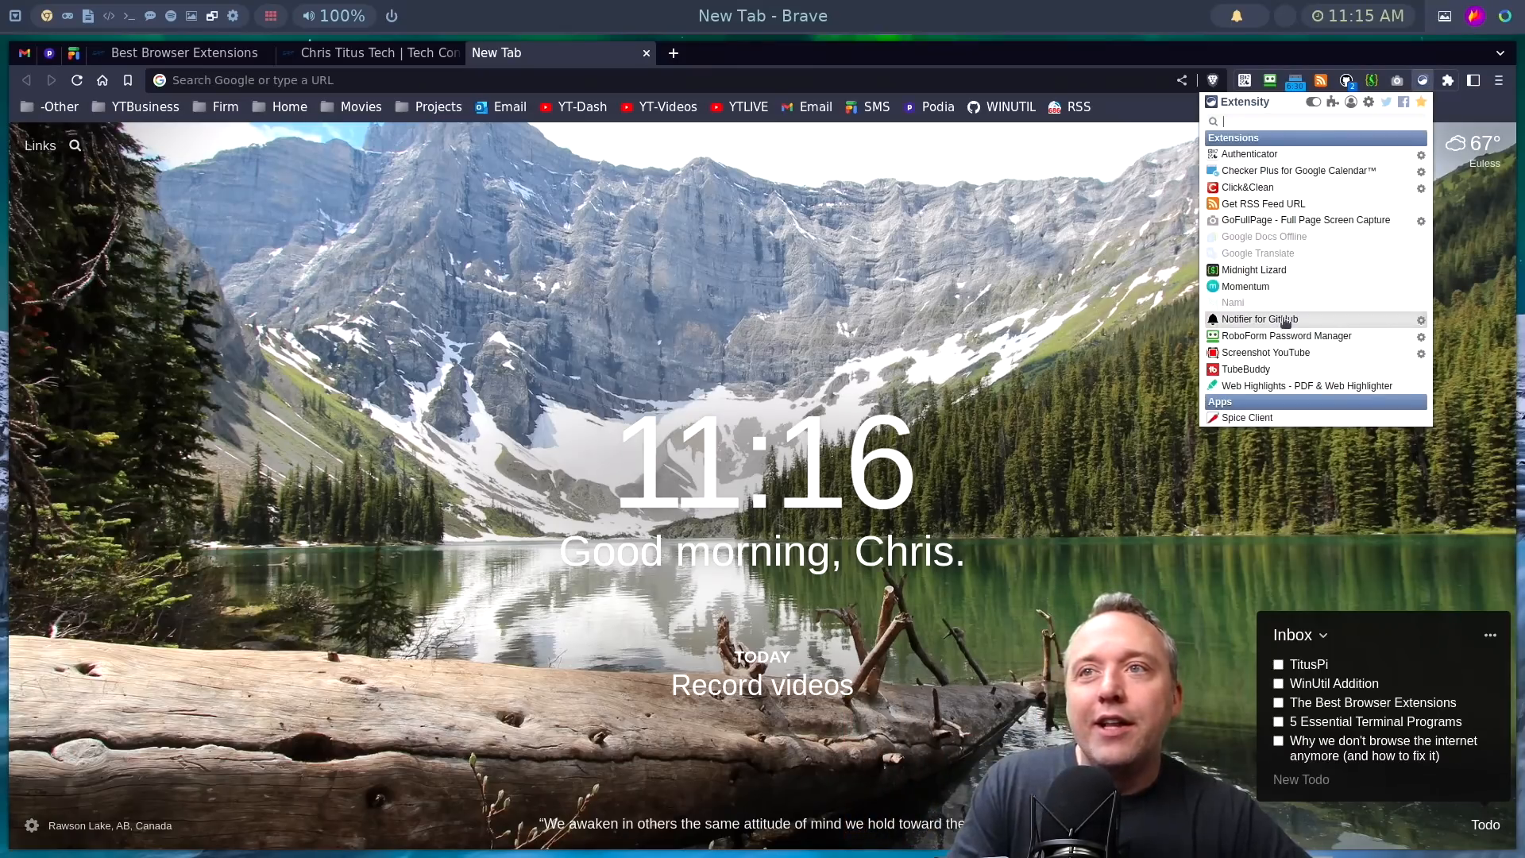
- Open GitHub notifications filtered to reason:participating via Notifier for GitHub
click(1258, 319)
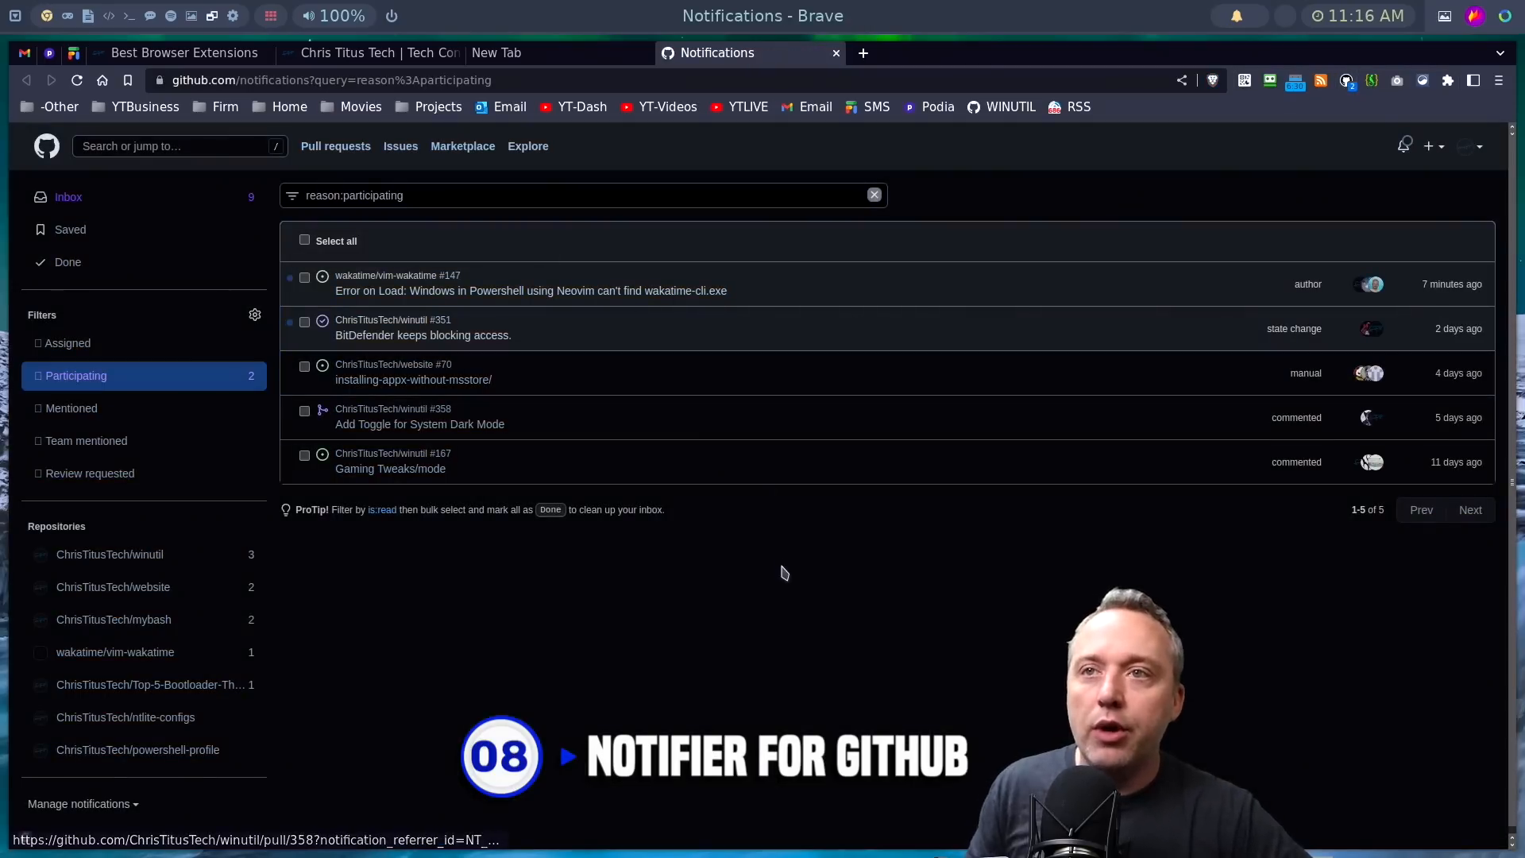
mouse_move(786, 560)
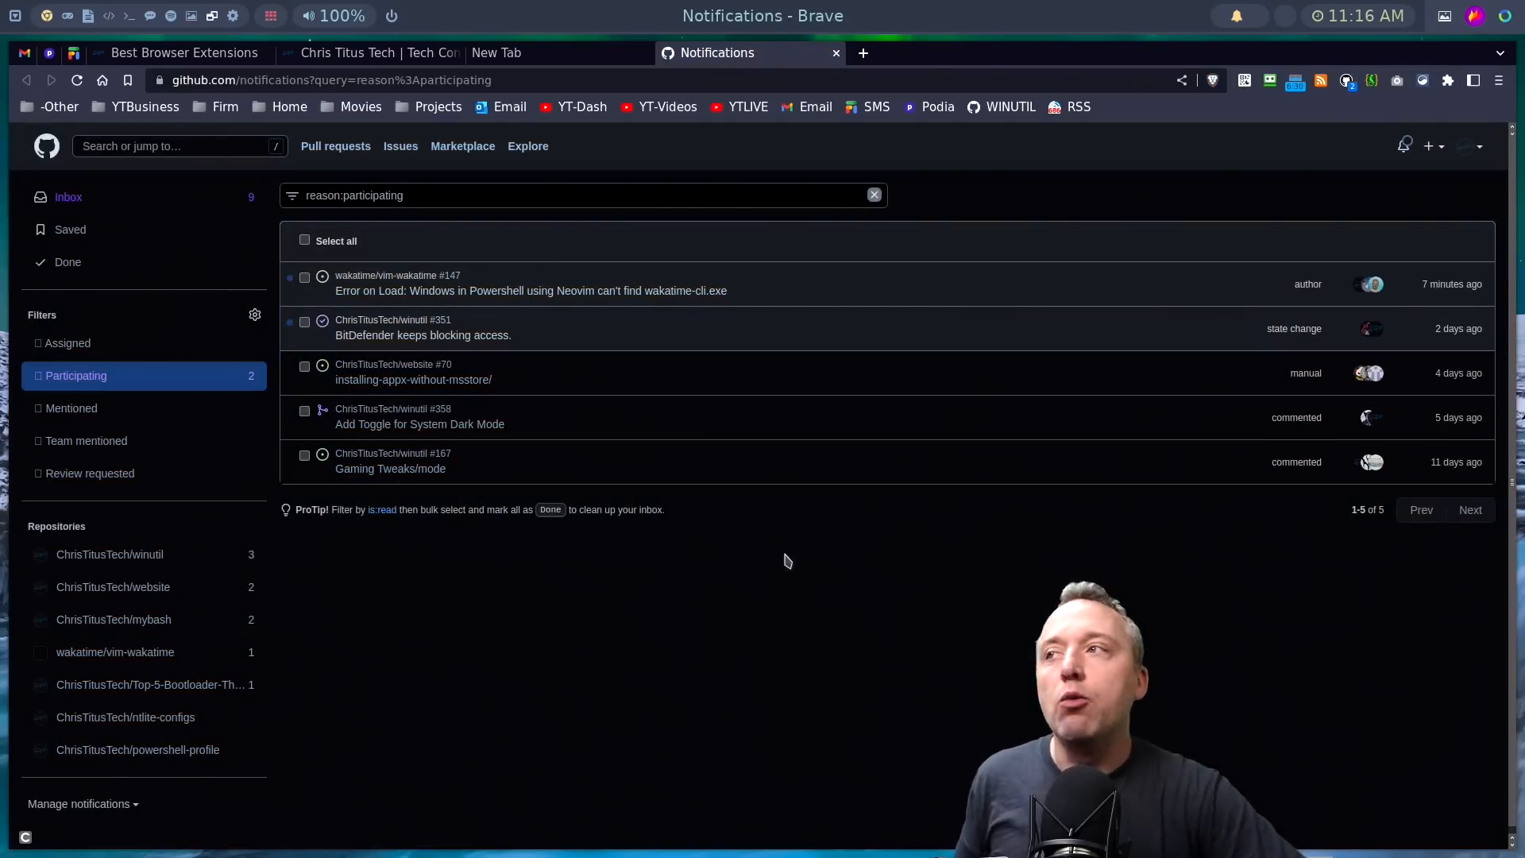
mouse_move(573, 330)
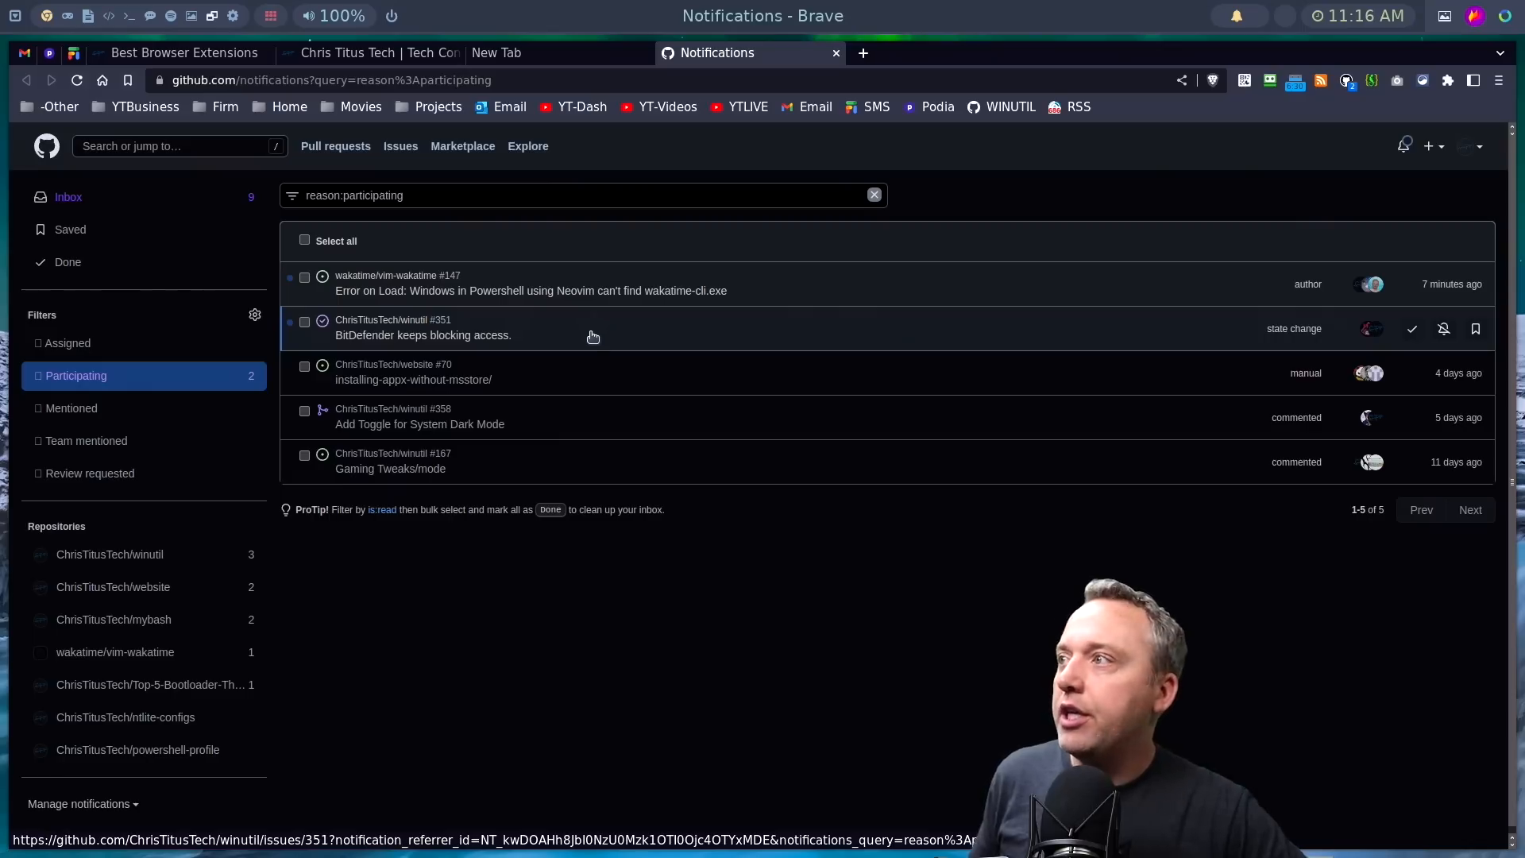
mouse_move(596, 342)
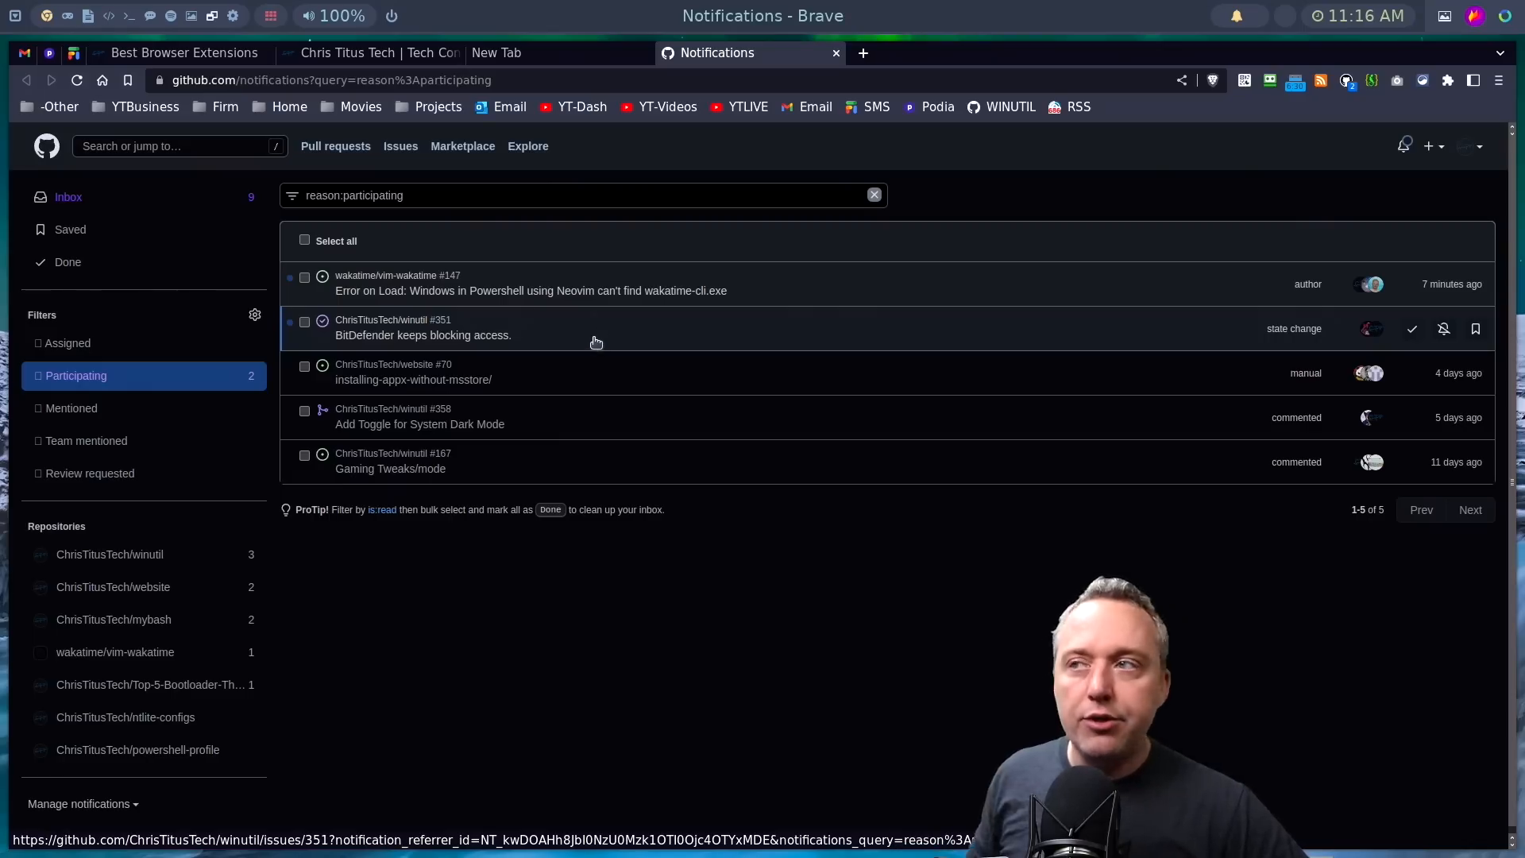
mouse_move(530, 424)
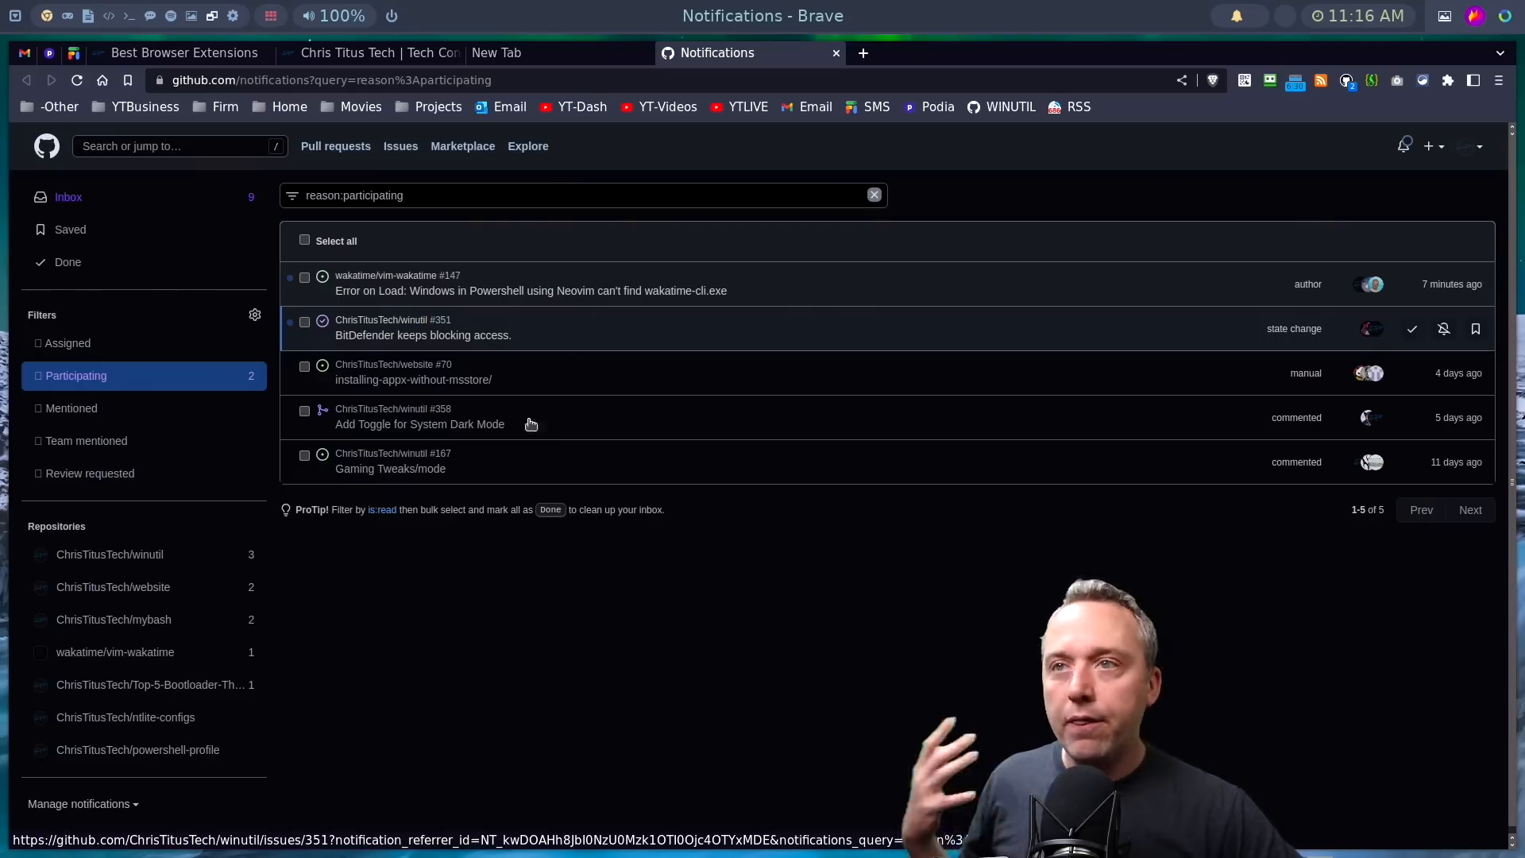
mouse_move(718, 372)
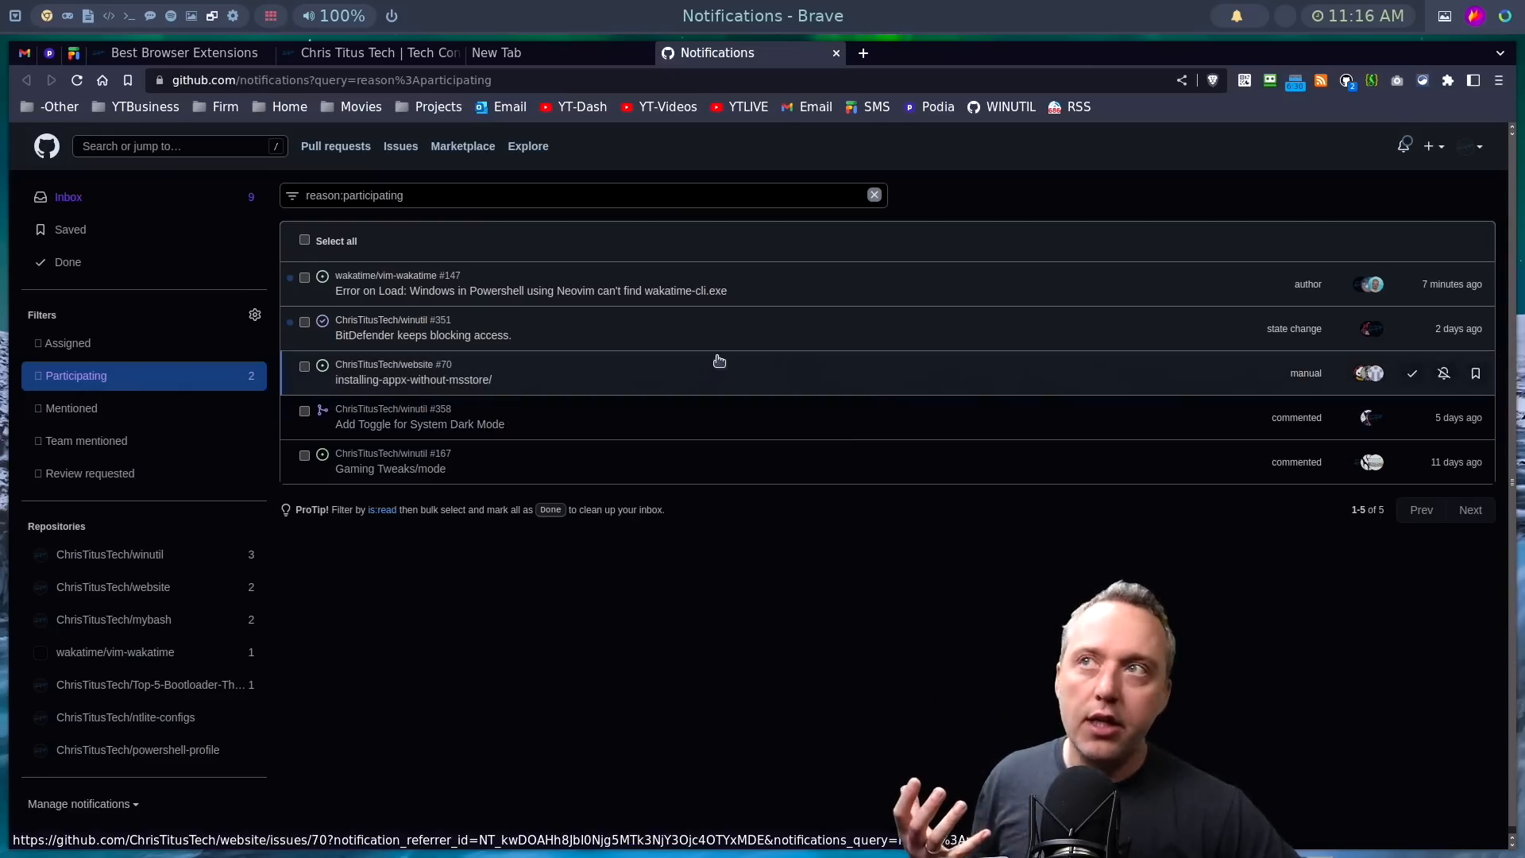
mouse_move(1269, 246)
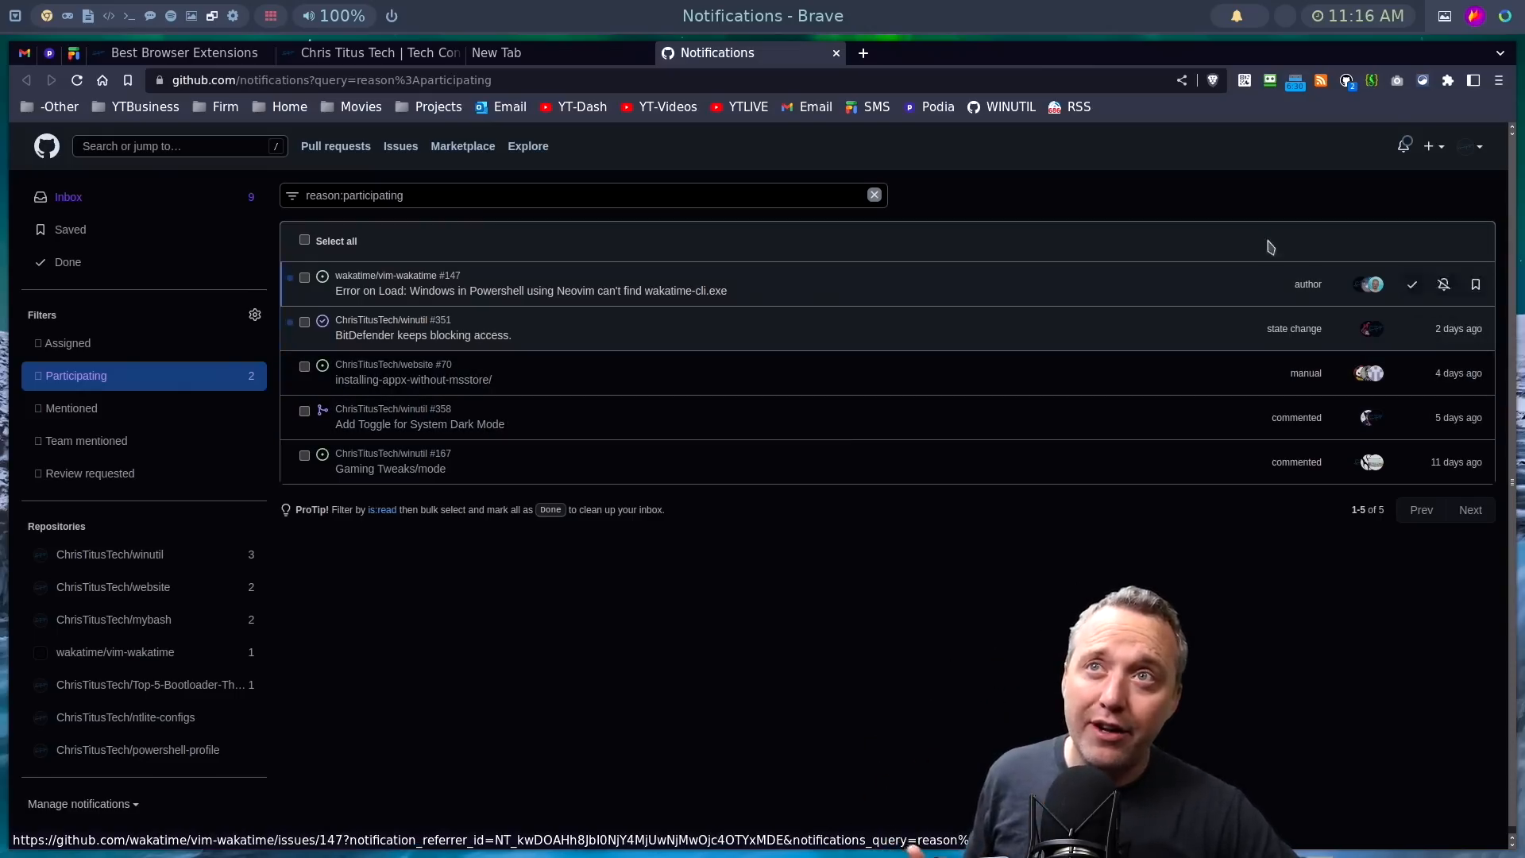
mouse_move(649, 314)
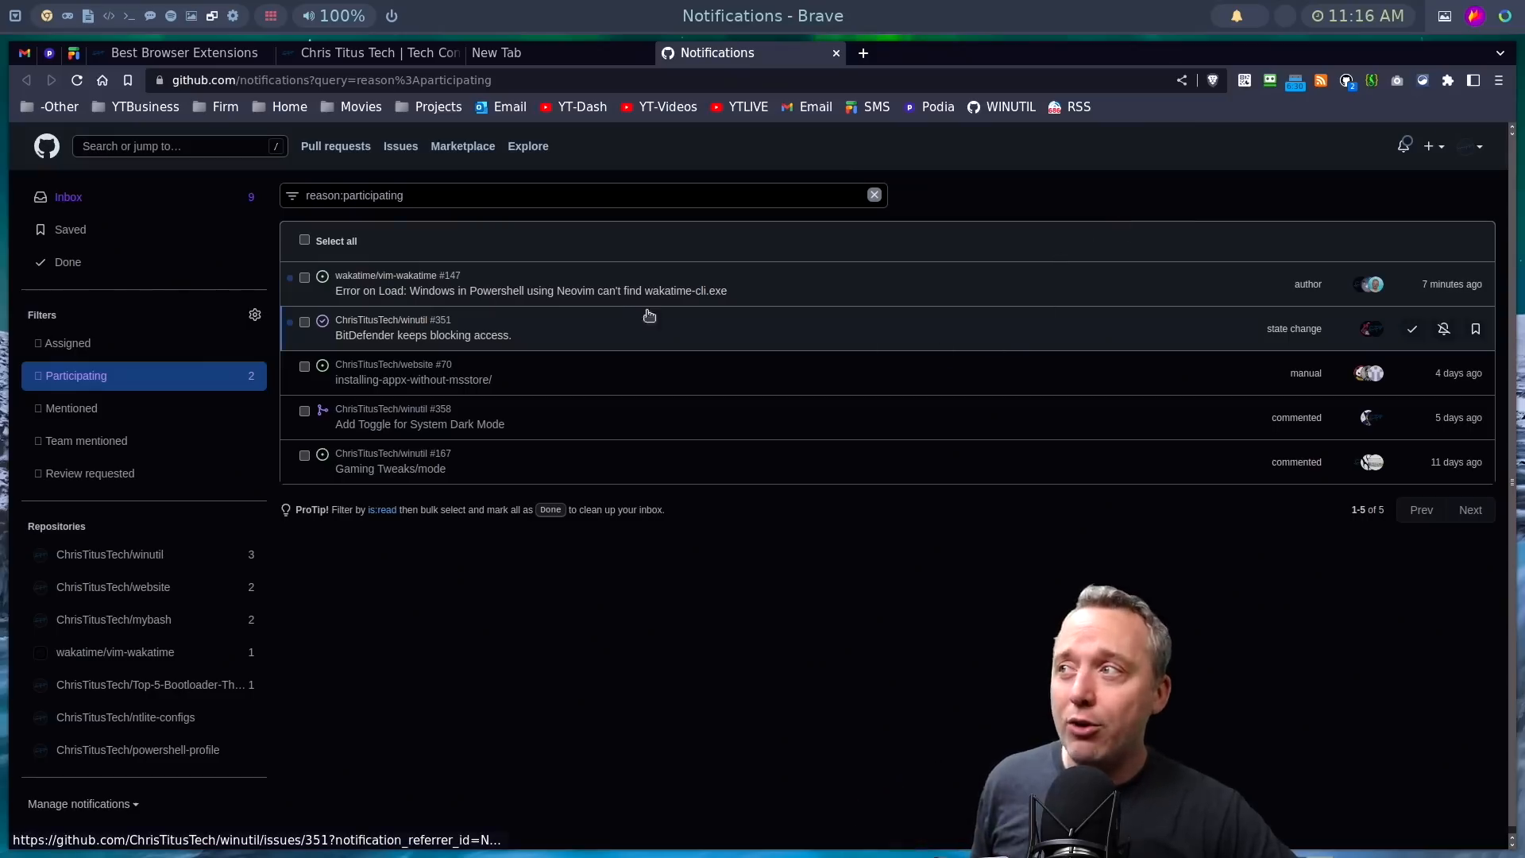
mouse_move(581, 329)
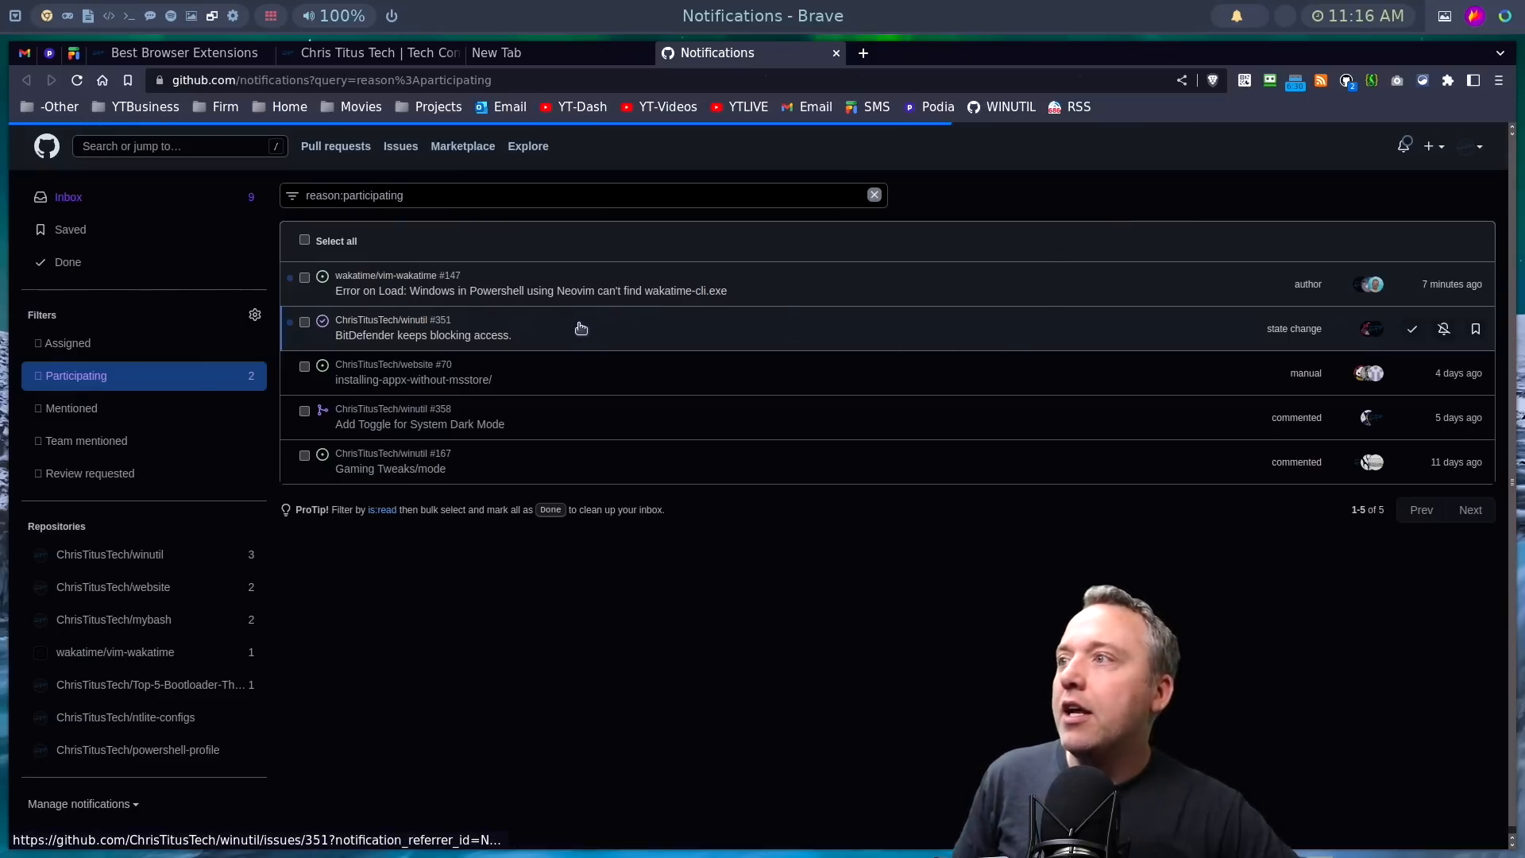
- Open the 'BitDefender keeps blocking access.' issue and scroll back to its top
click(422, 335)
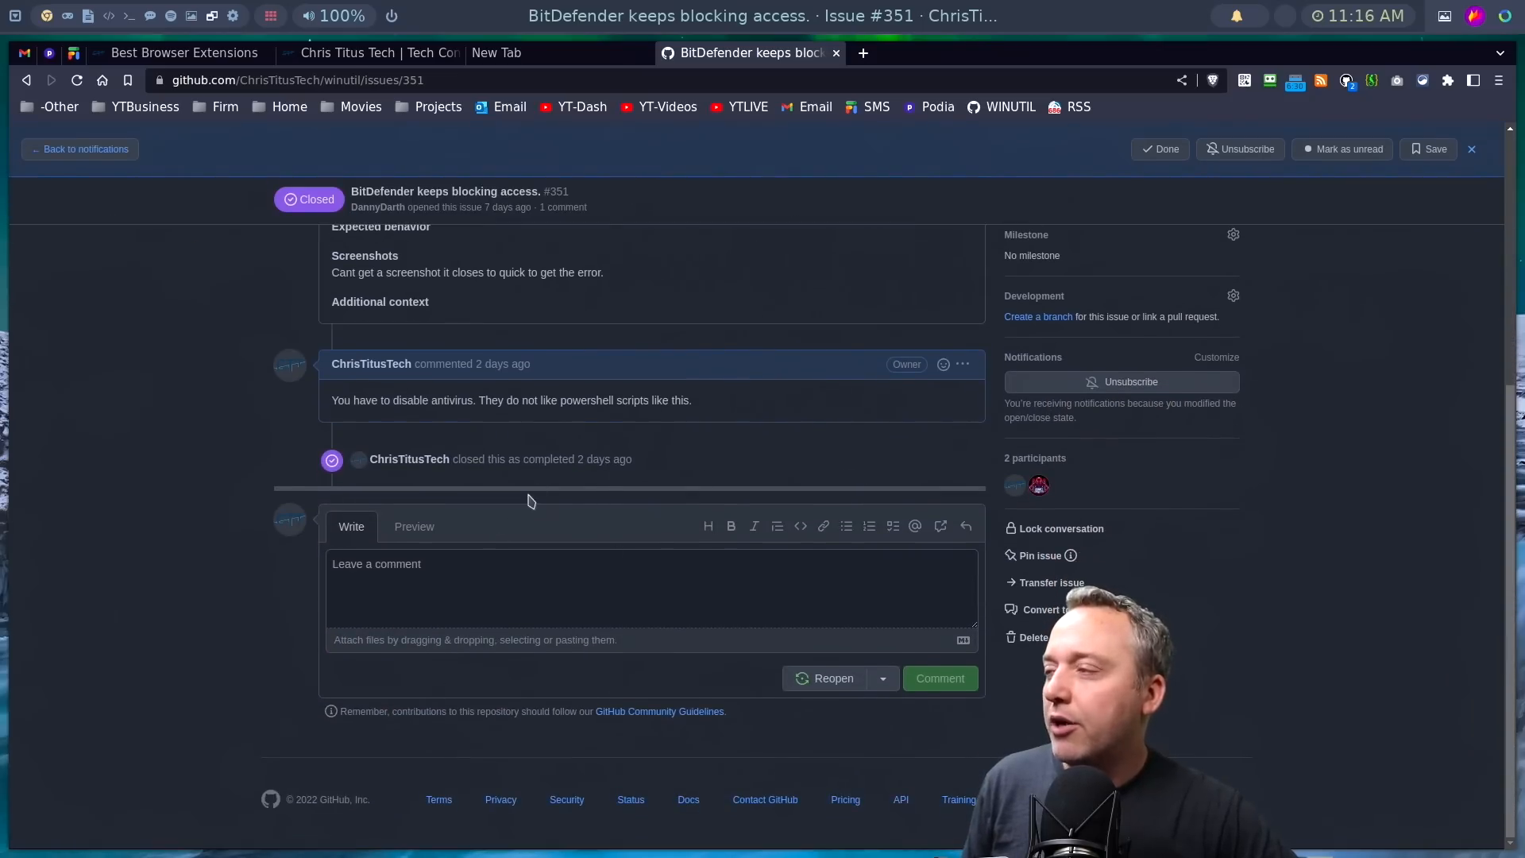
scroll(up, 3)
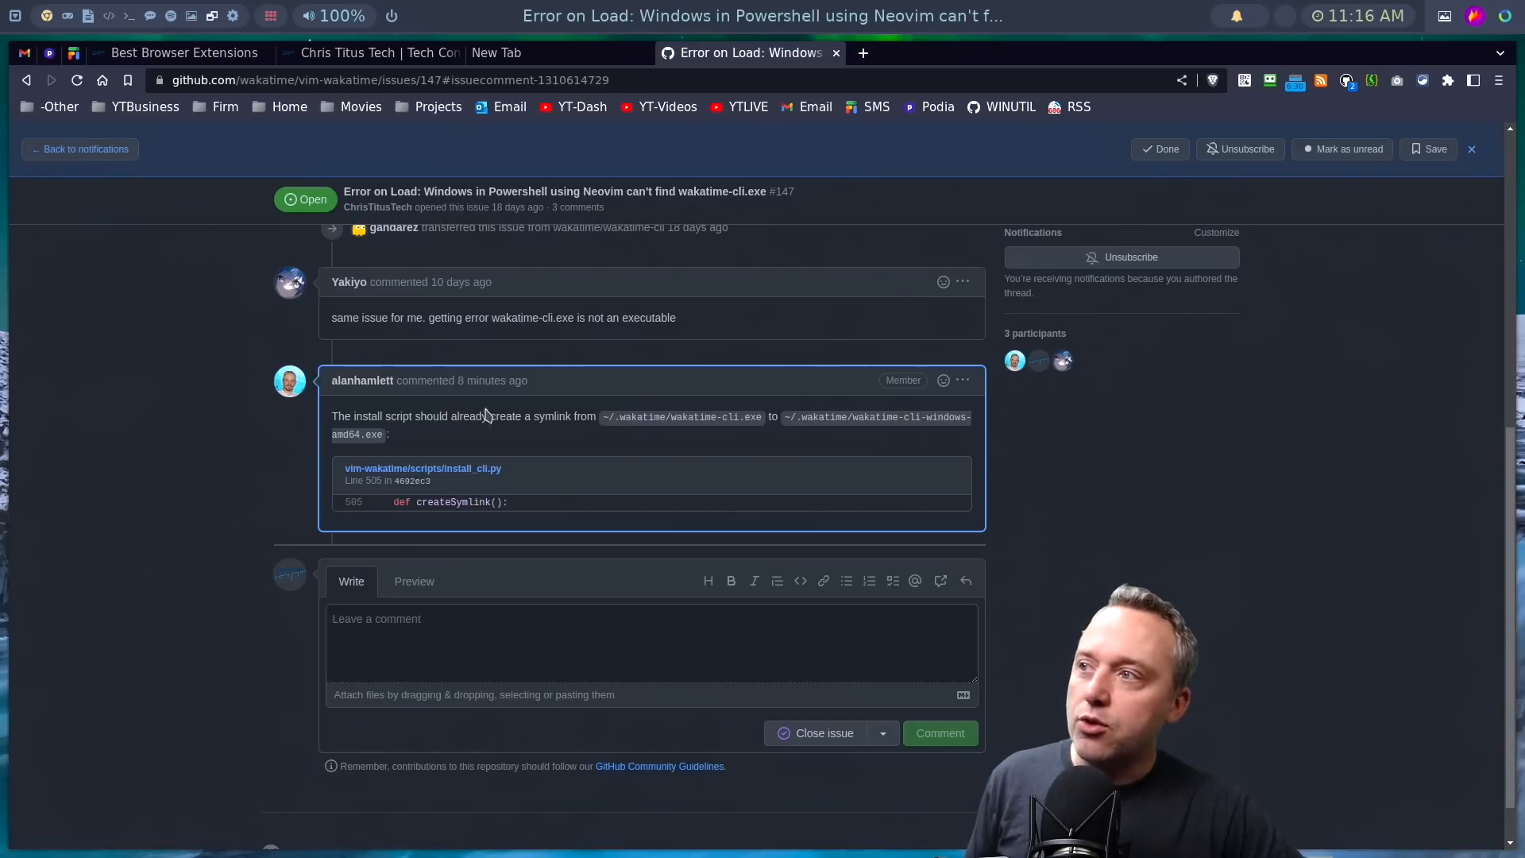
scroll(up, 3)
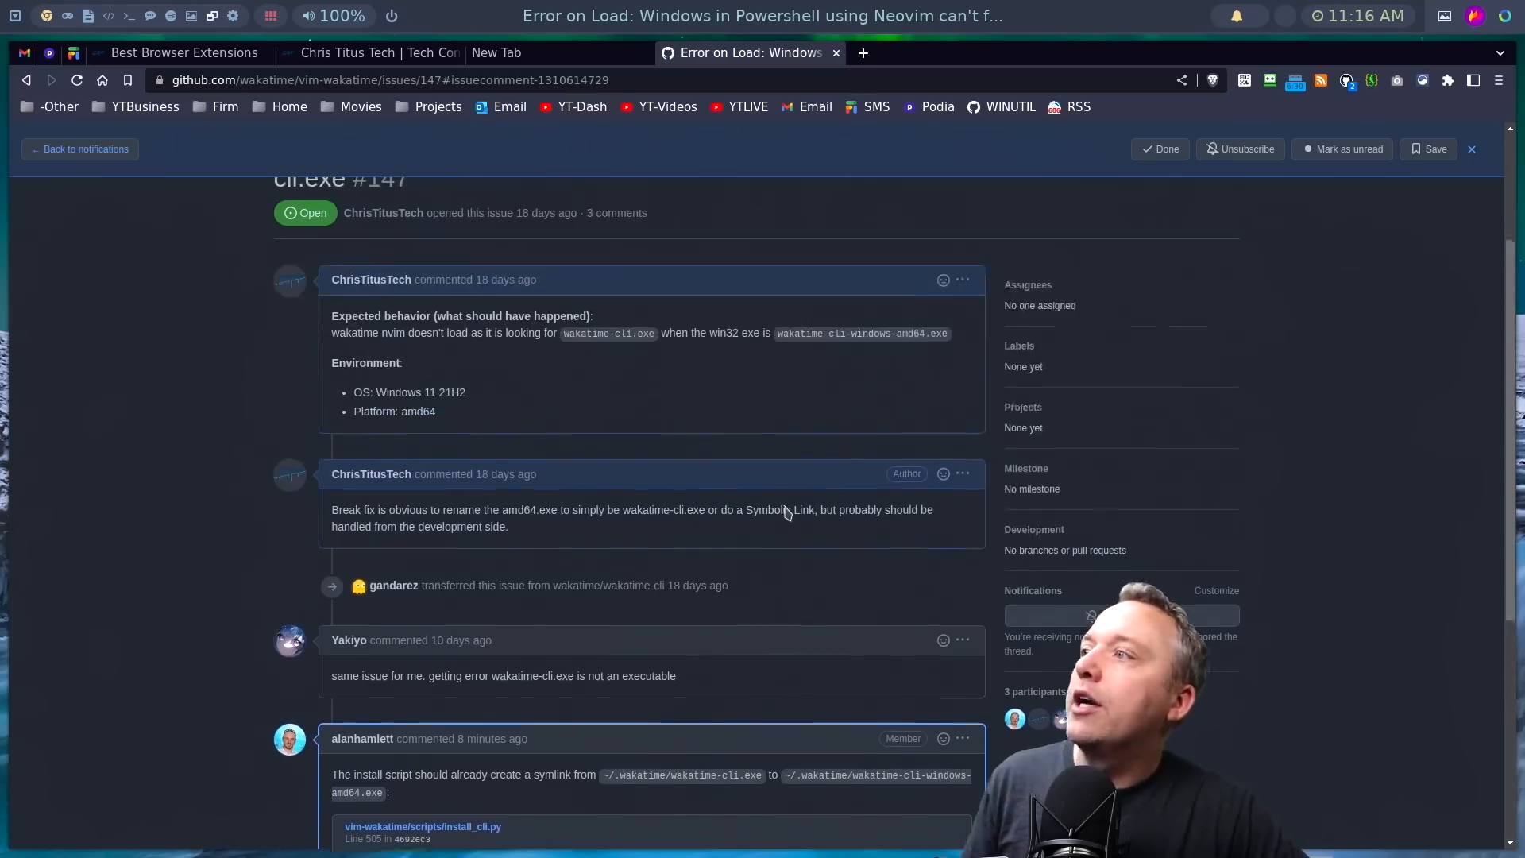
scroll(up, 3)
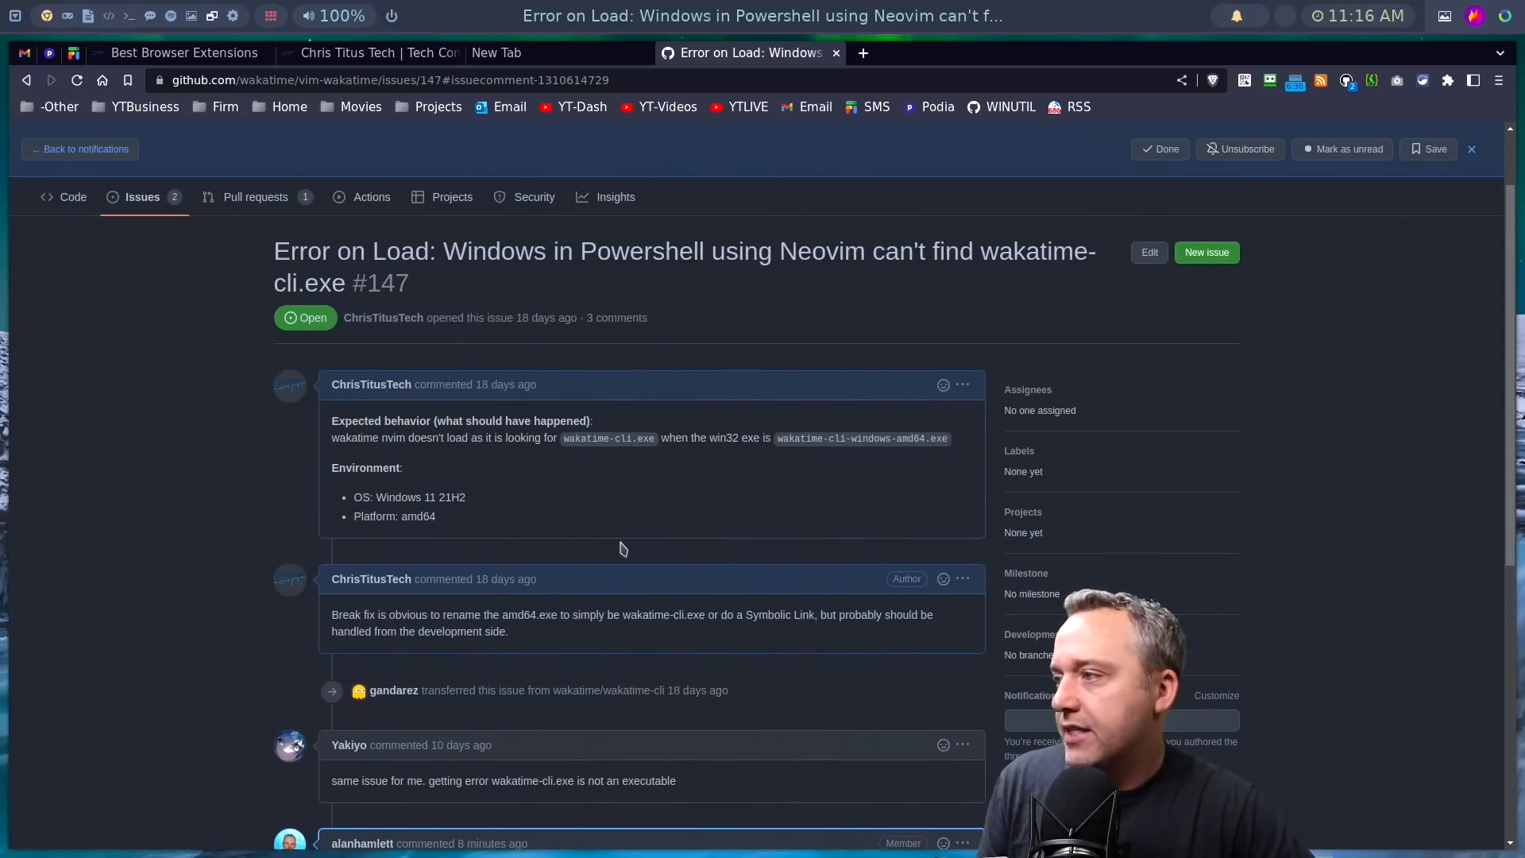
scroll(up, 3)
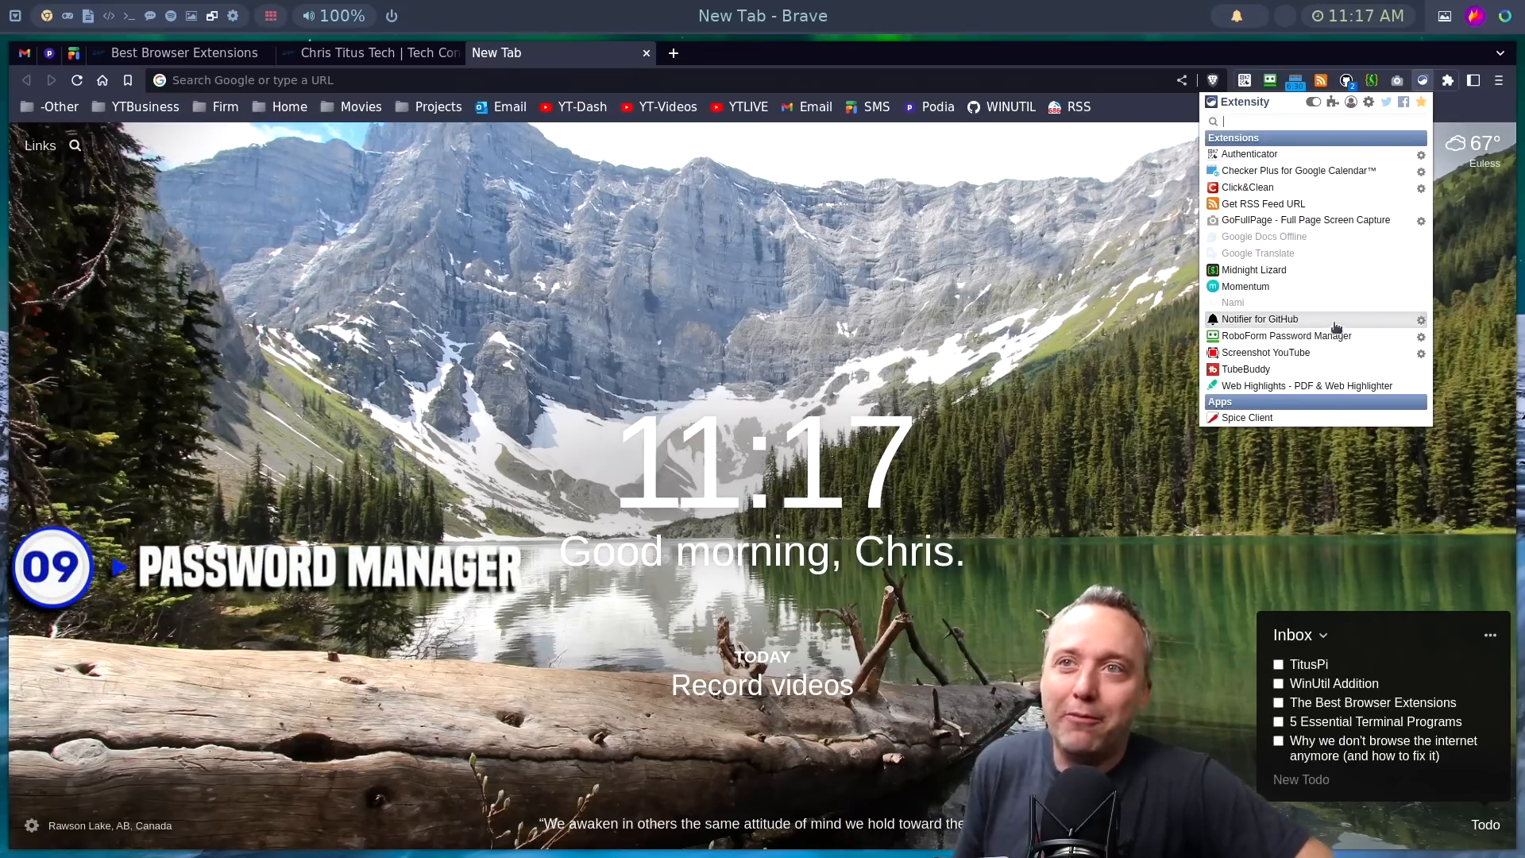
mouse_move(1311, 336)
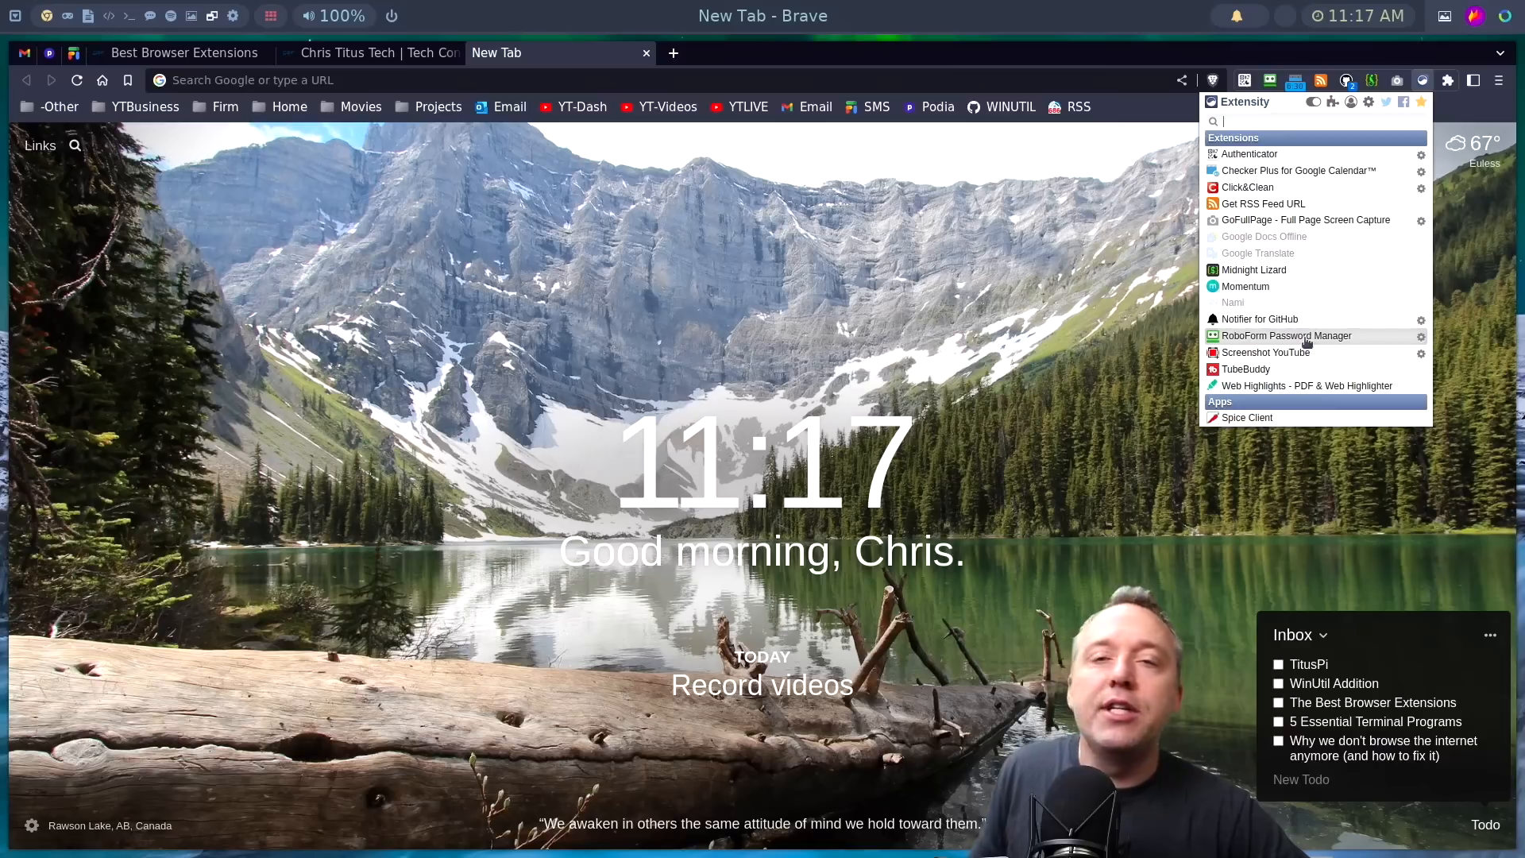
mouse_move(1306, 340)
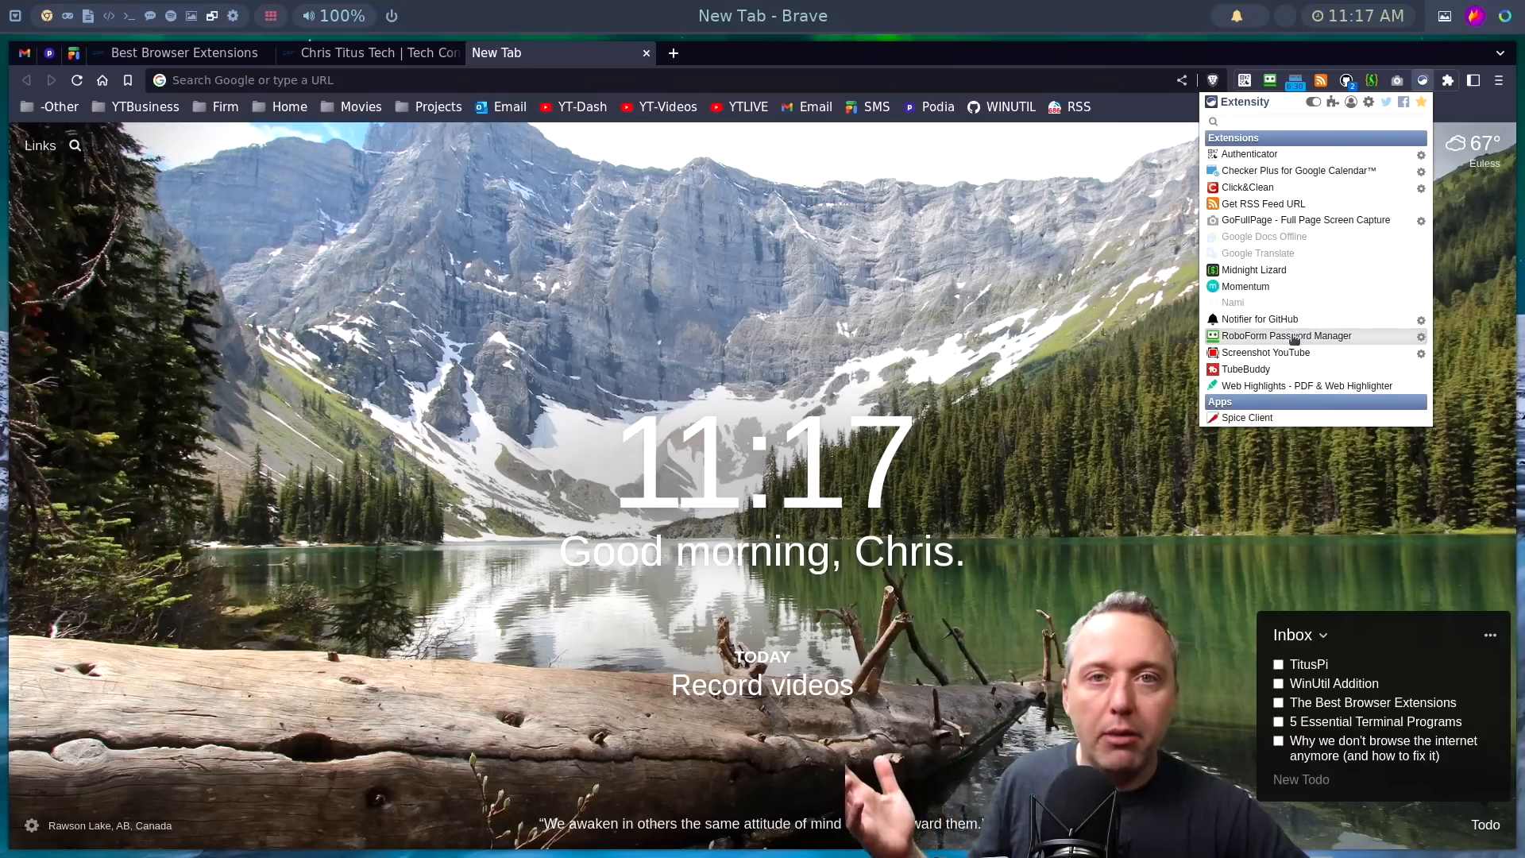
mouse_move(1290, 337)
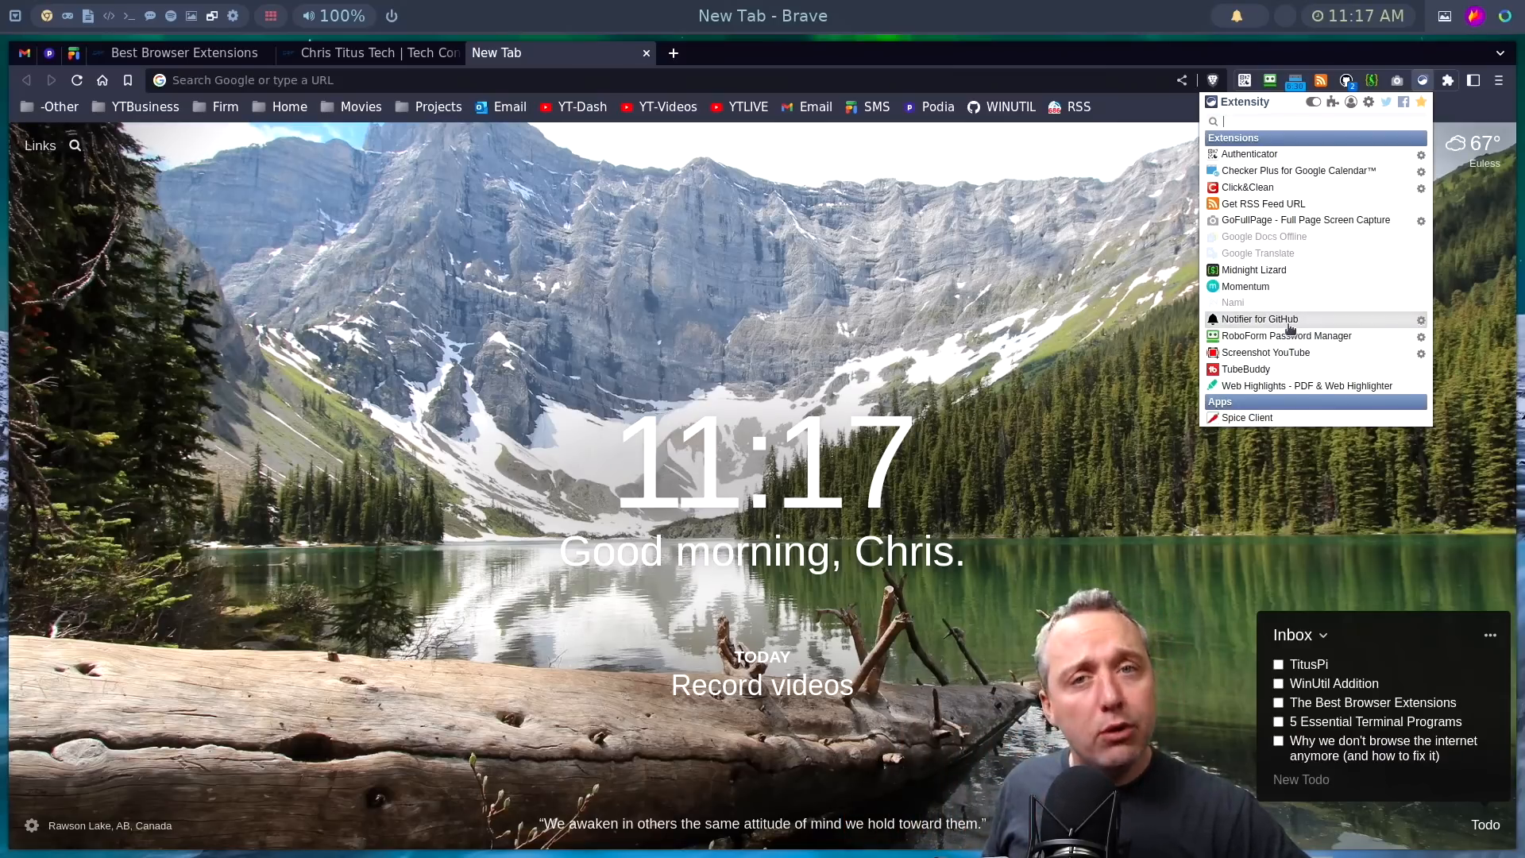
mouse_move(1285, 335)
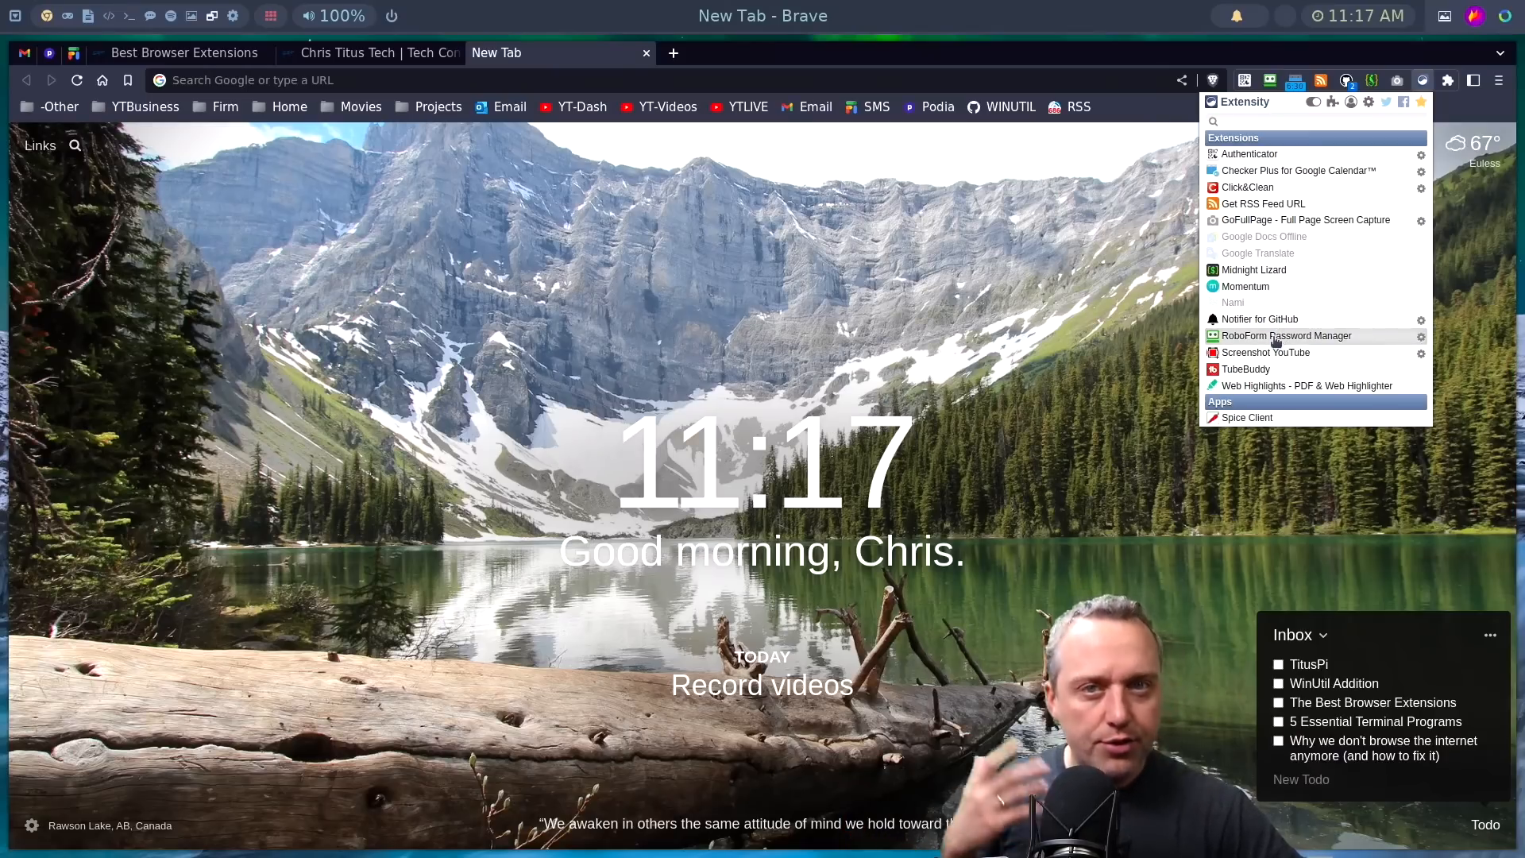
mouse_move(1310, 353)
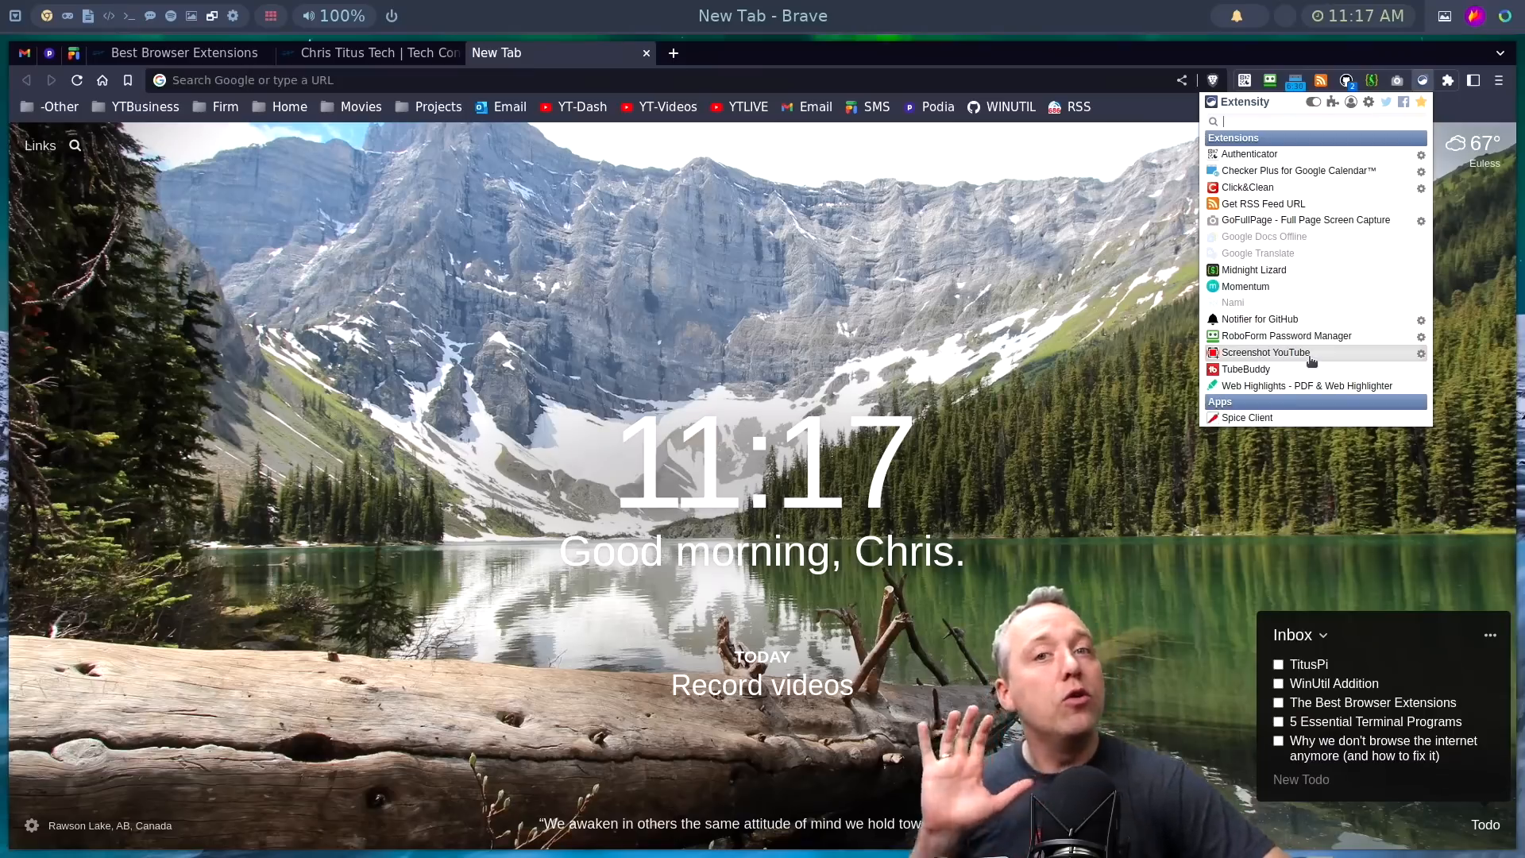
mouse_move(1263, 340)
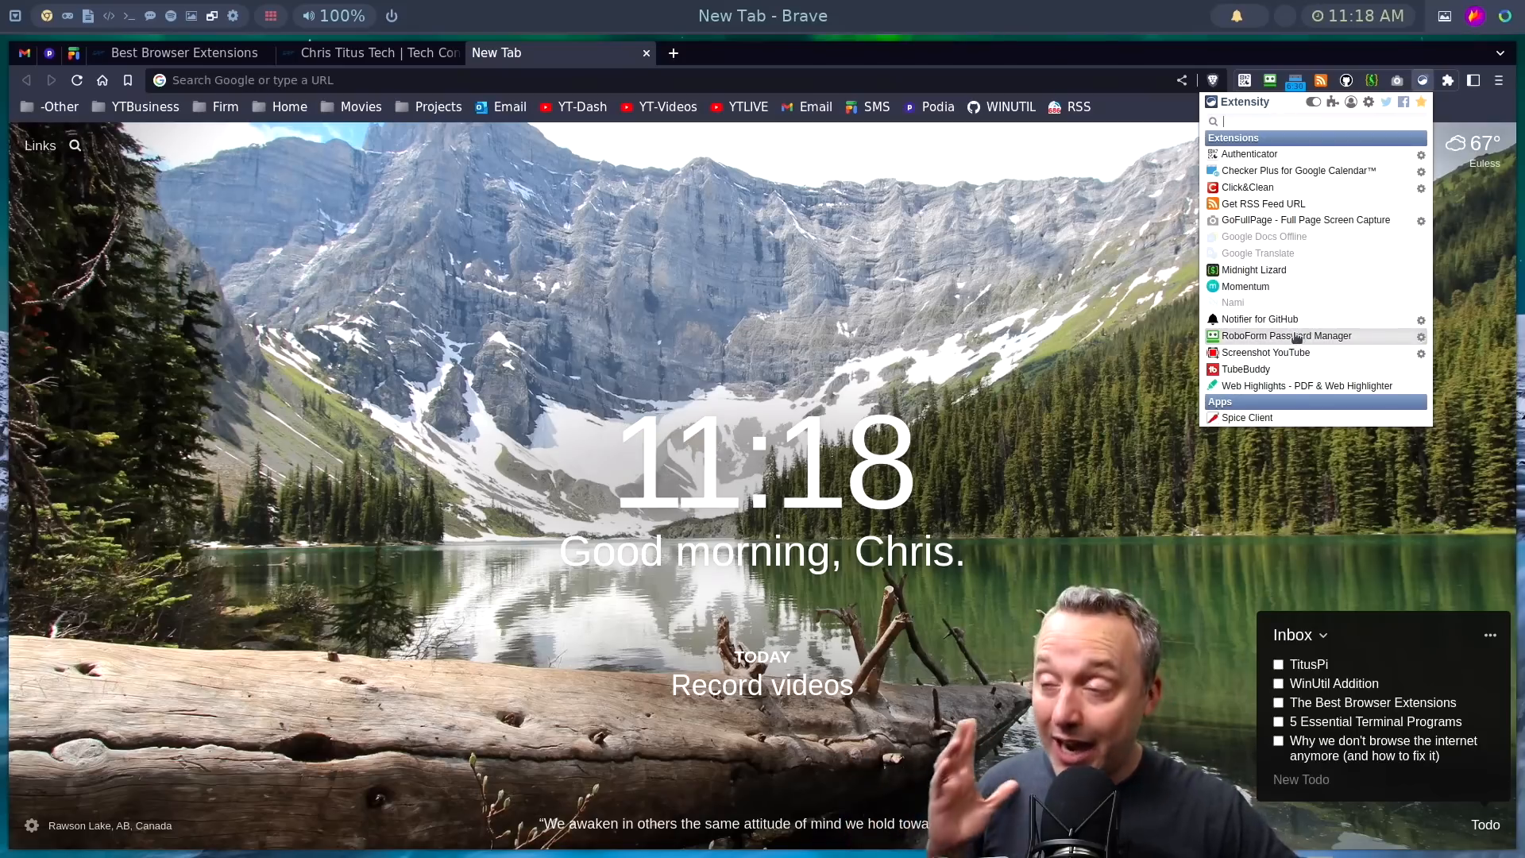
mouse_move(1307, 384)
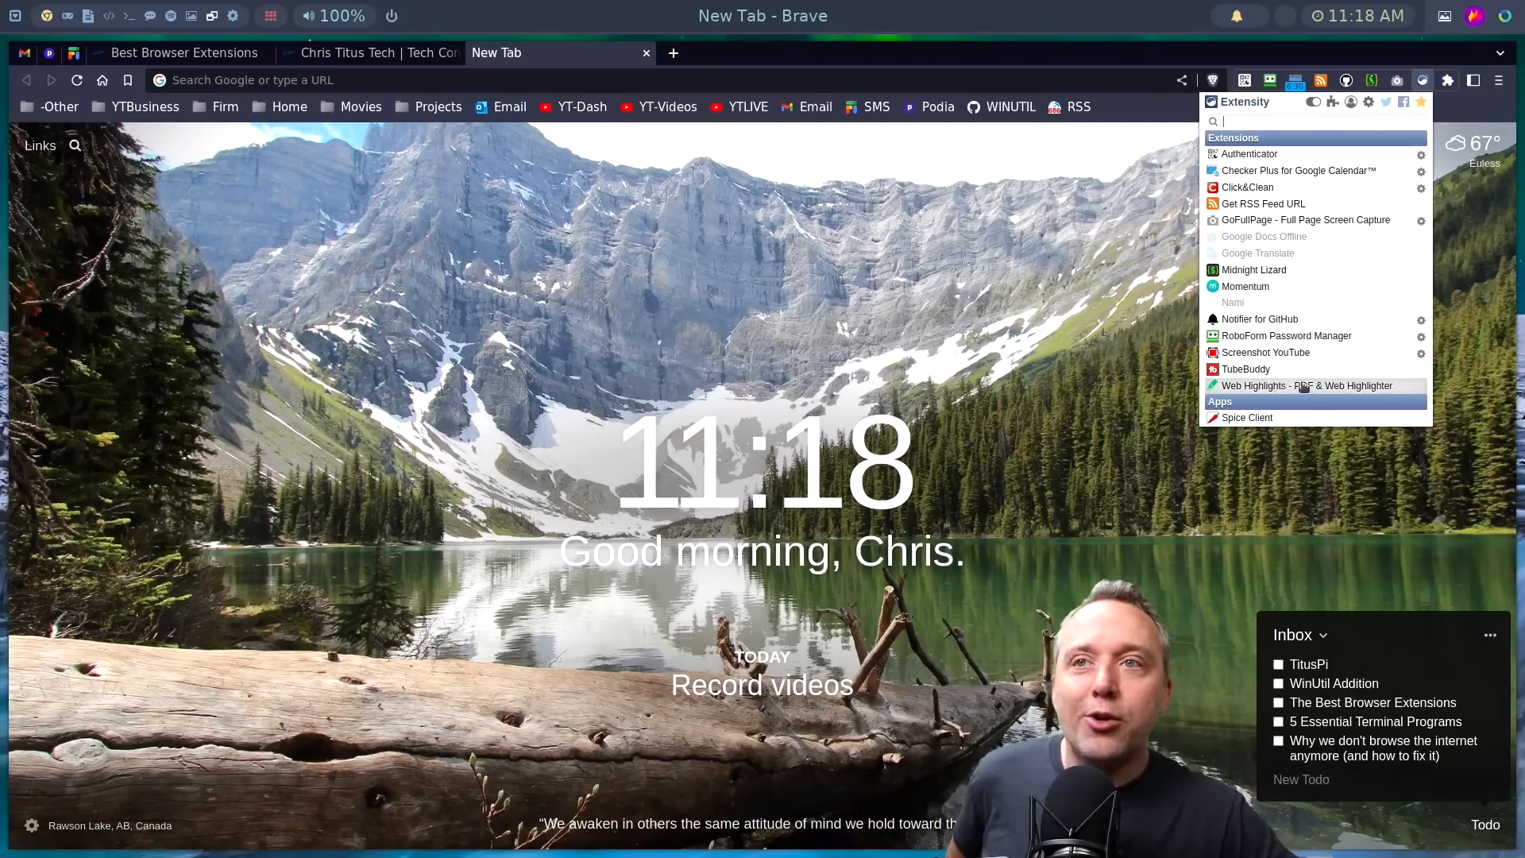
mouse_move(1266, 352)
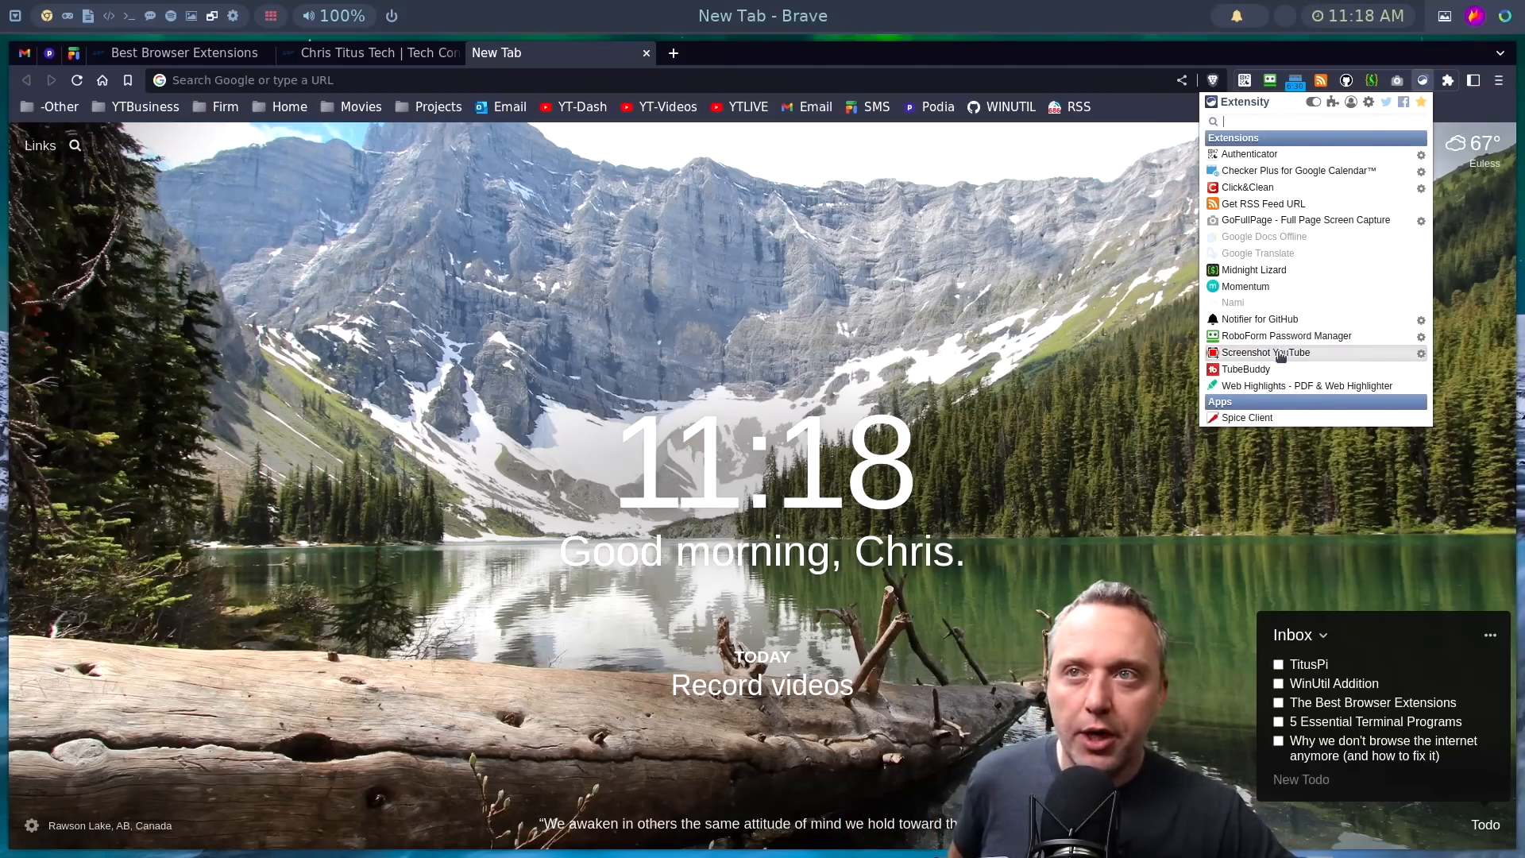
mouse_move(1308, 384)
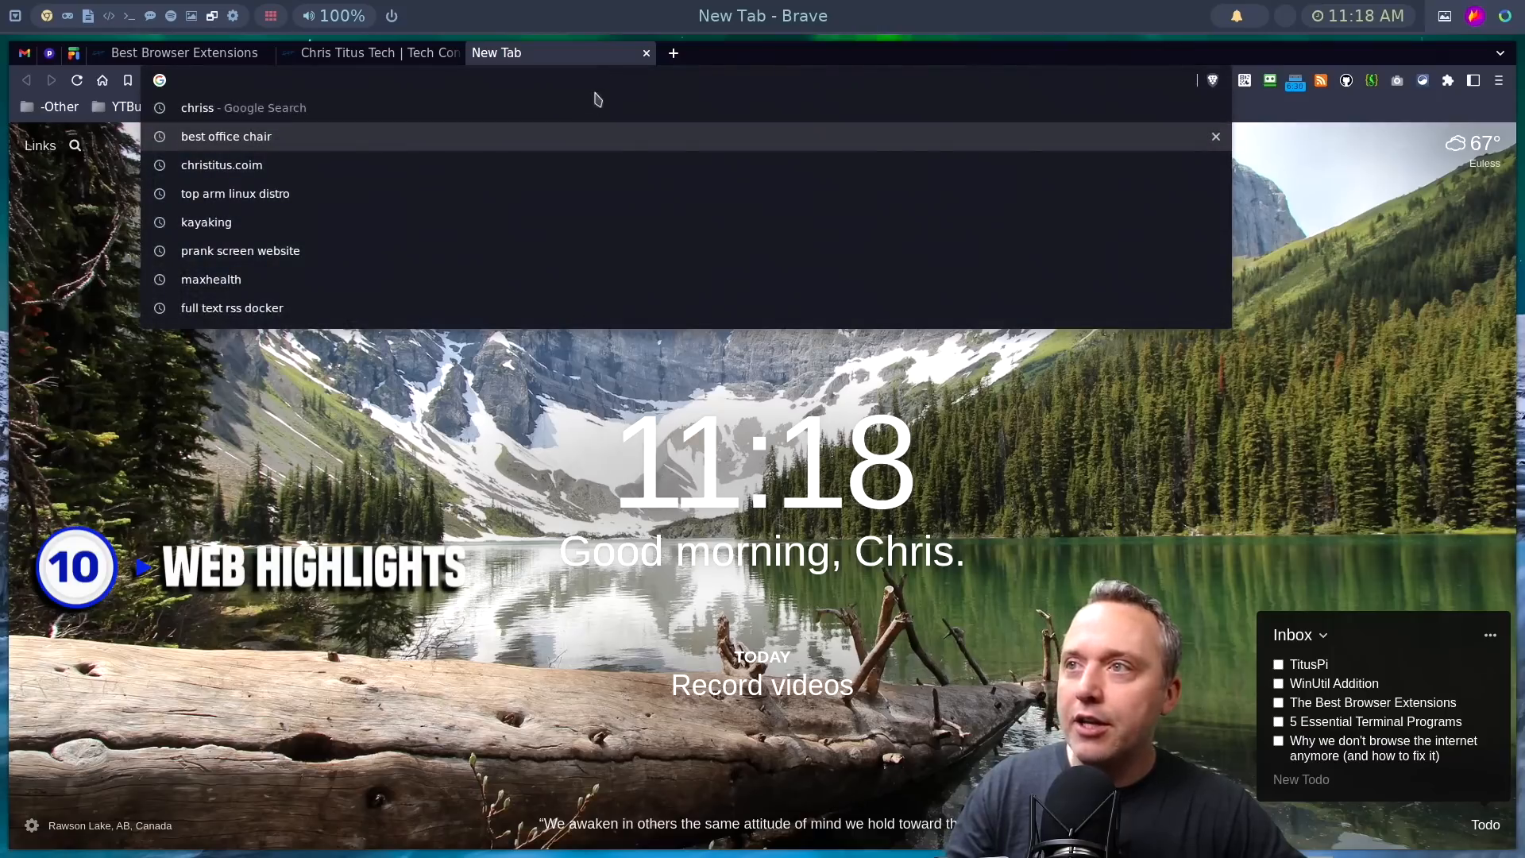
- Open FreshRSS from the bookmark and bring up the NVIDIA 525.53 driver article
key(Escape)
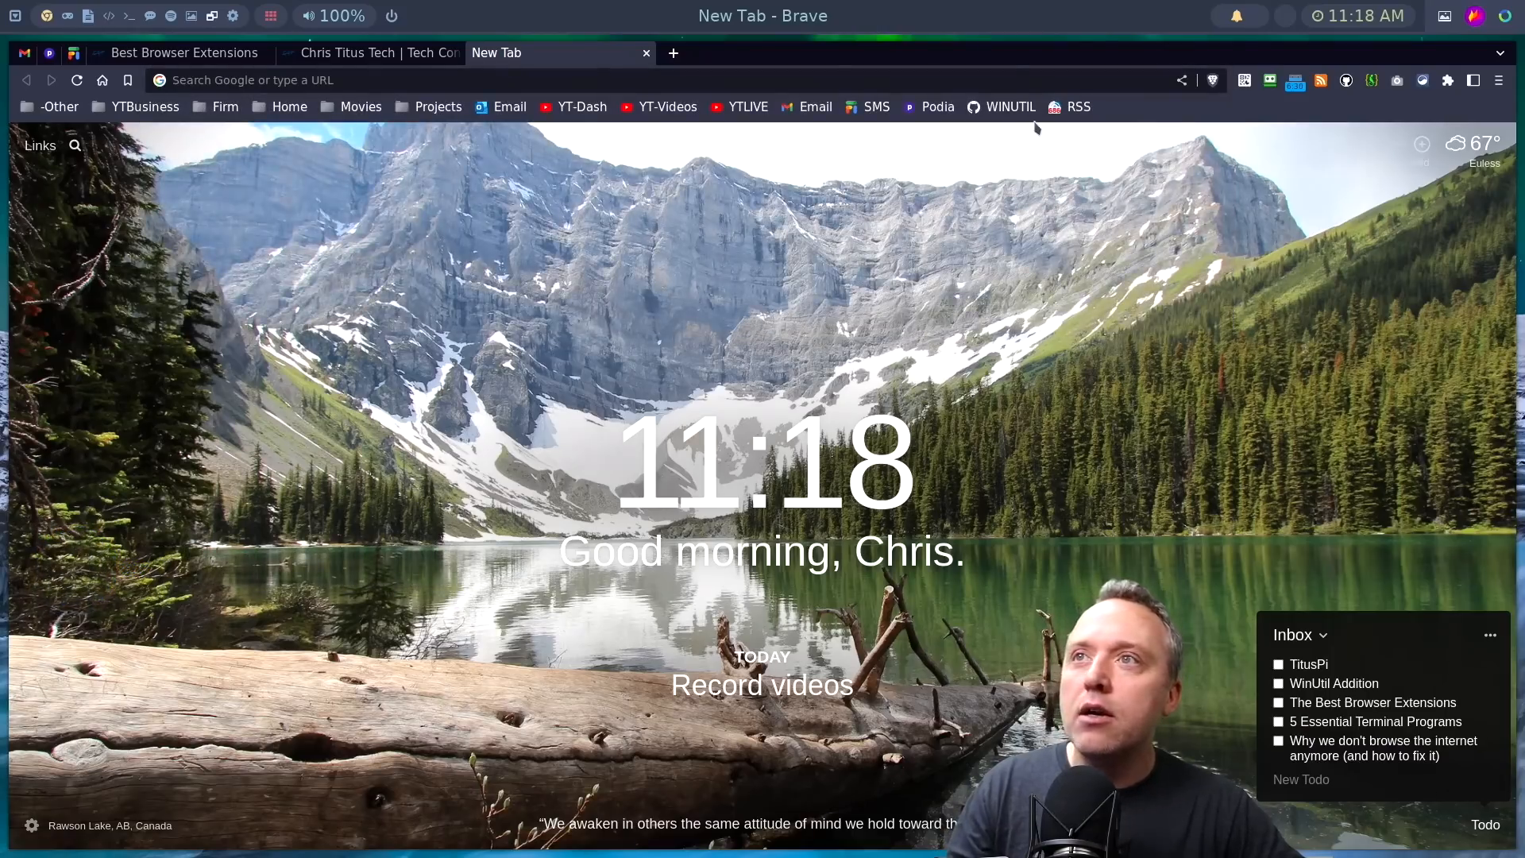
click(1077, 107)
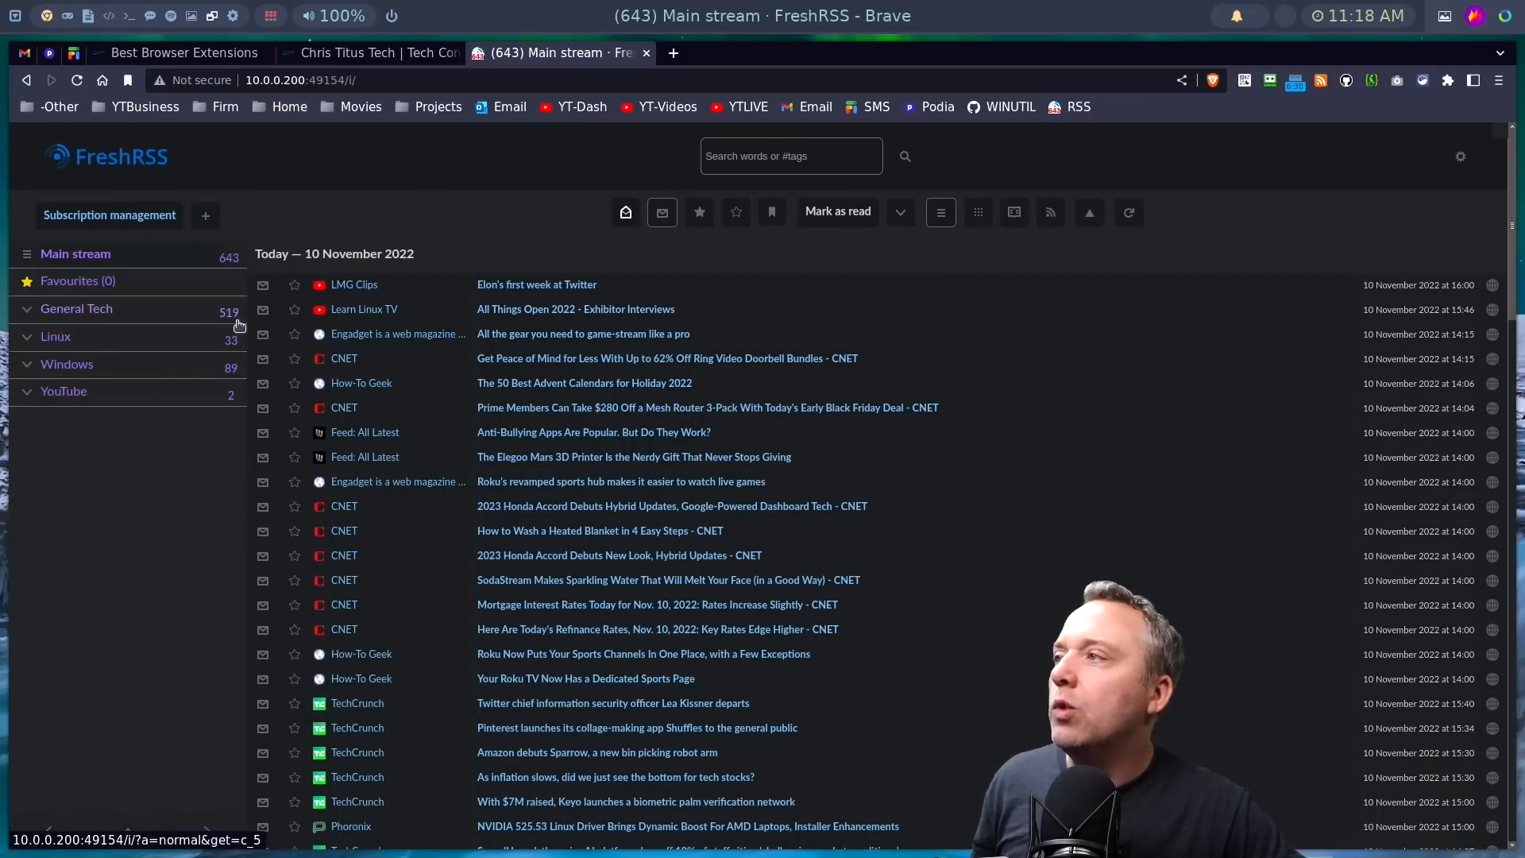
mouse_move(661, 480)
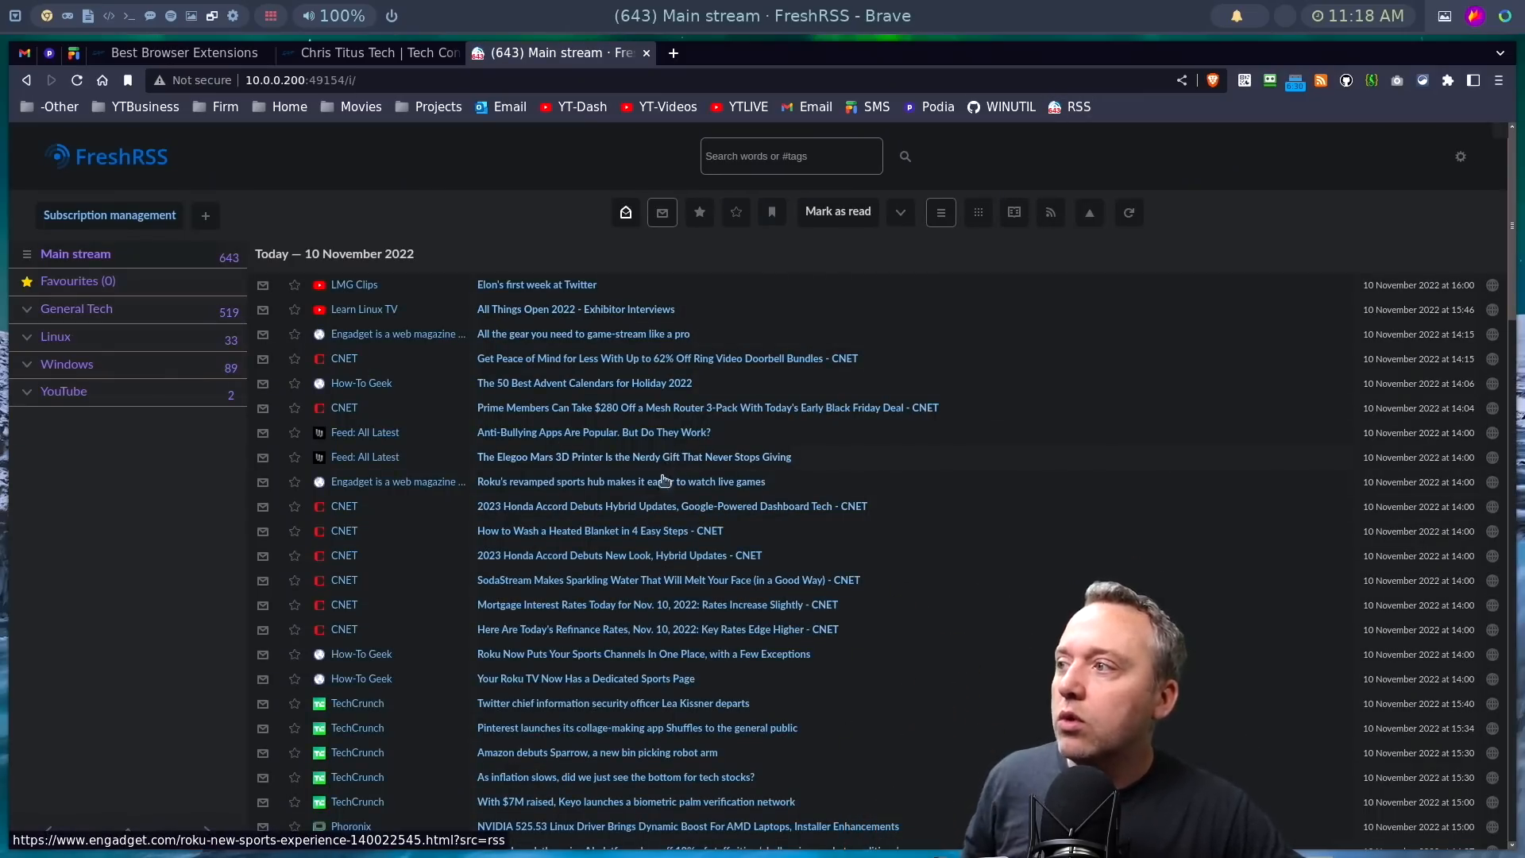
click(686, 826)
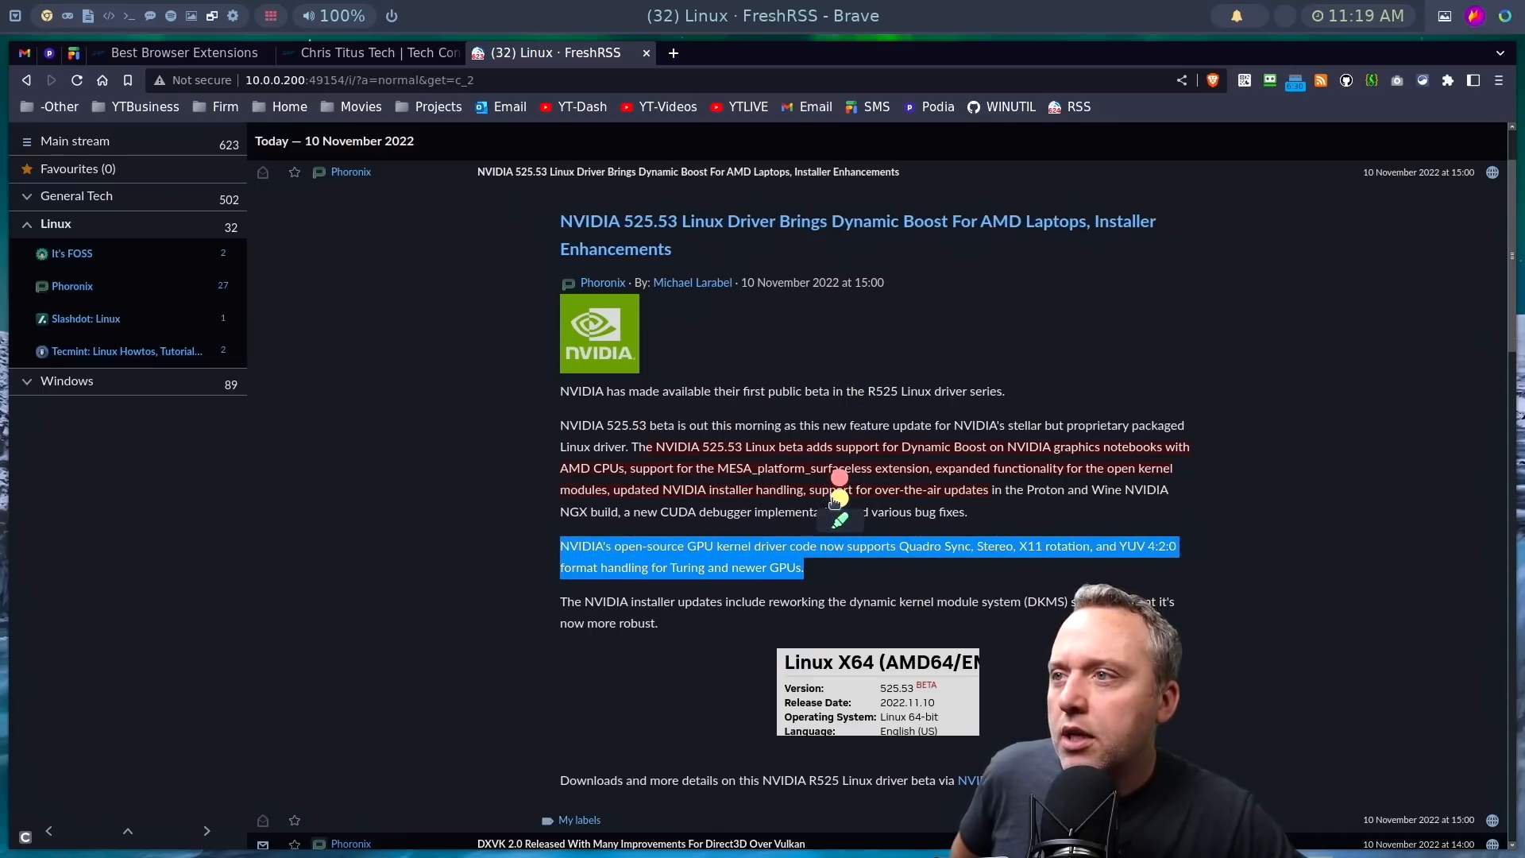
scroll(down, 3)
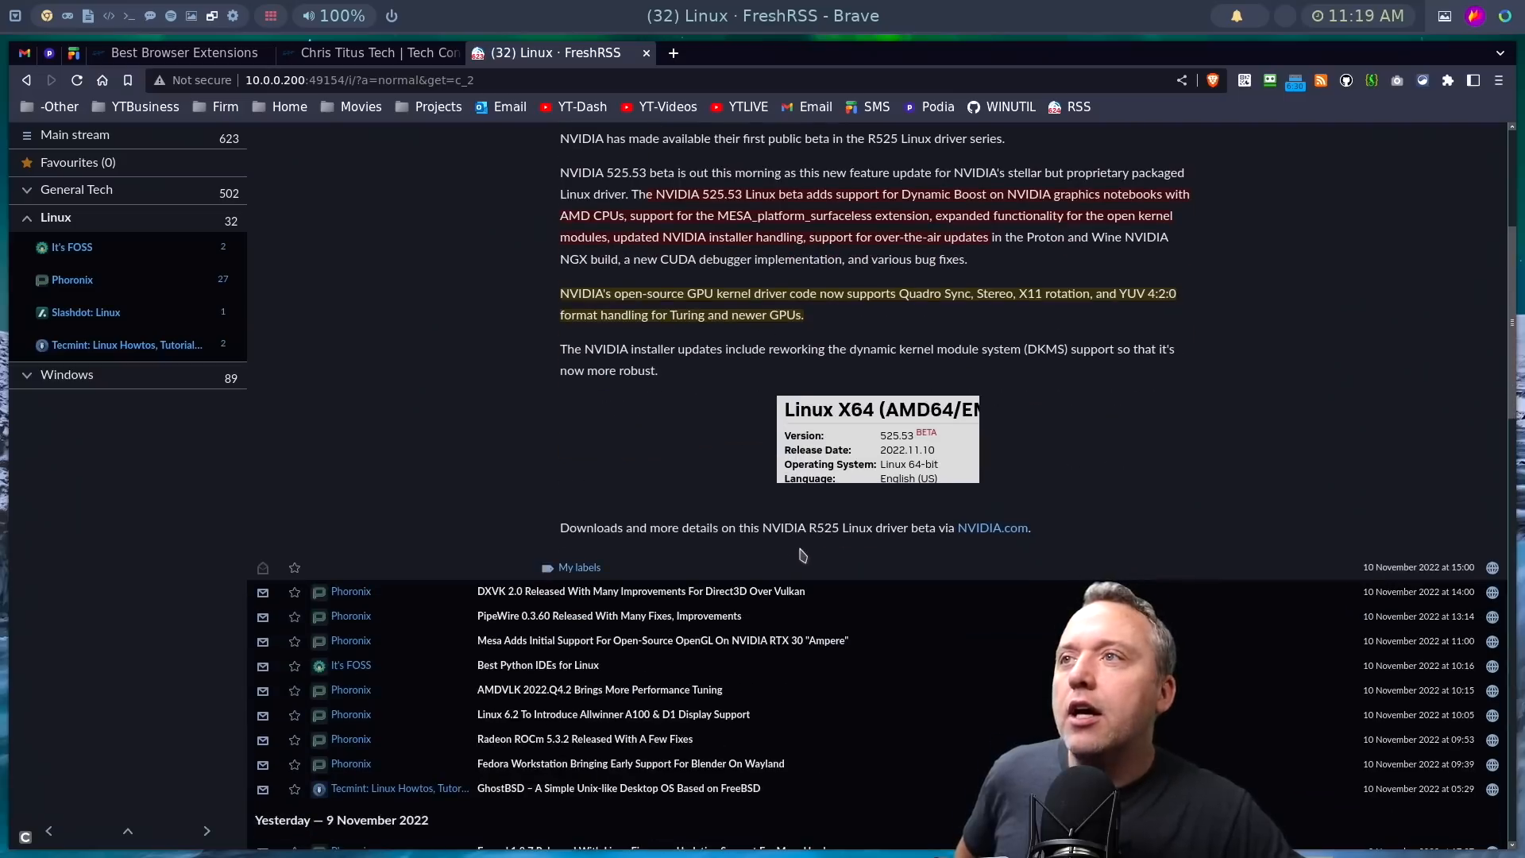
scroll(up, 3)
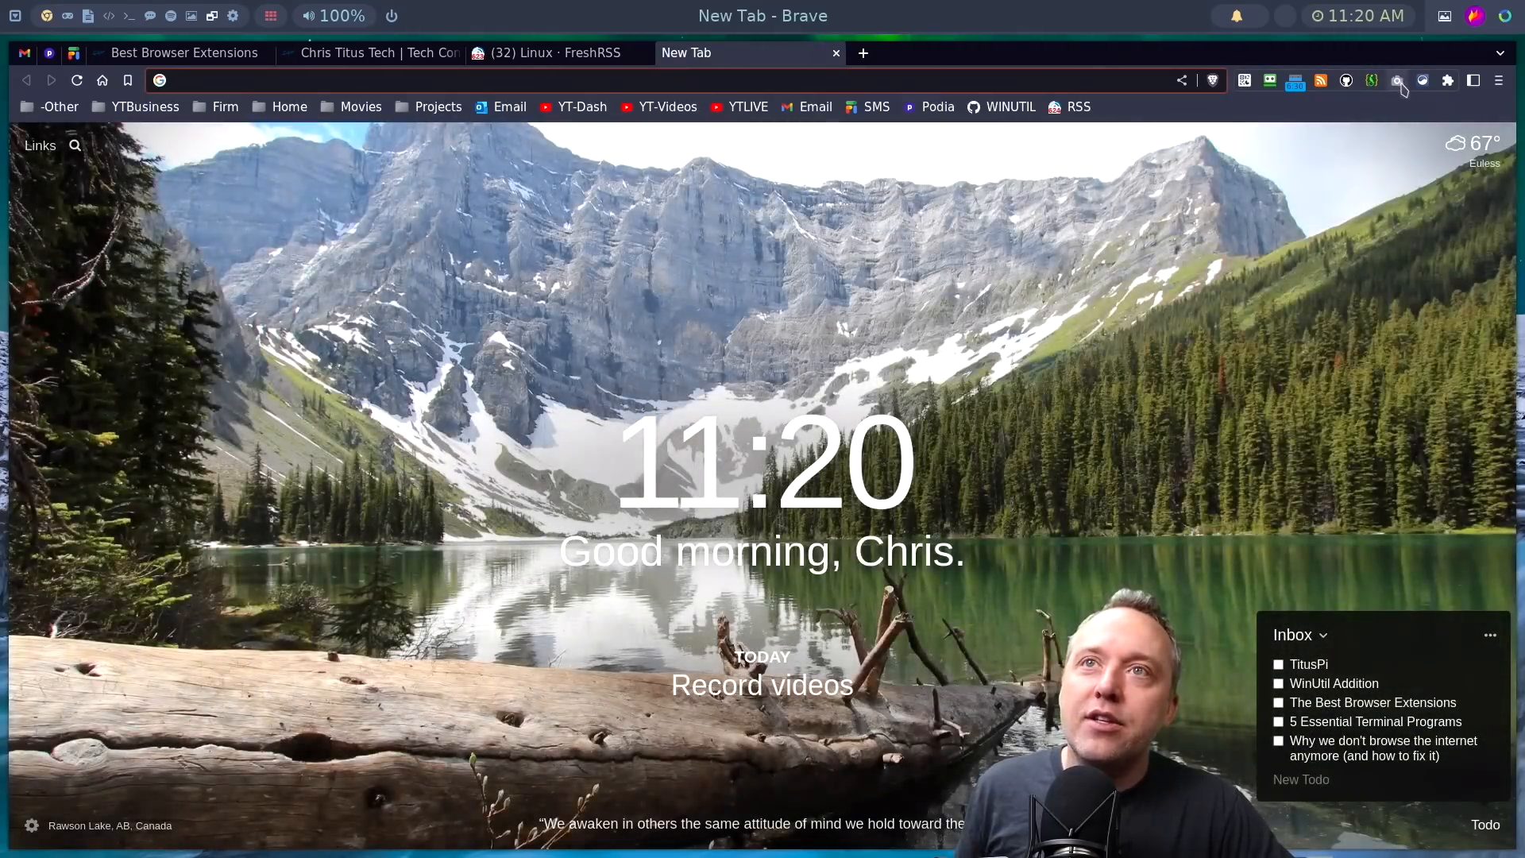
- Disable Midnight Lizard, Click&Clean and Get RSS Feed URL in Extensity and recheck the list
click(1424, 81)
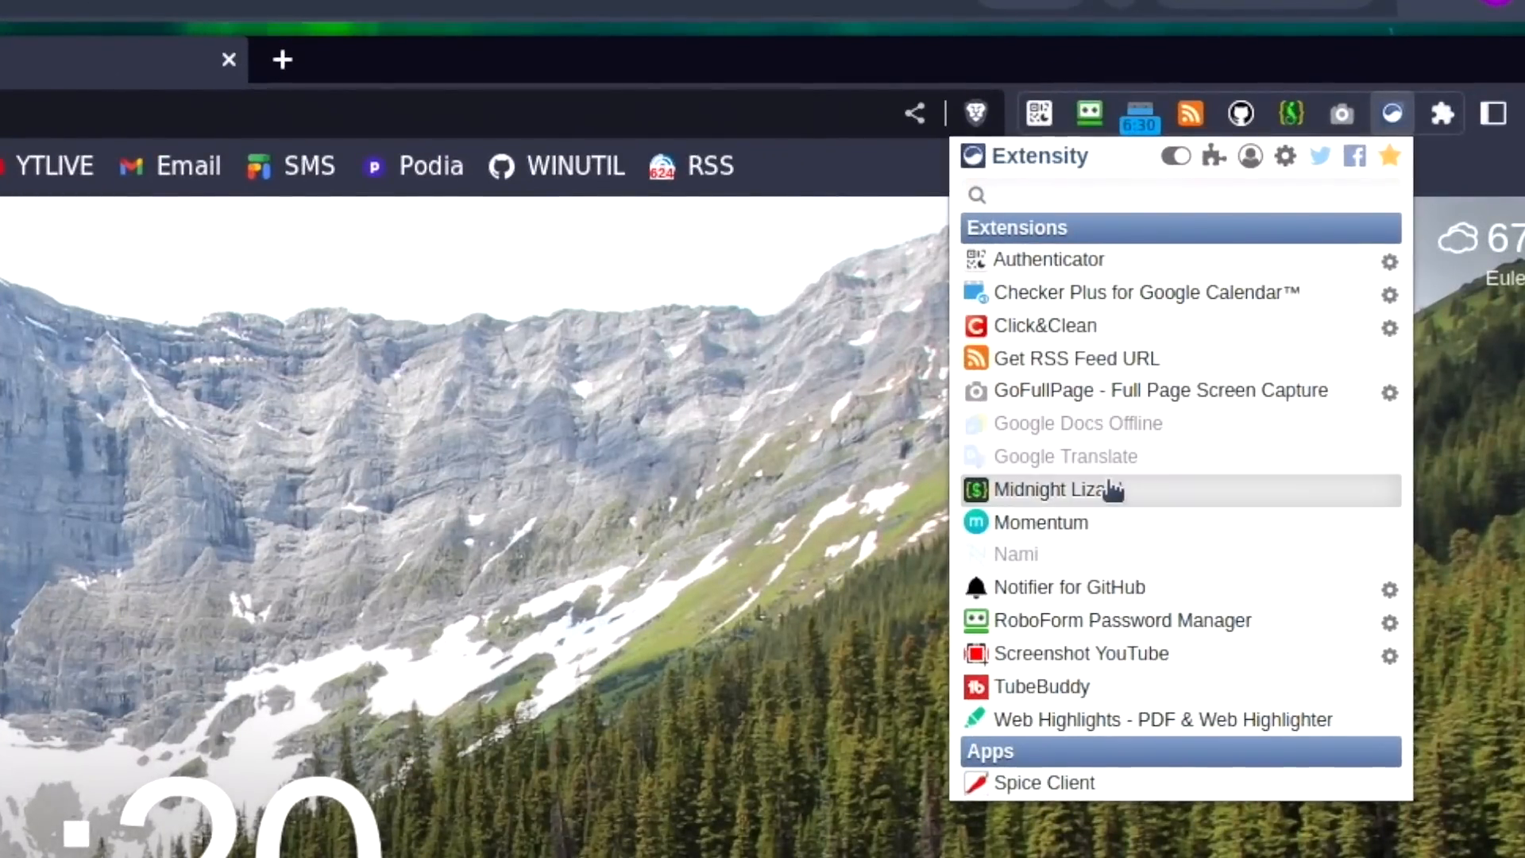
mouse_move(1069, 325)
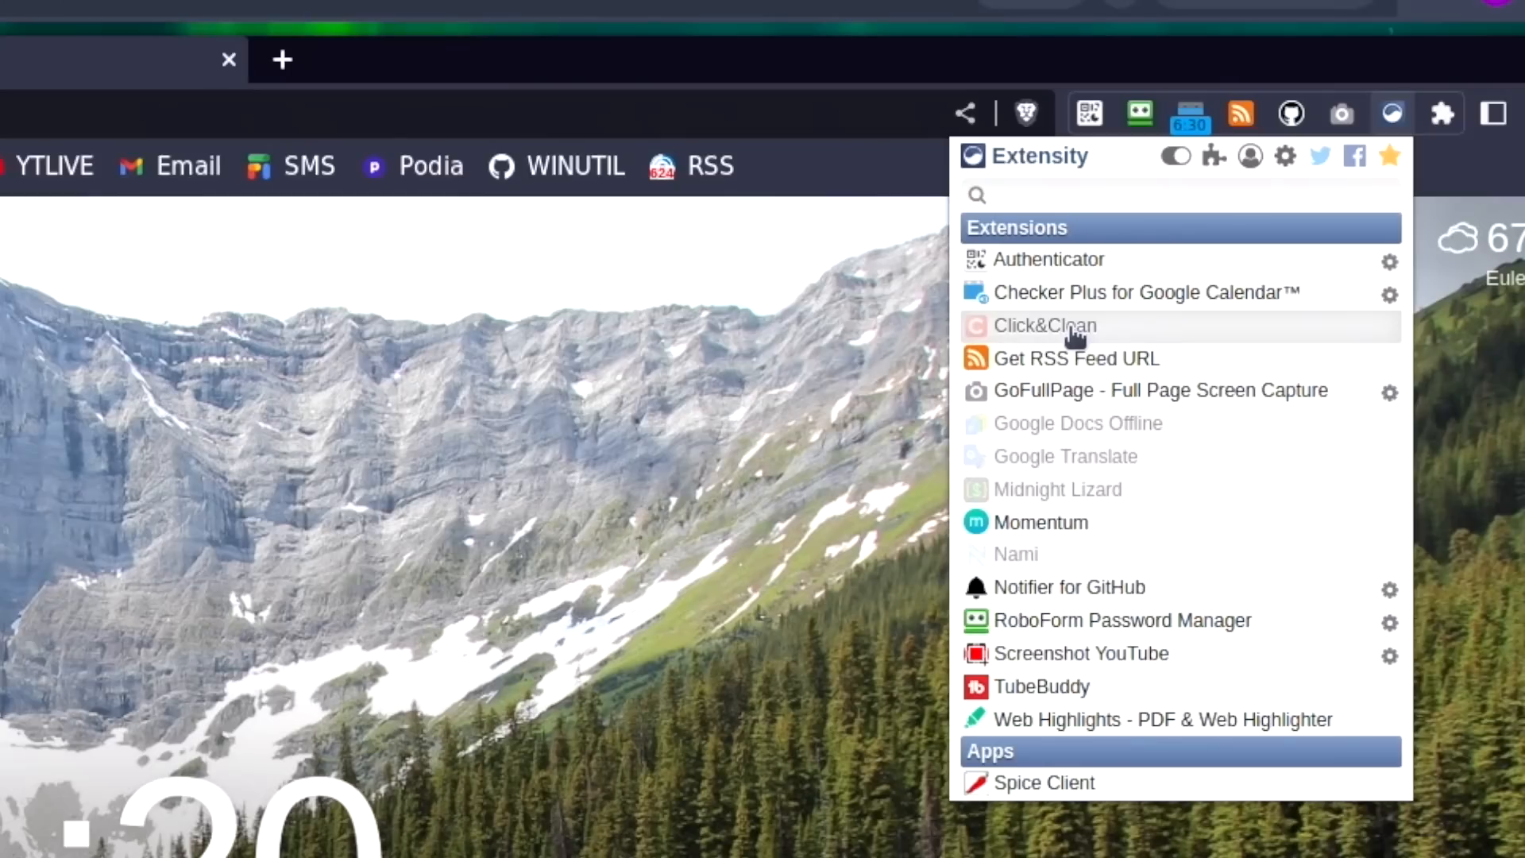
mouse_move(1075, 357)
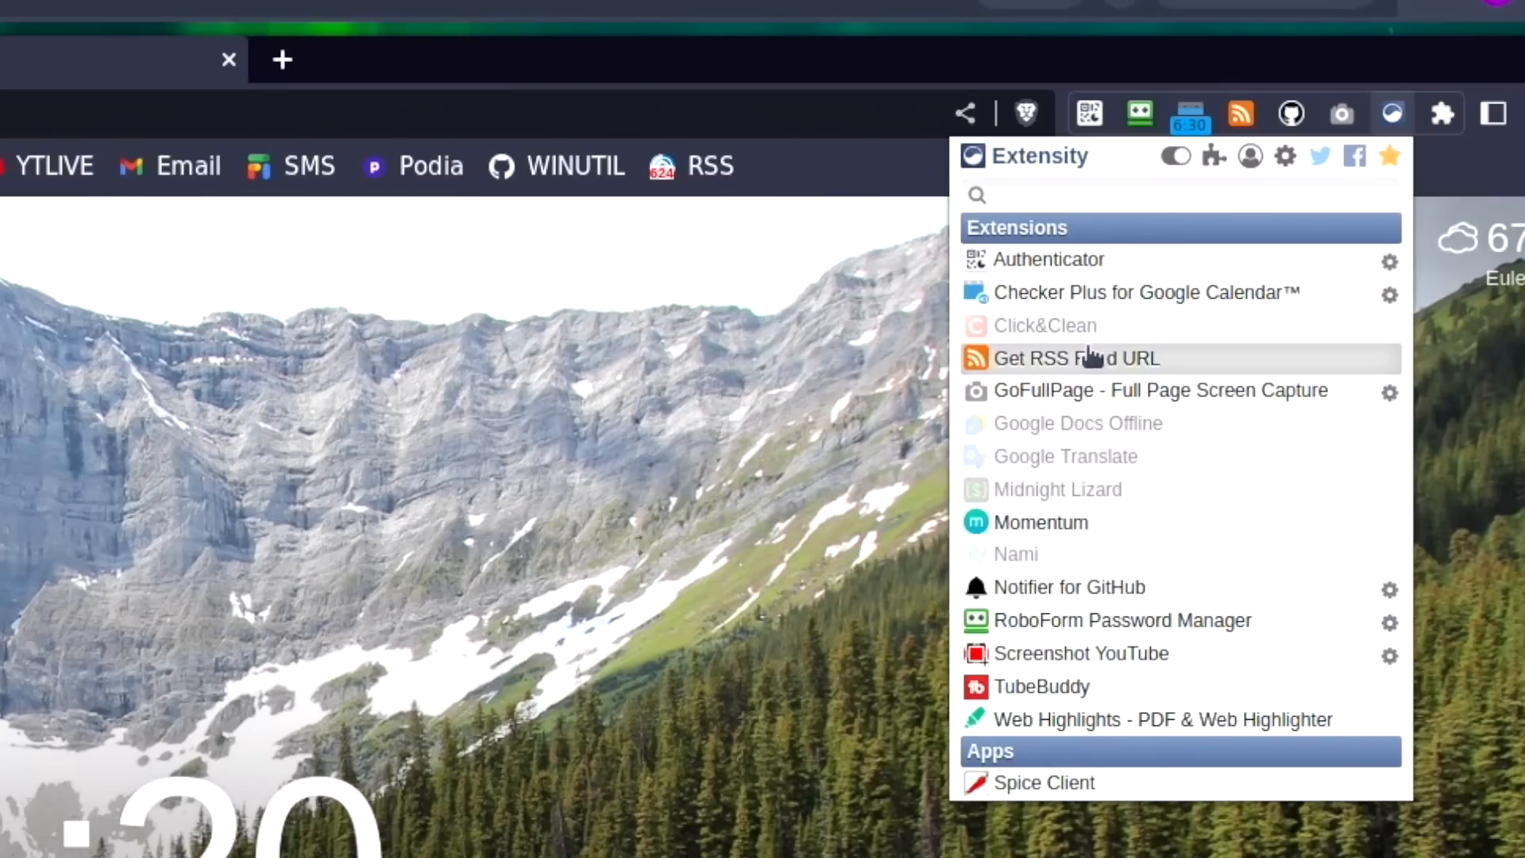
mouse_move(1076, 374)
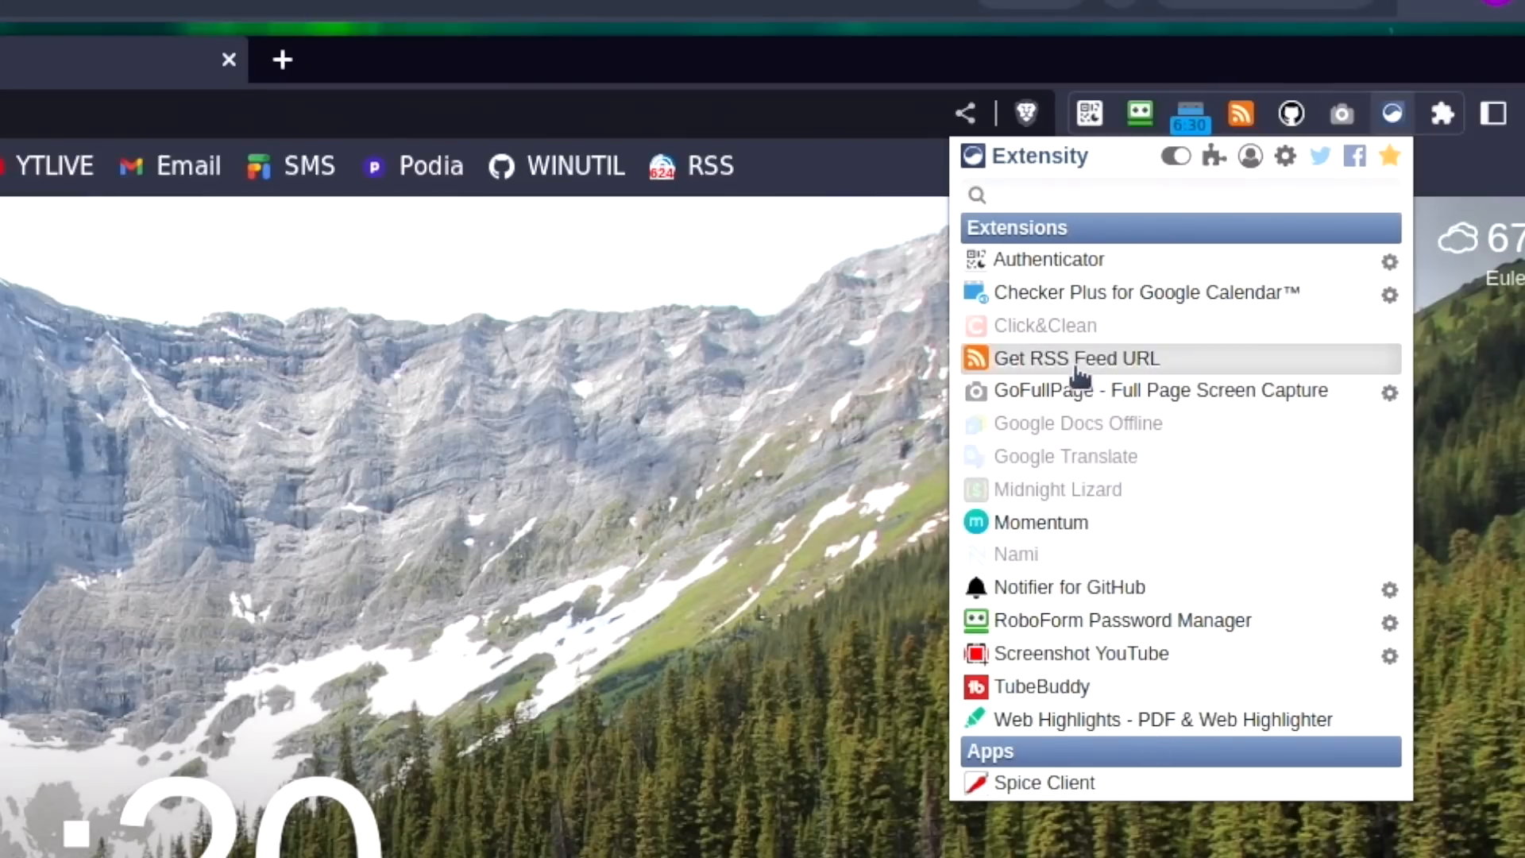
mouse_move(1158, 545)
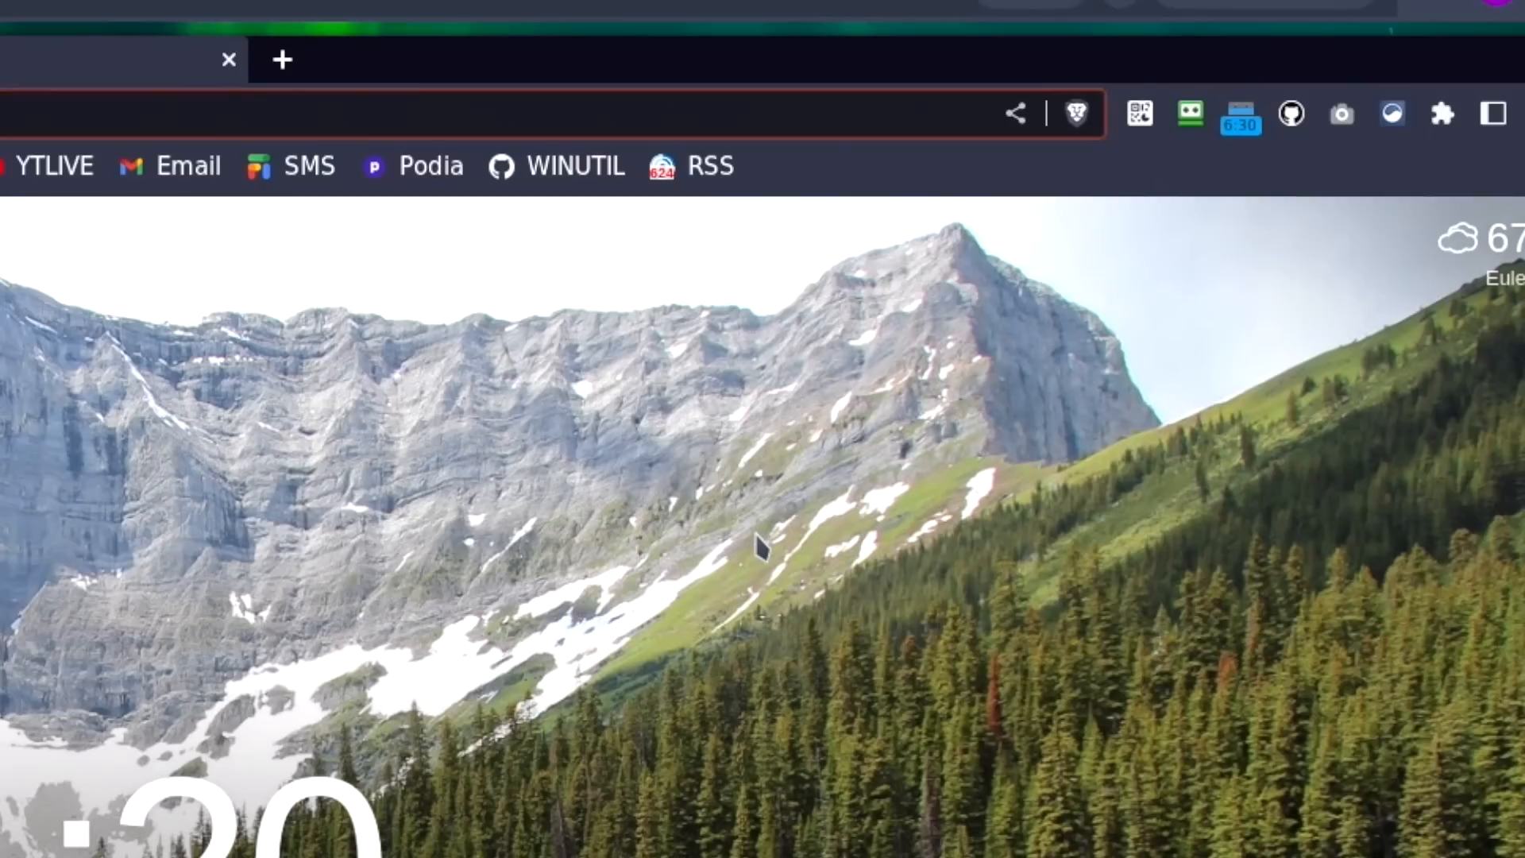
mouse_move(1393, 114)
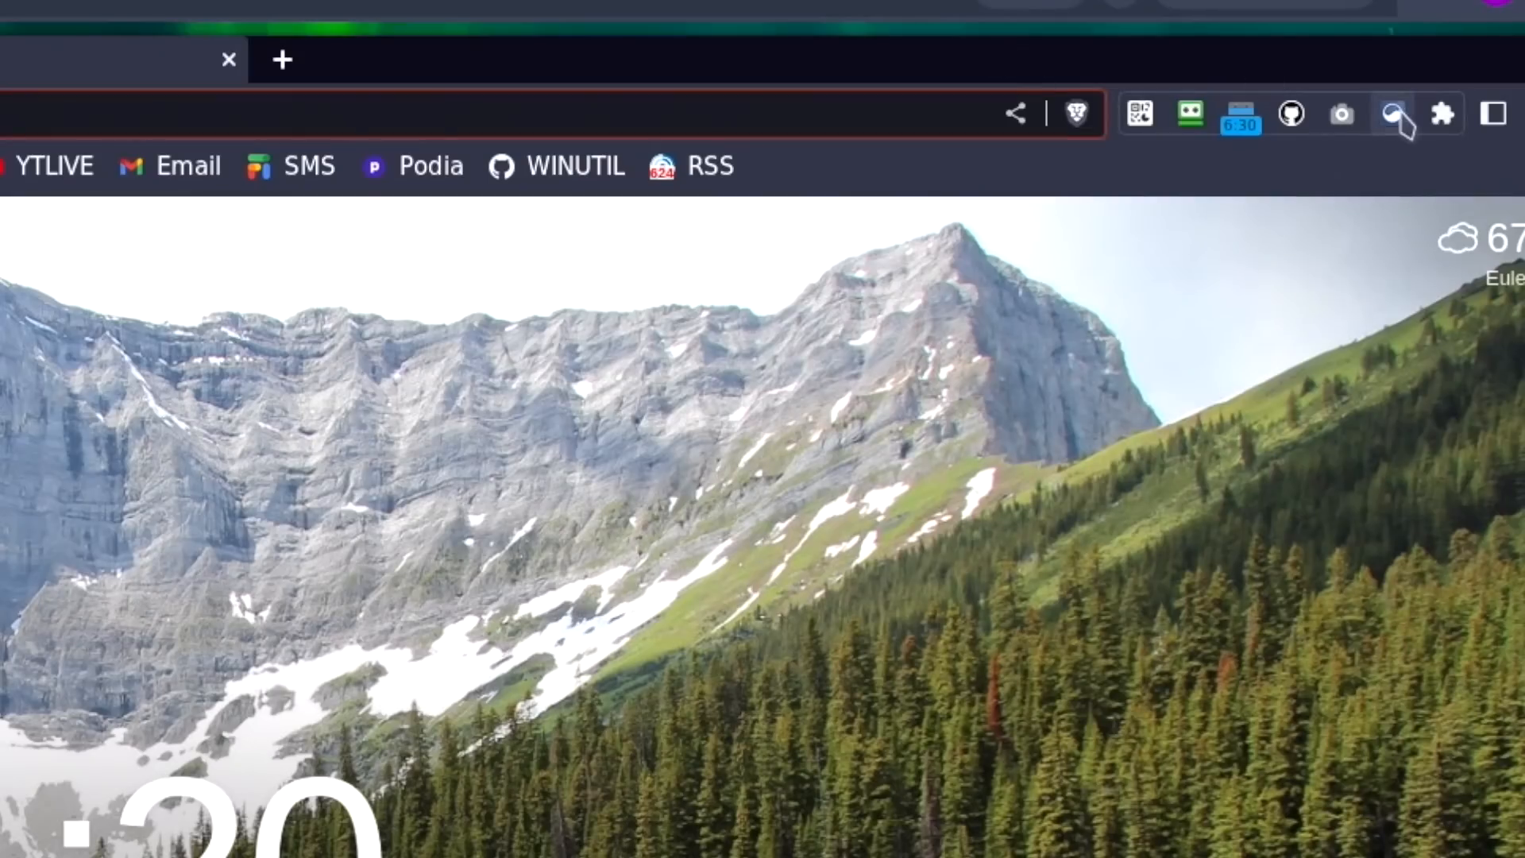
click(1392, 114)
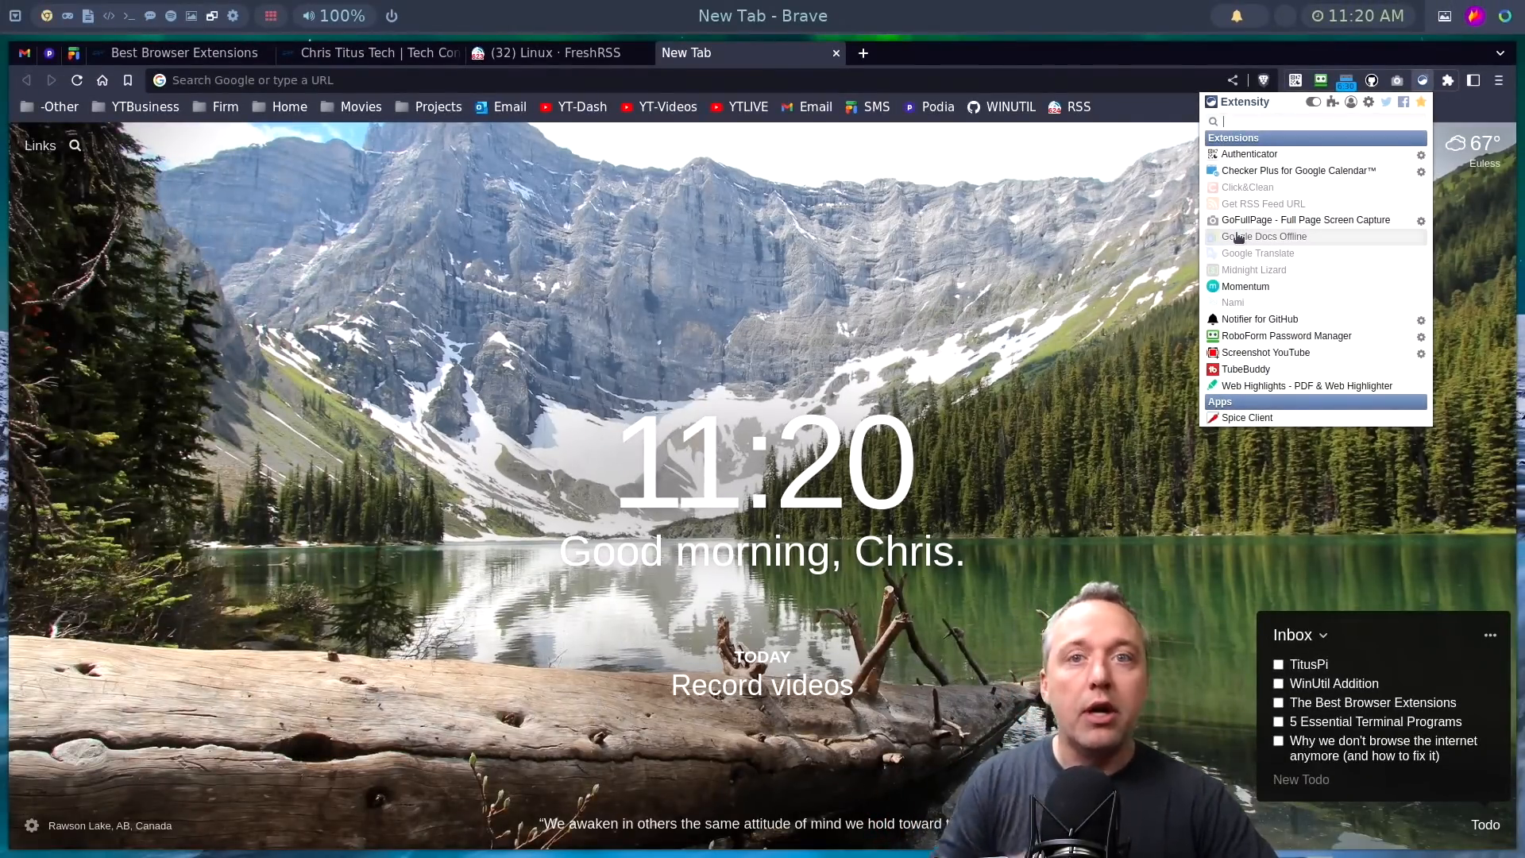
mouse_move(1259, 252)
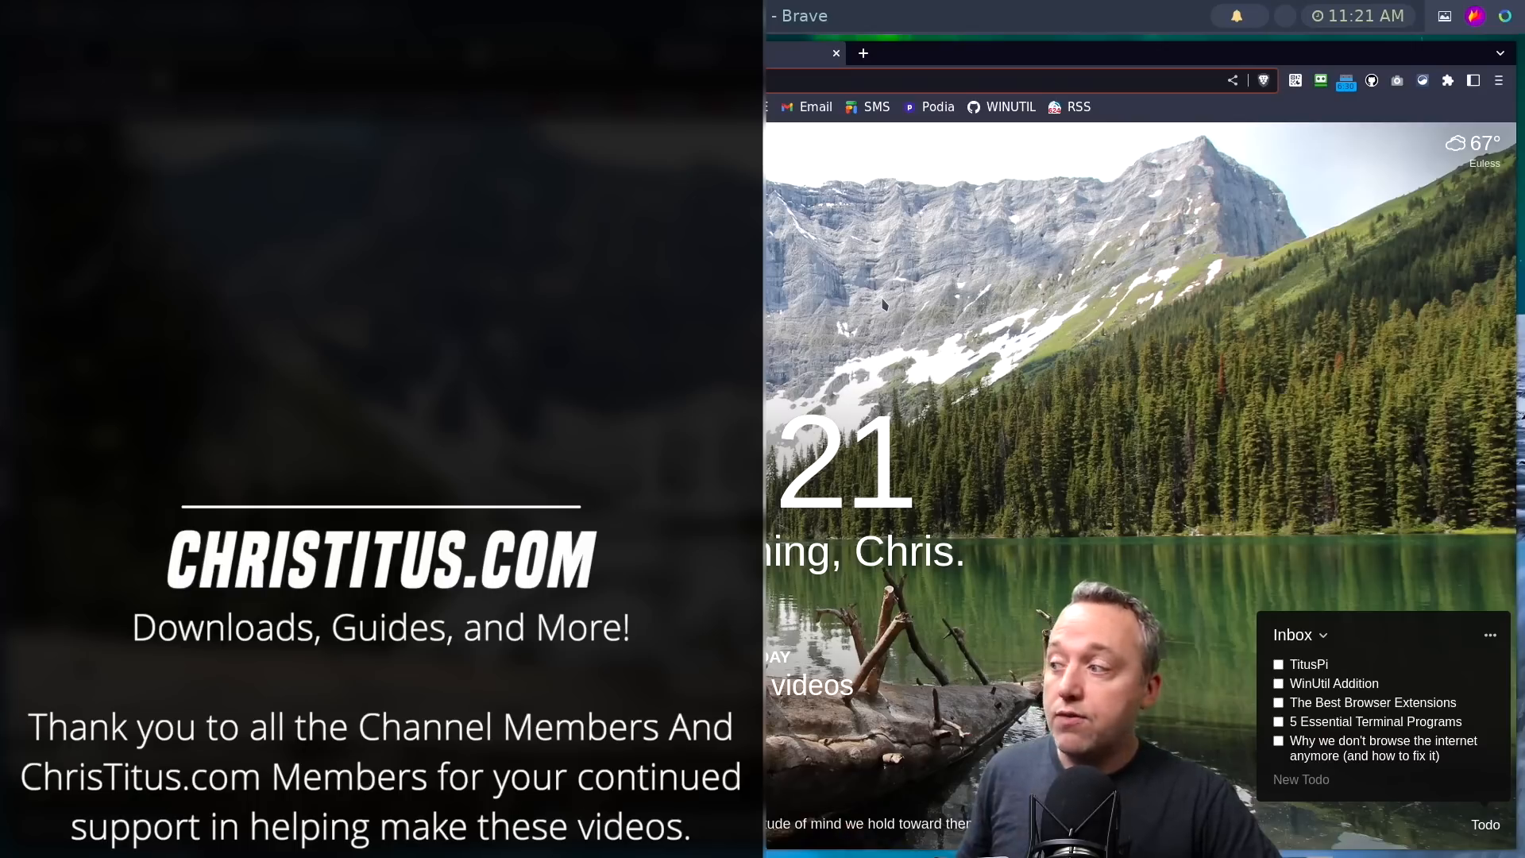
mouse_move(890, 292)
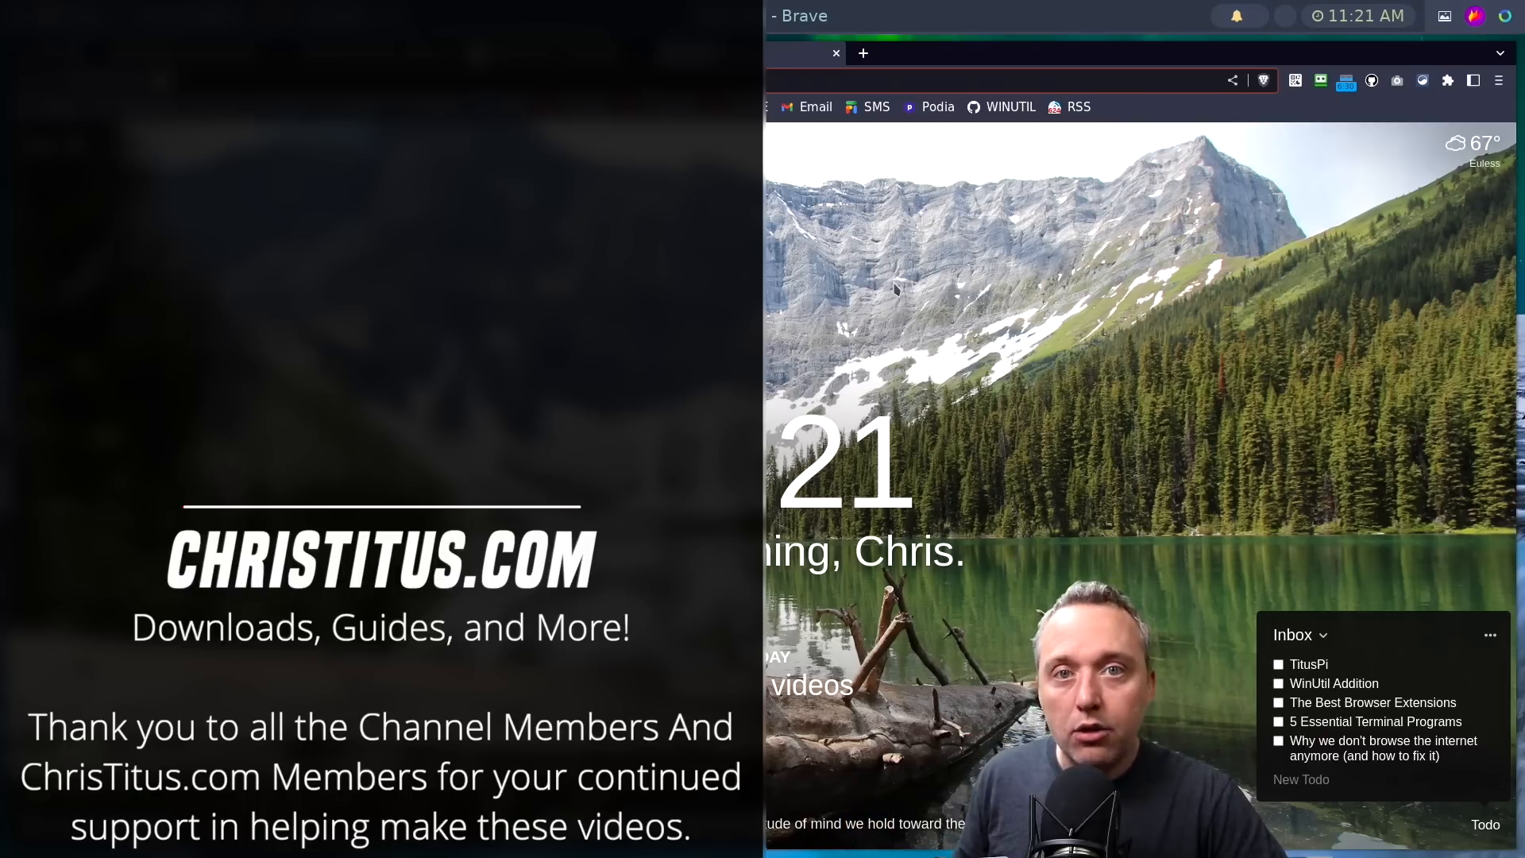